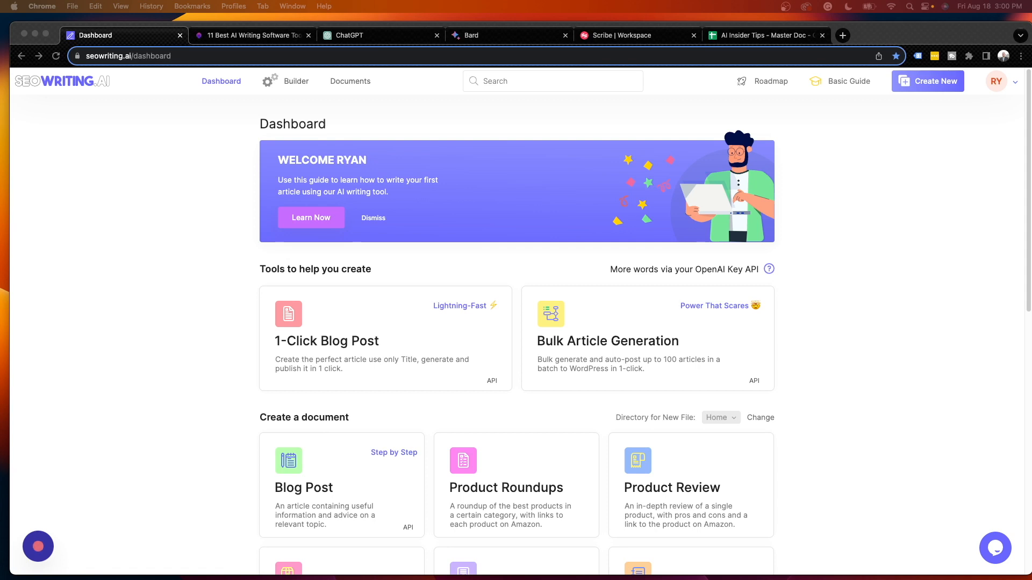
mouse_move(886, 186)
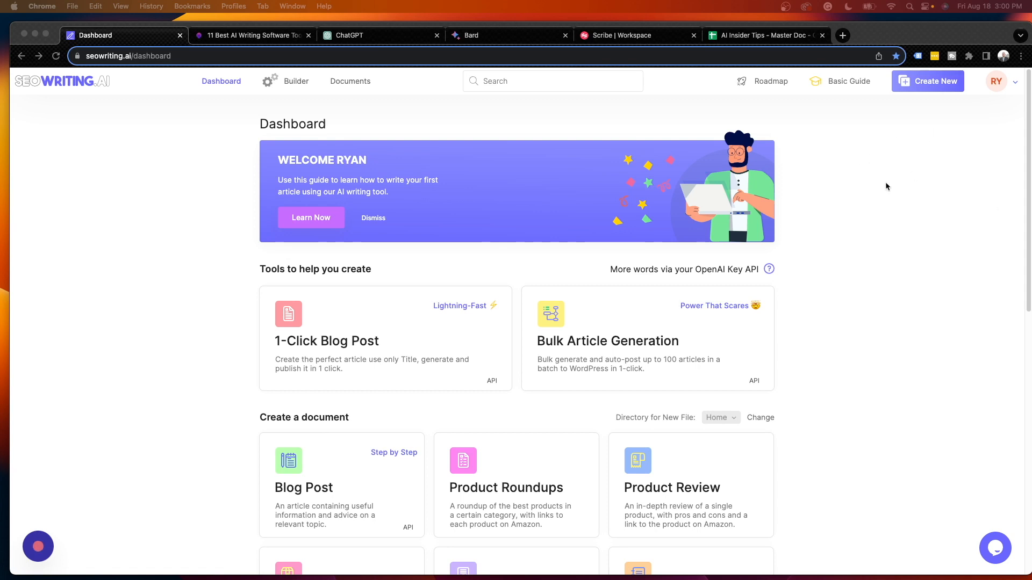
mouse_move(1010, 153)
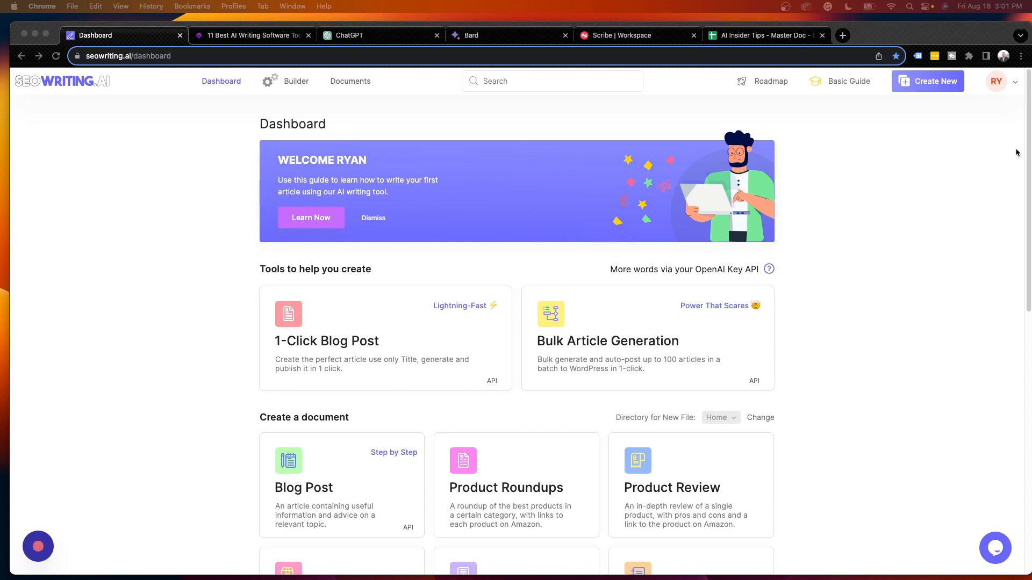
mouse_move(890, 178)
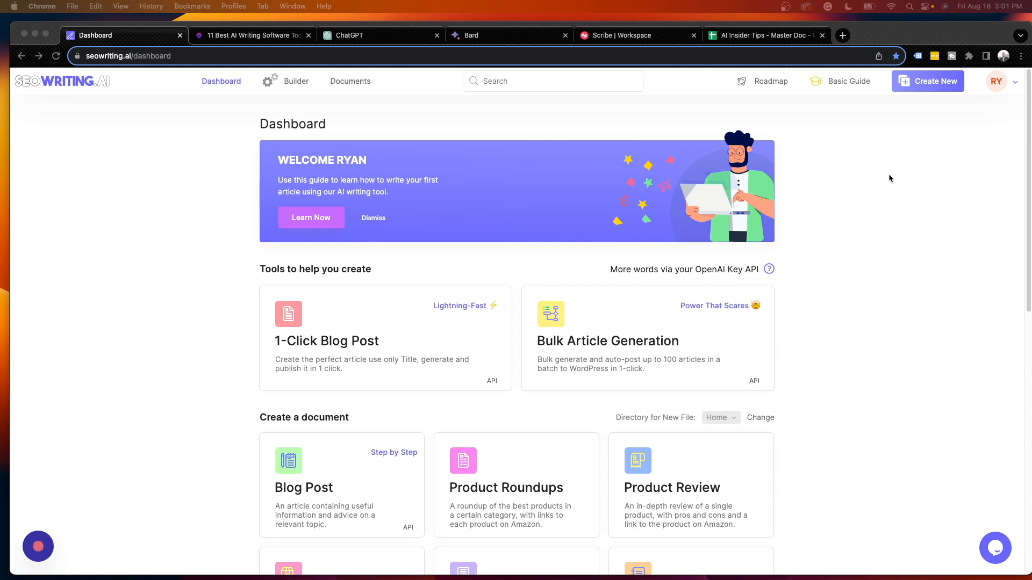
mouse_move(905, 205)
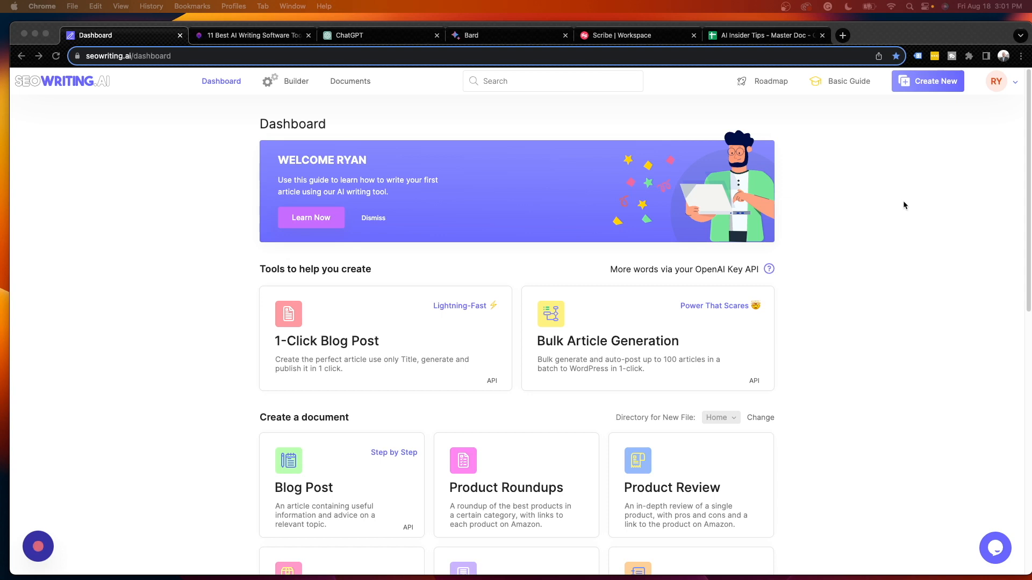
mouse_move(930, 188)
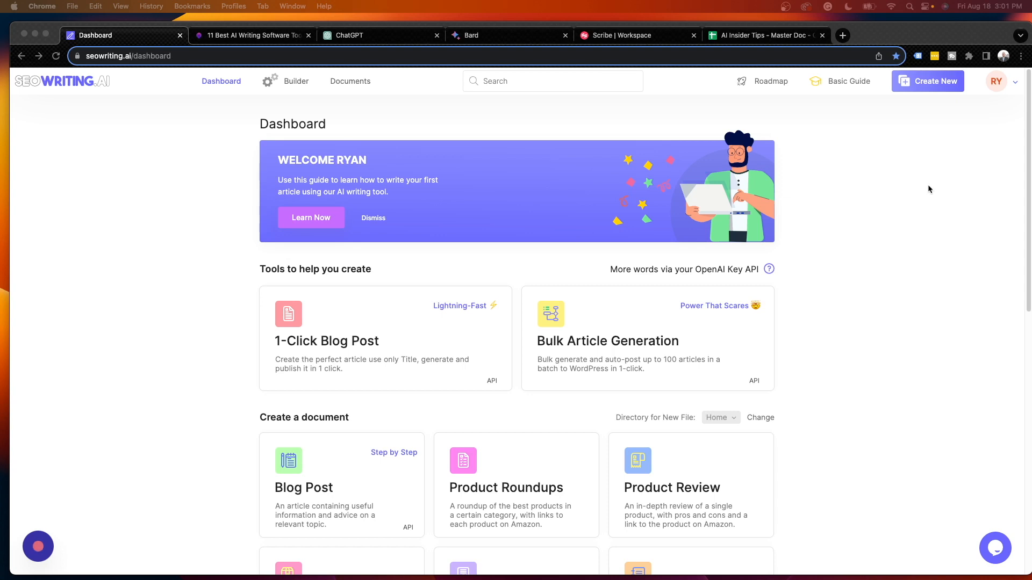
- Scroll through the '11 Best AI Writing Software Tools (2023)' article, then return to the SEOWriting.ai dashboard
left_click(251, 35)
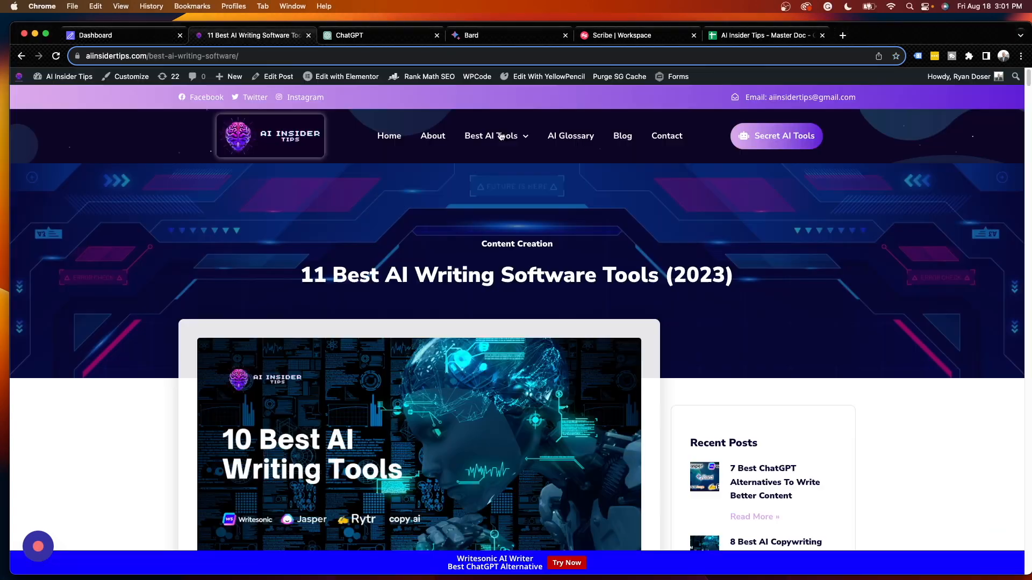
scroll("down", 3)
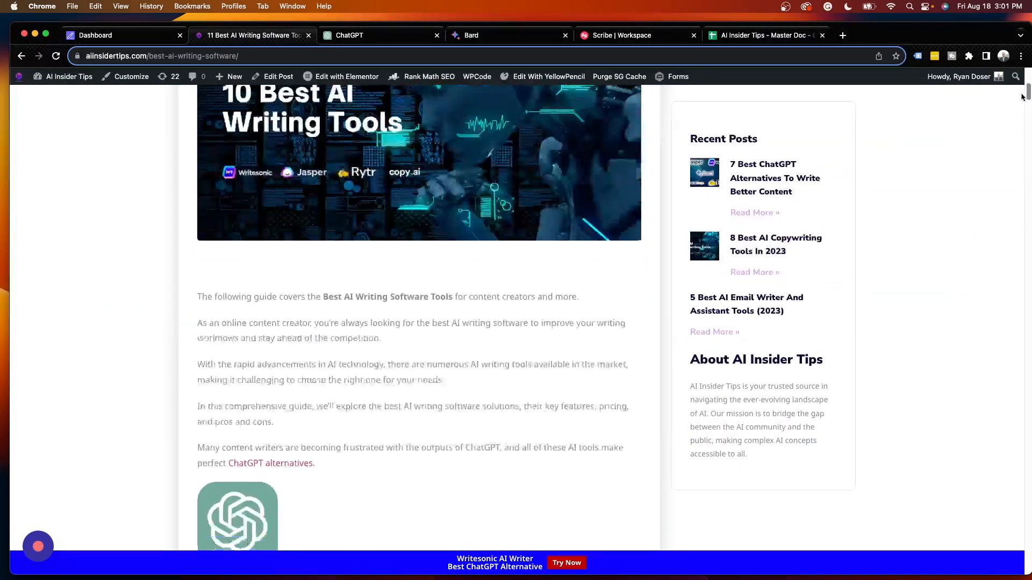
scroll("down", 3)
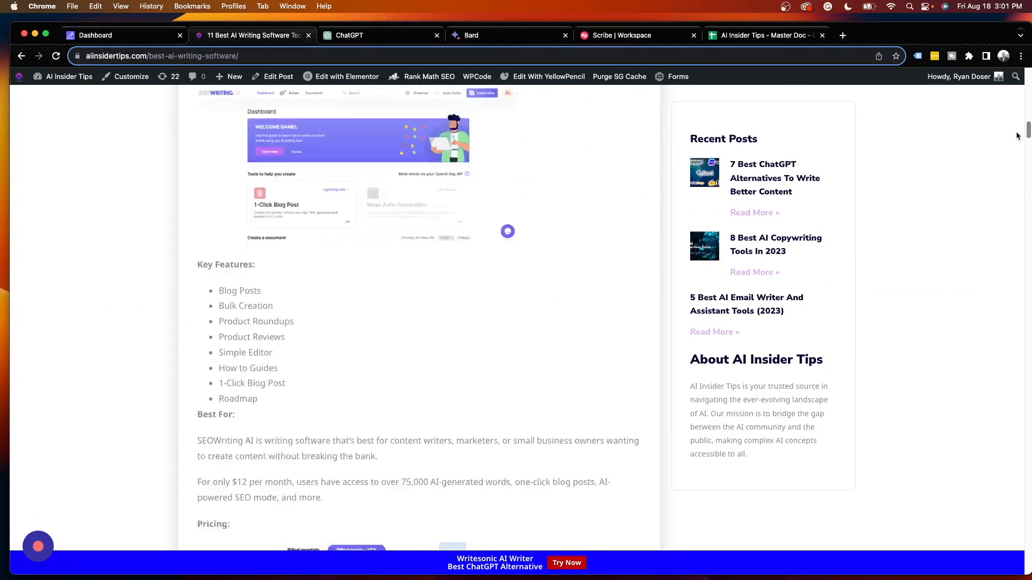
scroll("up", 3)
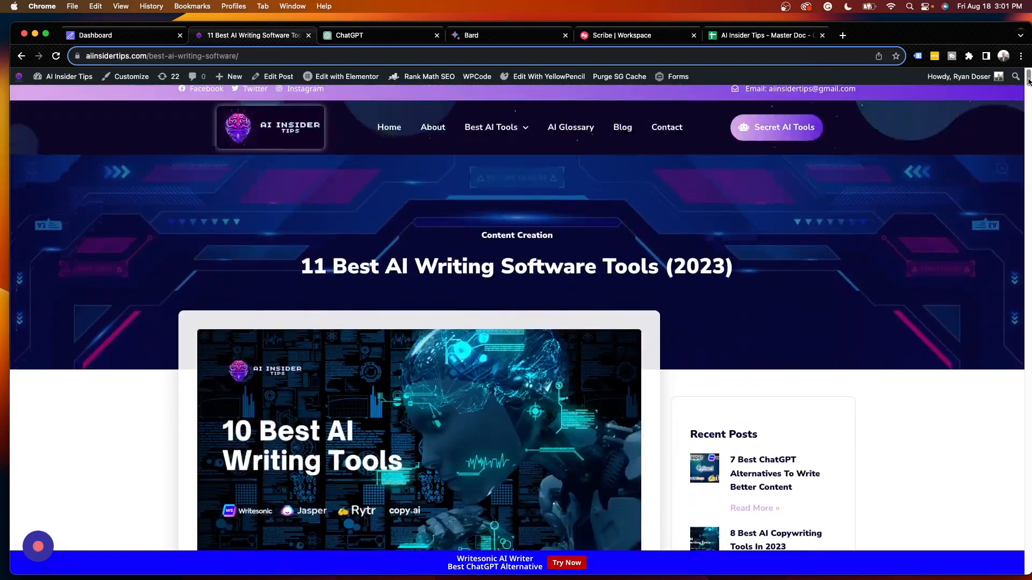
scroll("down", 3)
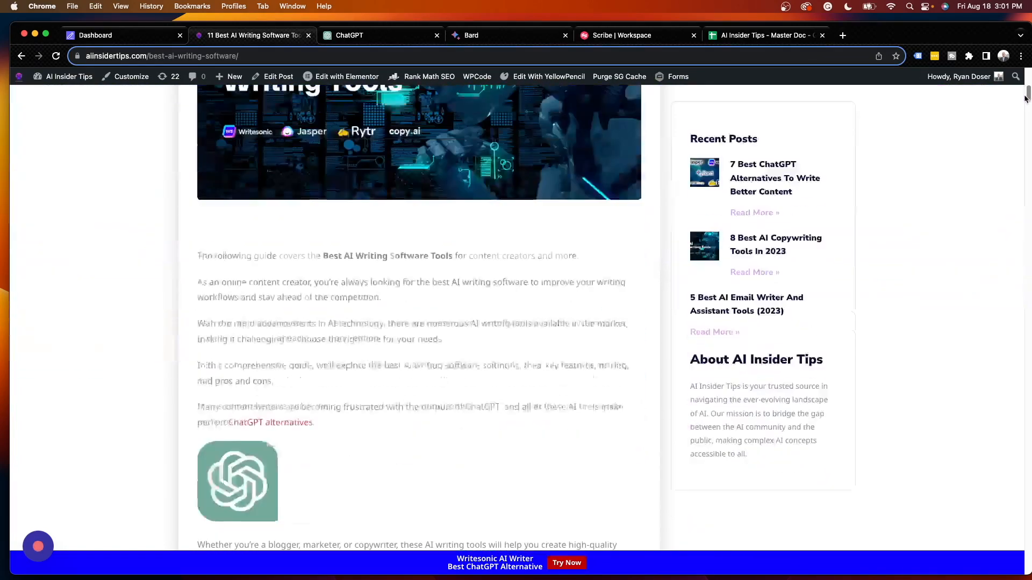
scroll("down", 3)
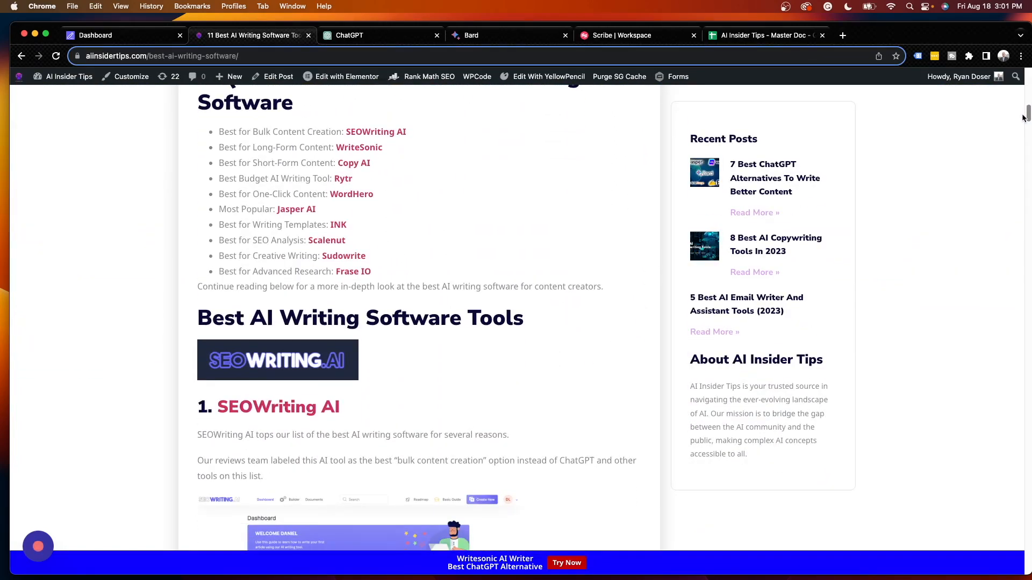
scroll("down", 3)
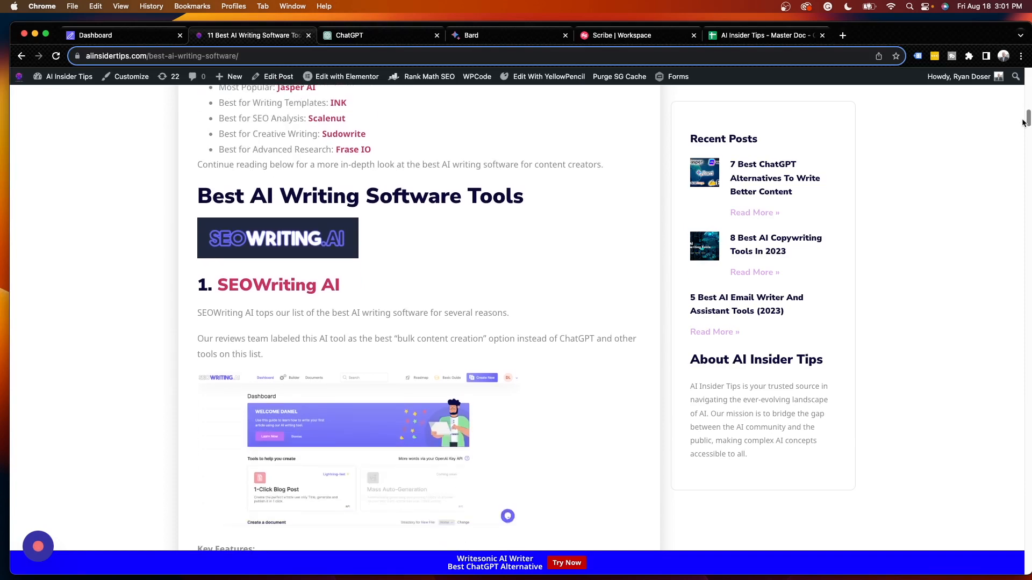
scroll("down", 3)
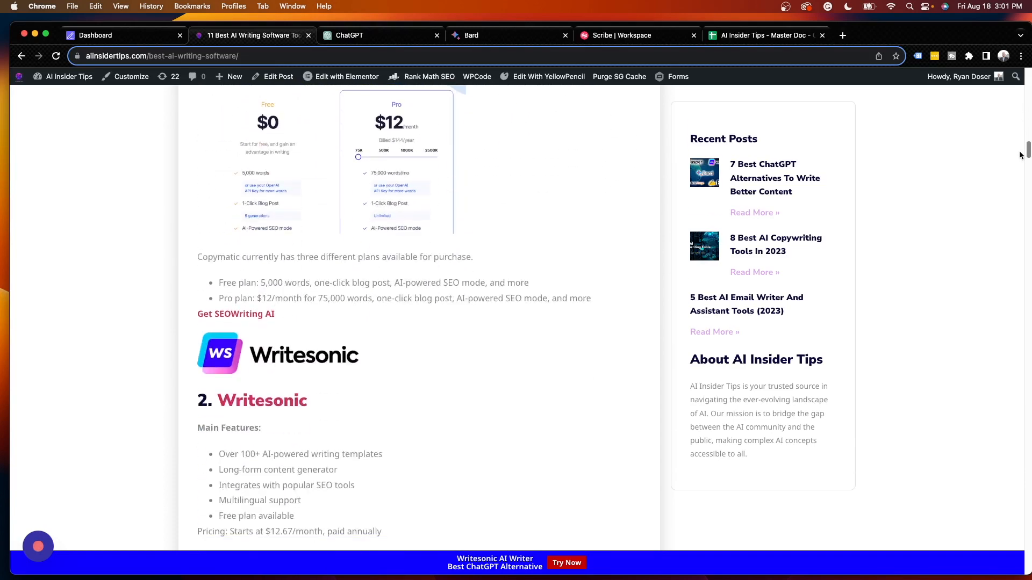
scroll("down", 3)
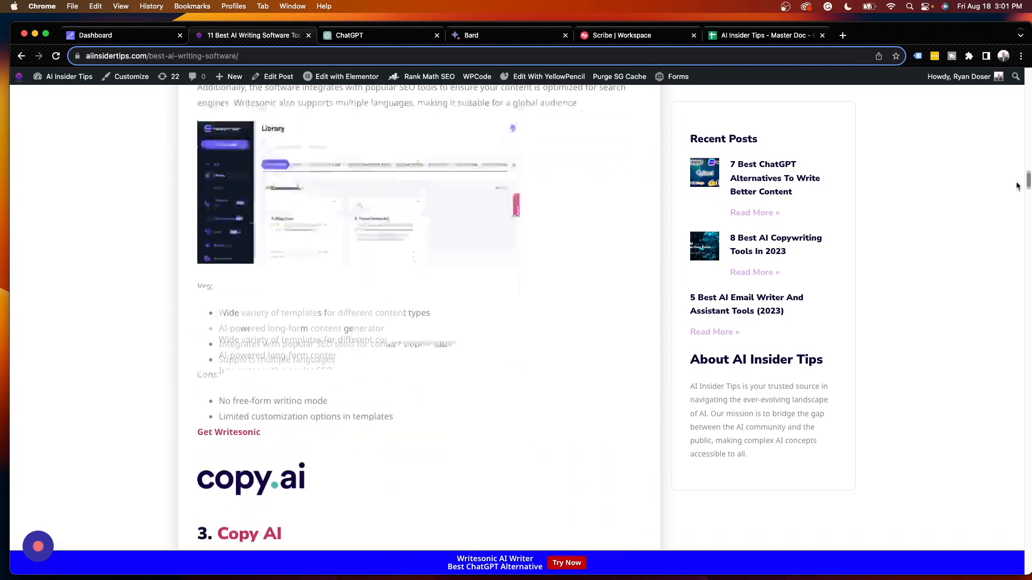
scroll("down", 3)
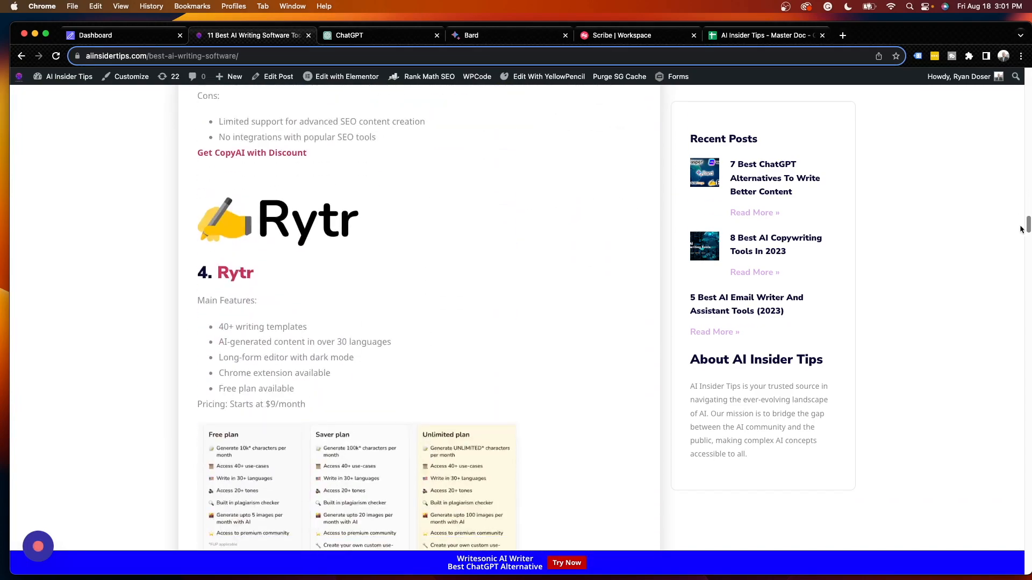
scroll("down", 3)
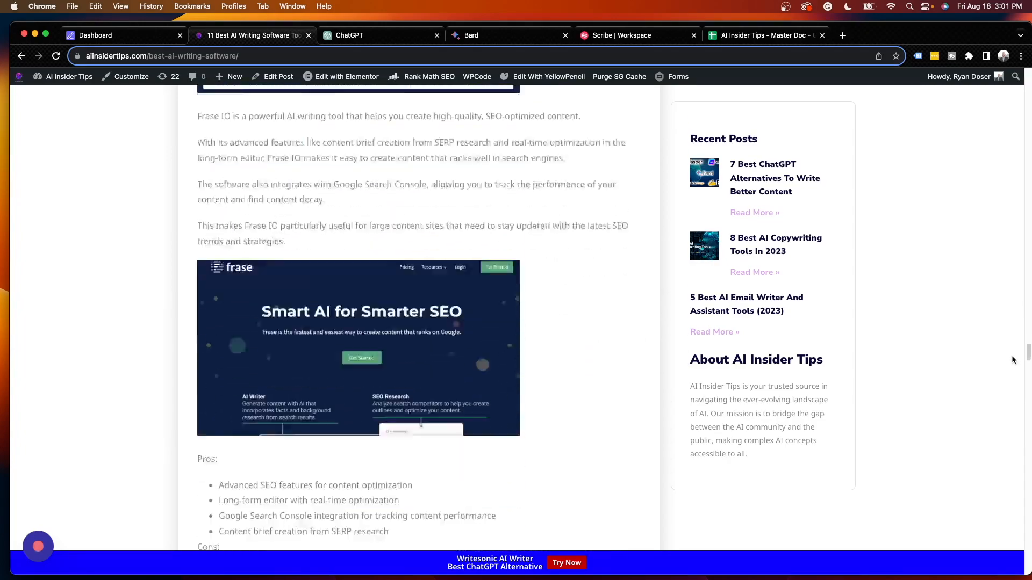
scroll("down", 3)
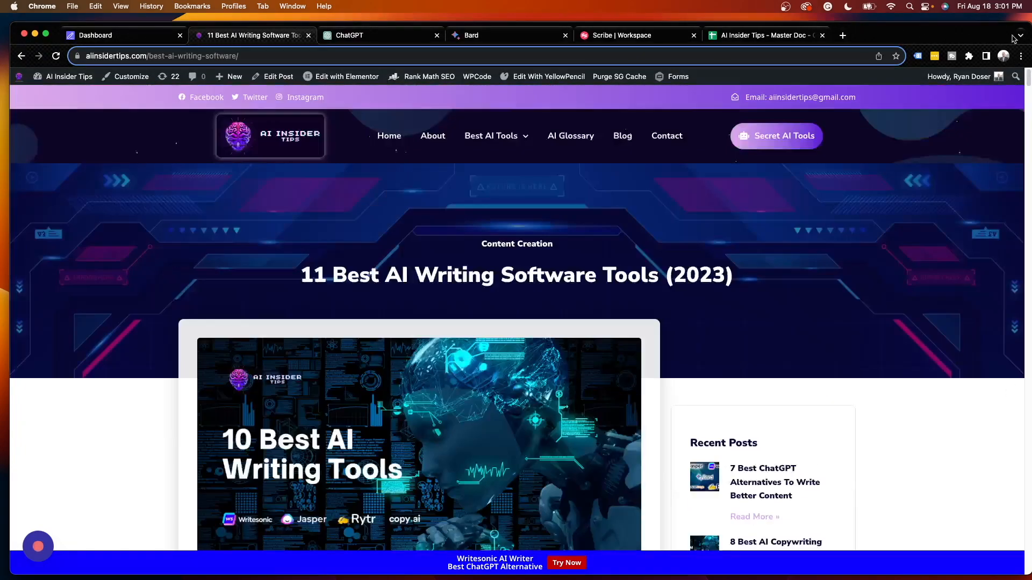
left_click(95, 35)
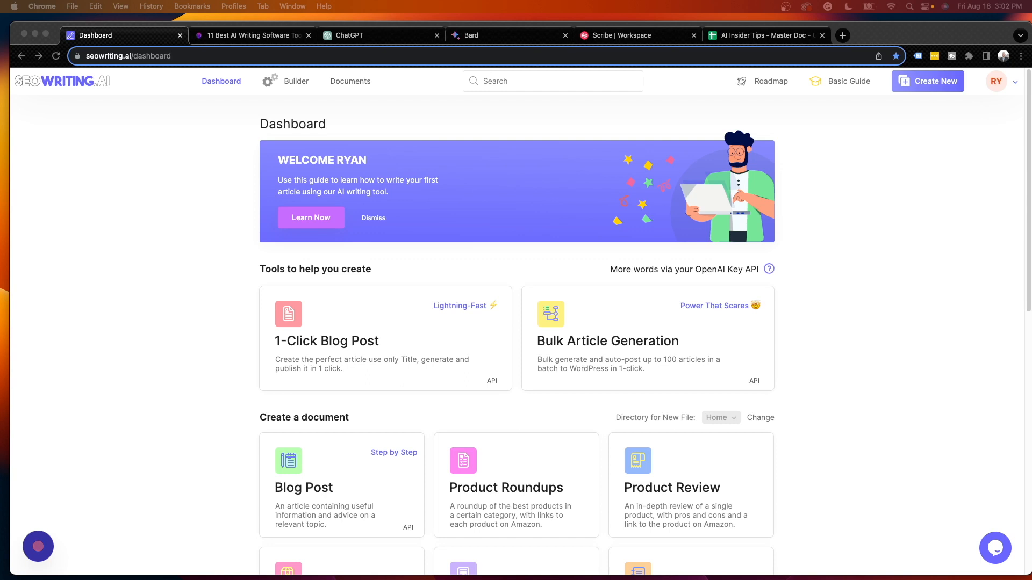
mouse_move(865, 330)
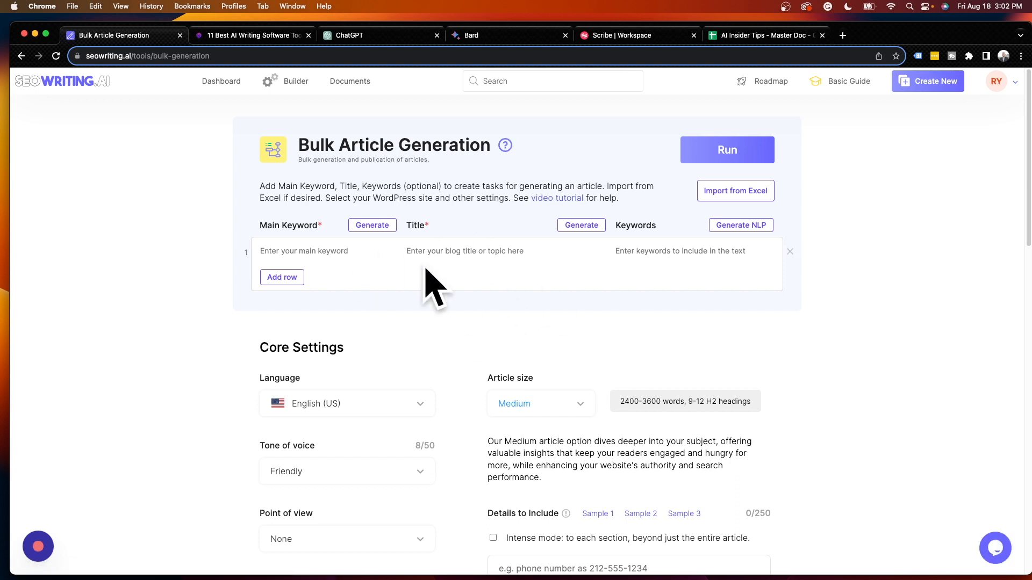
mouse_move(998, 222)
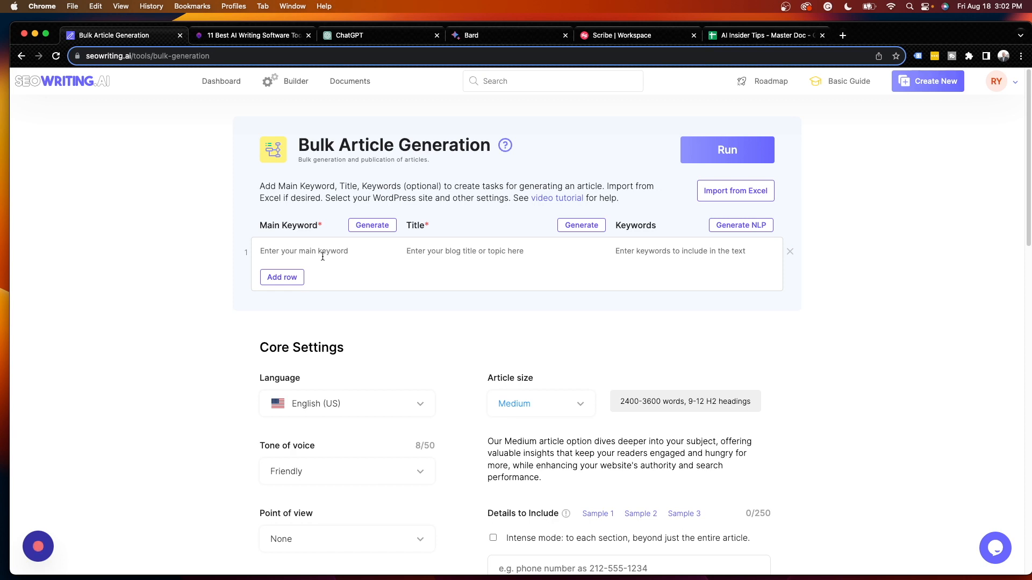
mouse_move(317, 253)
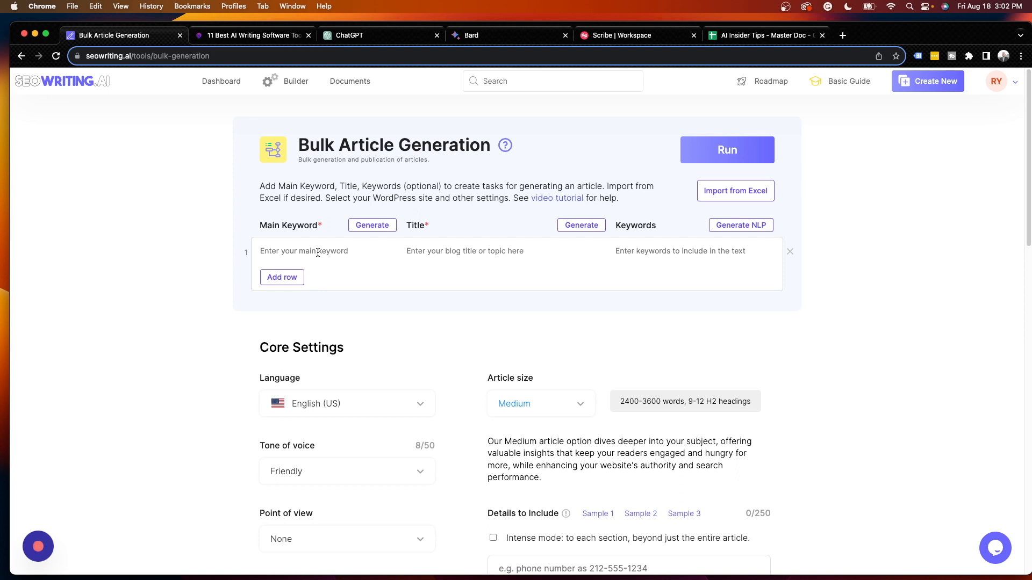
mouse_move(355, 342)
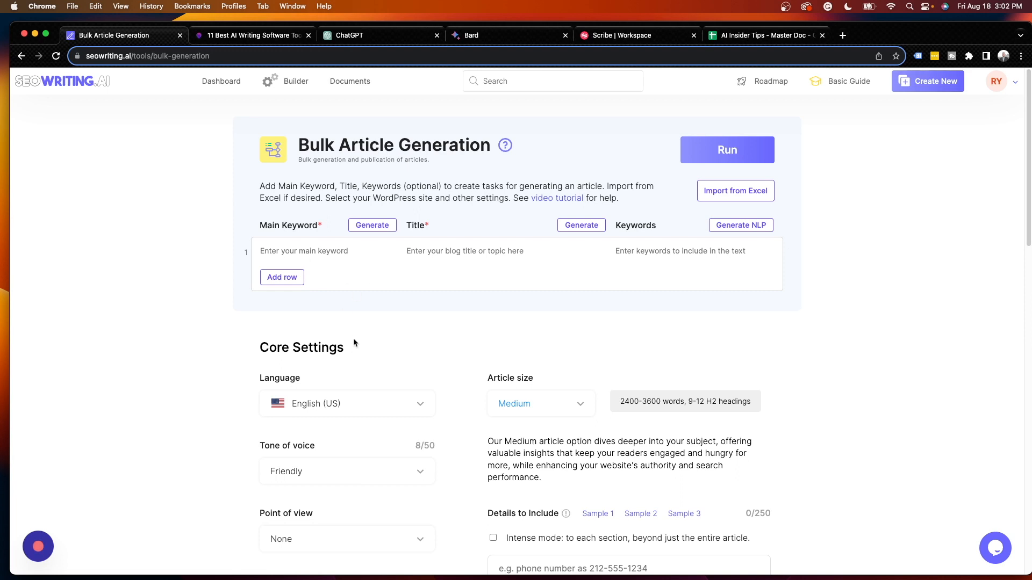
mouse_move(355, 343)
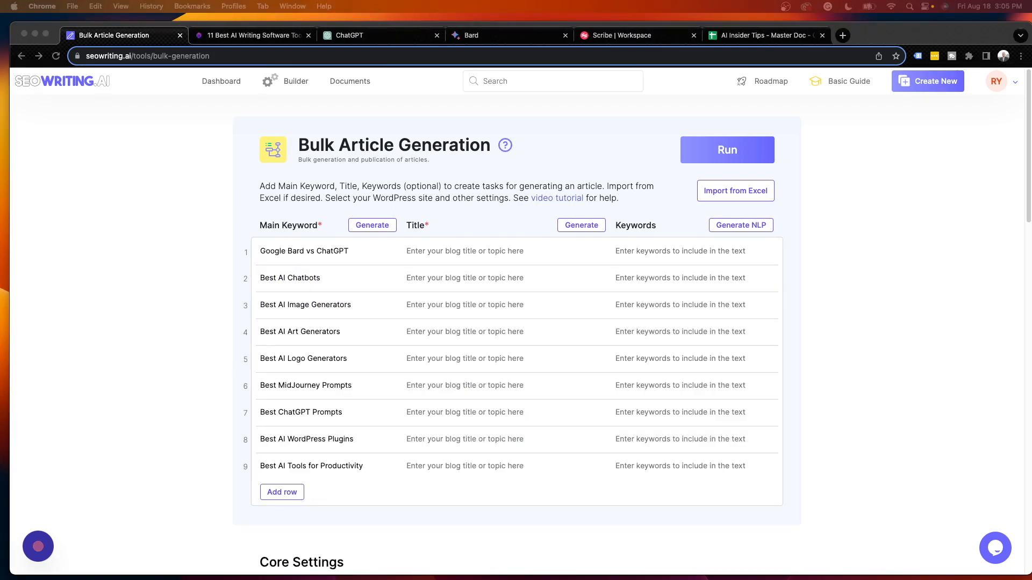
mouse_move(424, 289)
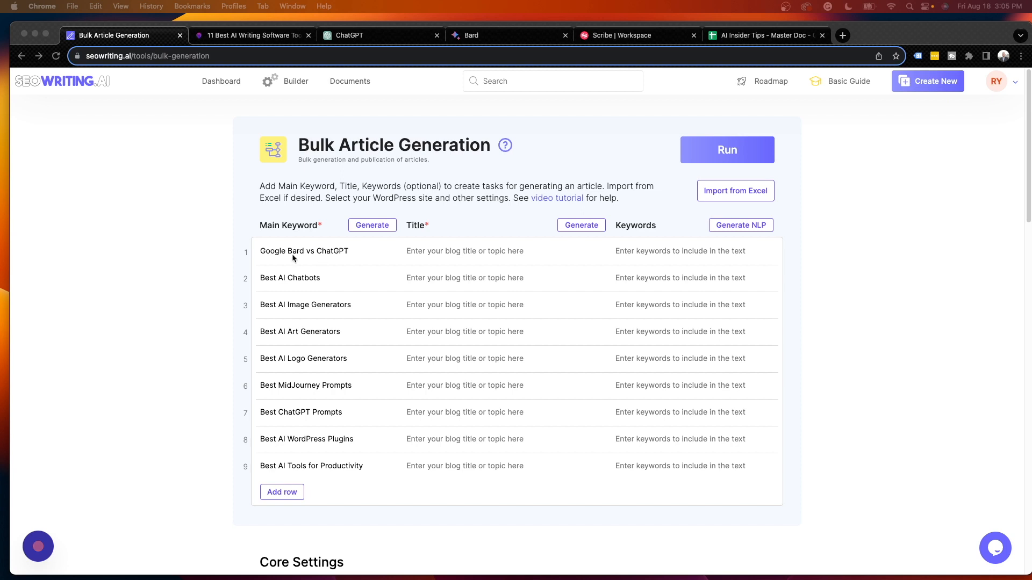
mouse_move(351, 256)
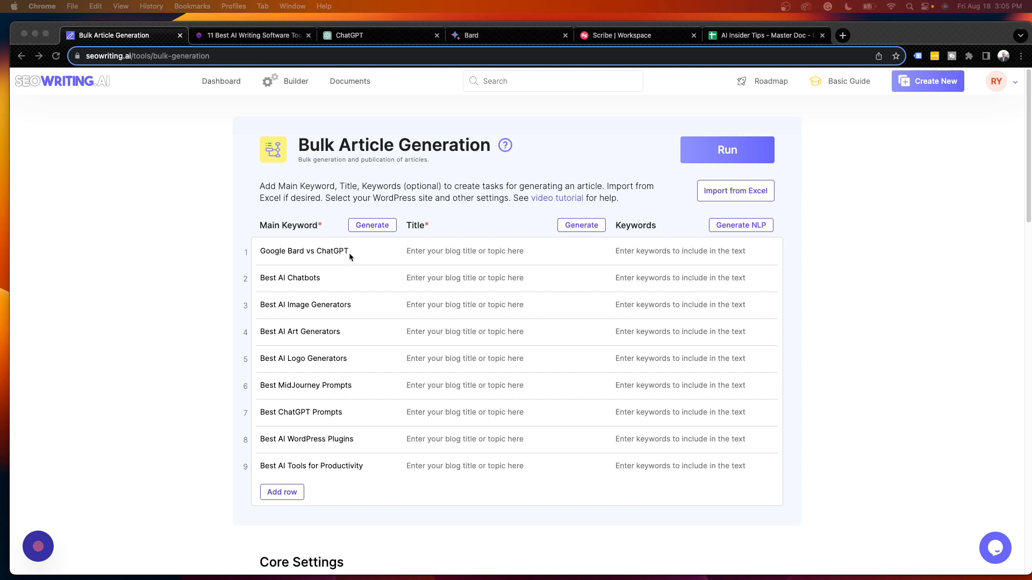
mouse_move(289, 295)
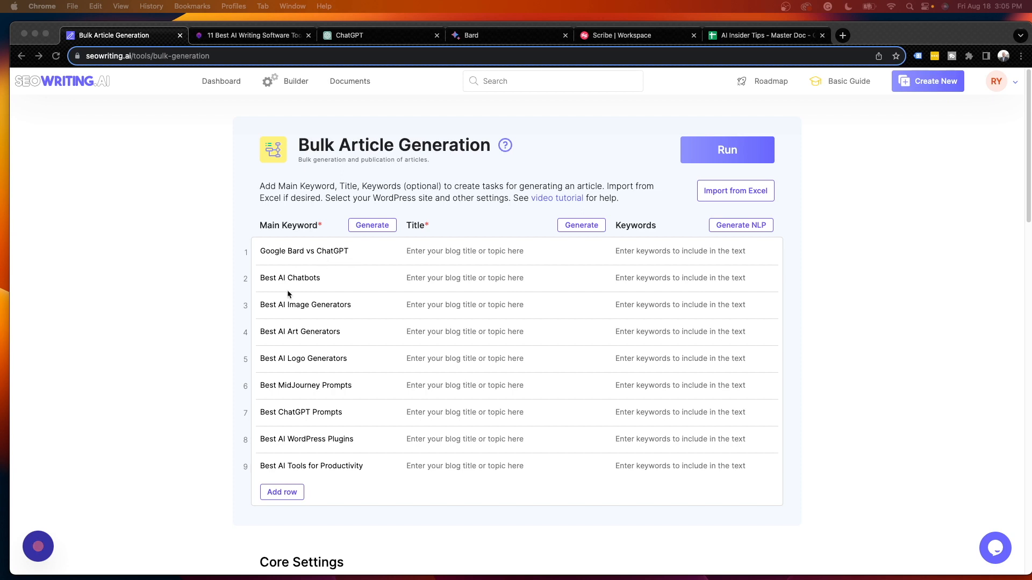
mouse_move(305, 418)
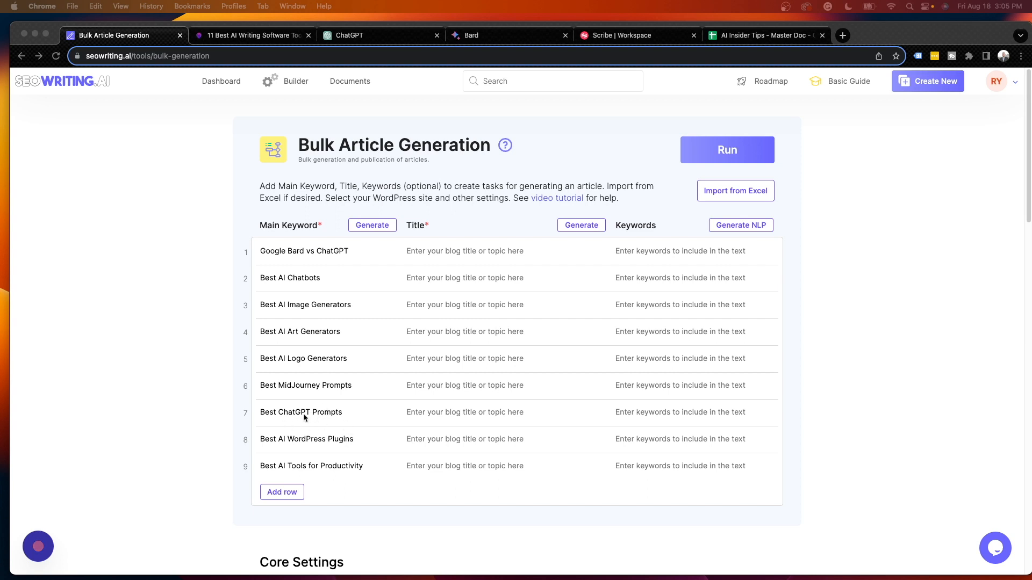
mouse_move(241, 380)
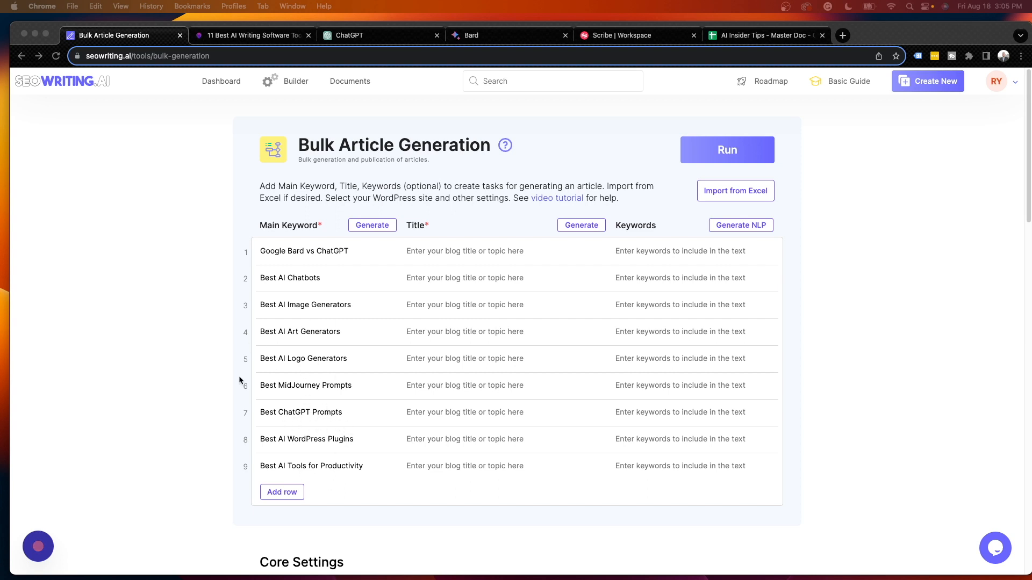
mouse_move(538, 344)
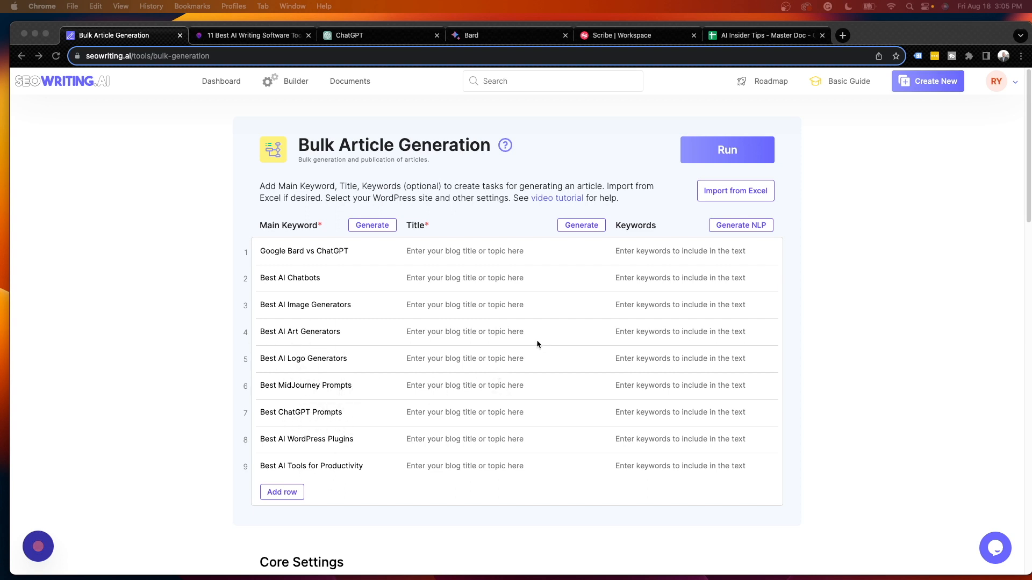
mouse_move(560, 328)
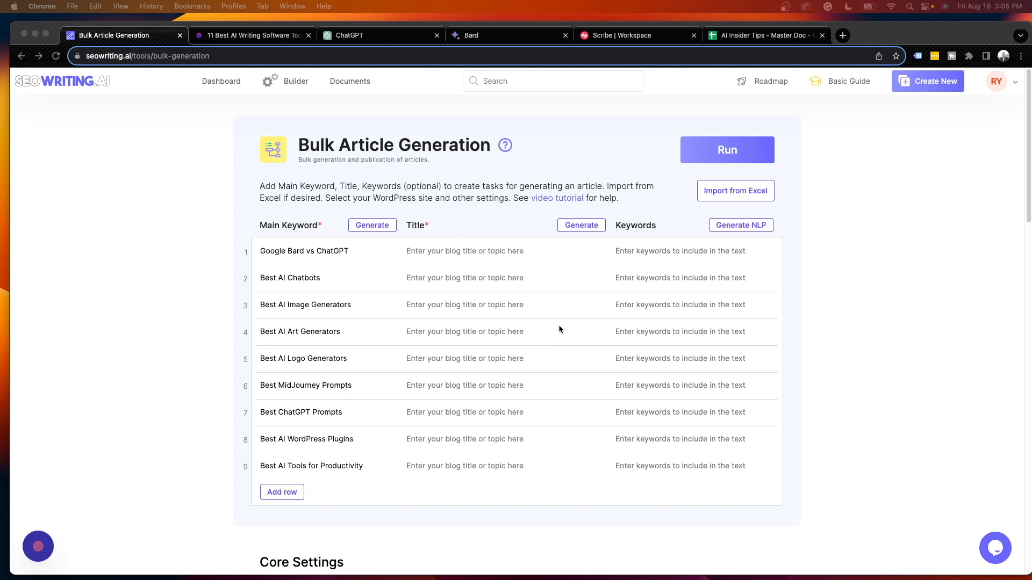
mouse_move(343, 243)
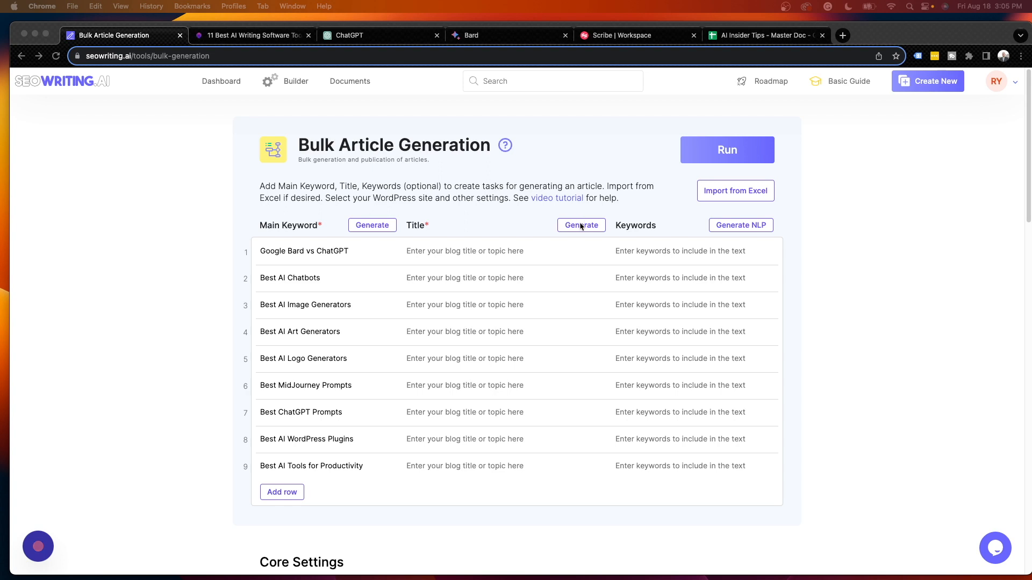
- Generate titles for all nine keywords, including Best AI Tools for Productivity
left_click(581, 226)
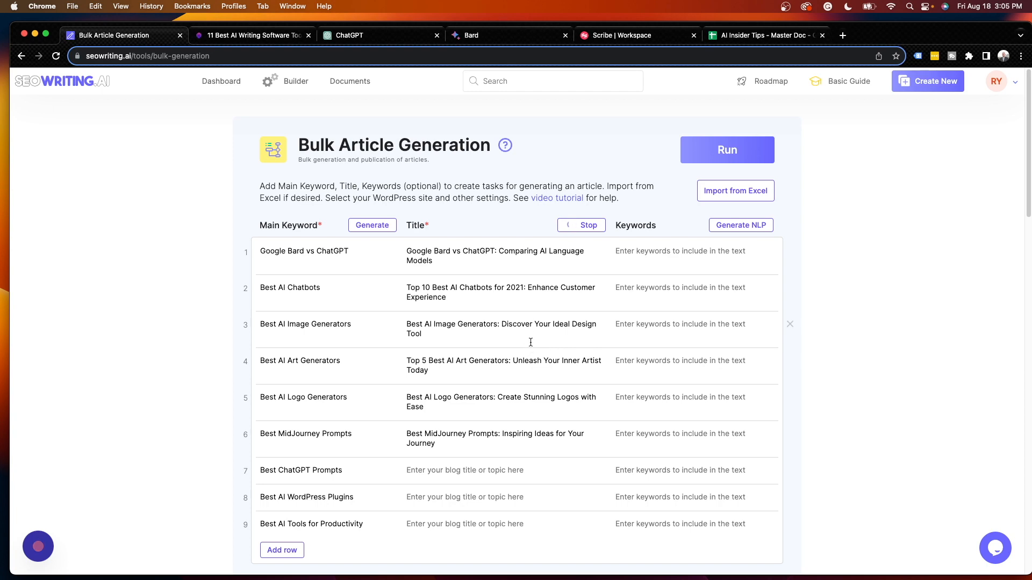
left_click(582, 225)
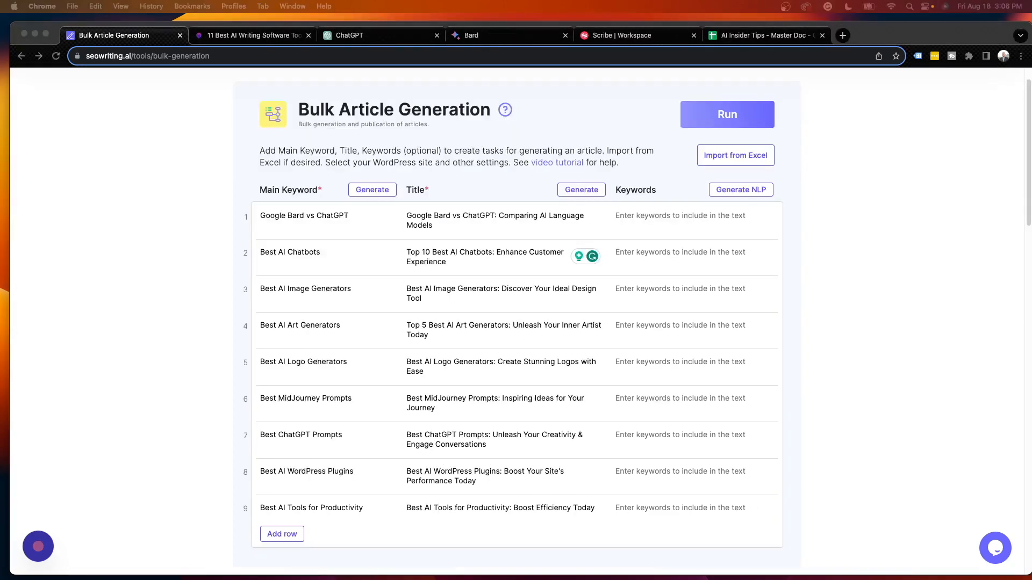
mouse_move(936, 250)
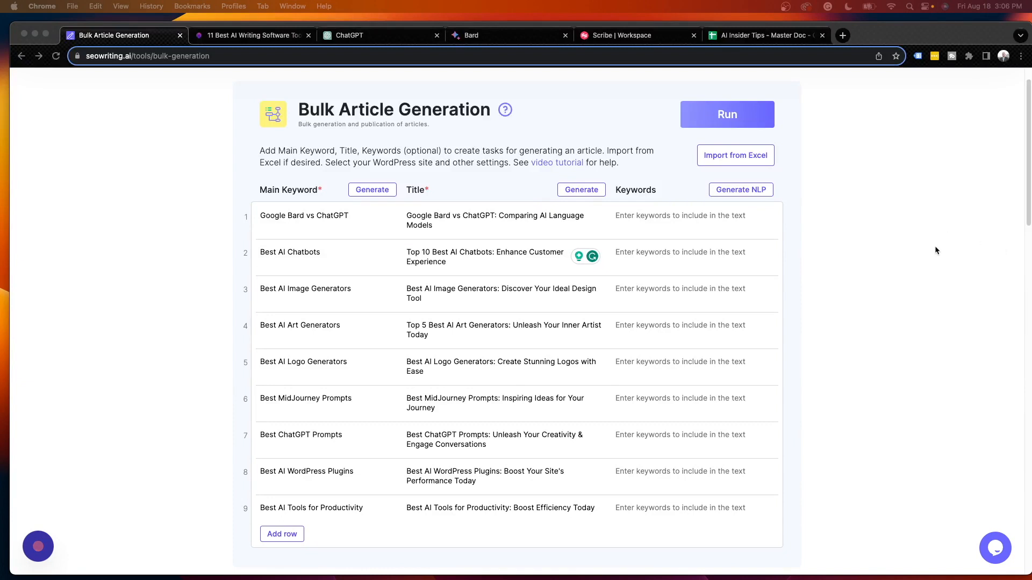
mouse_move(722, 227)
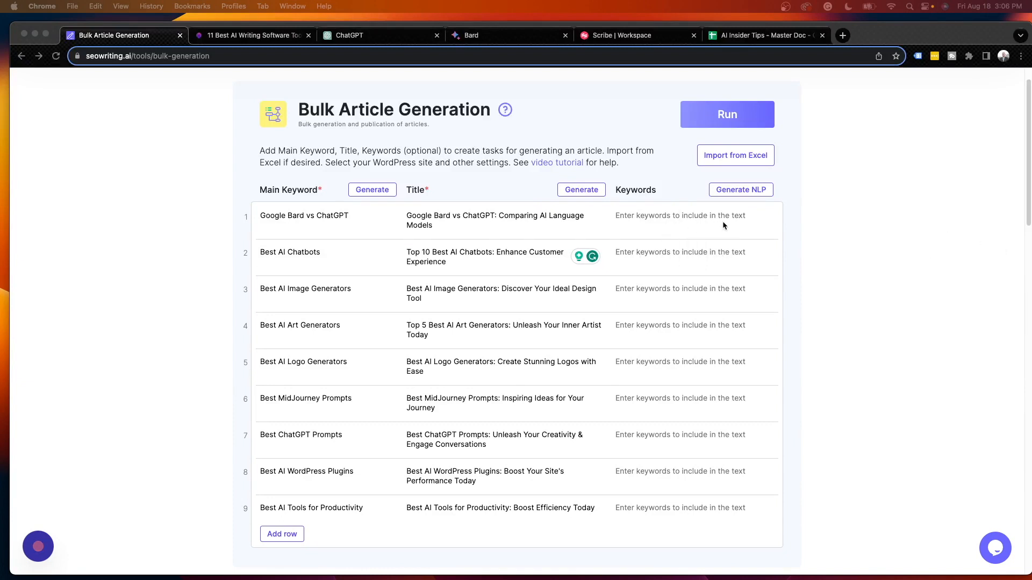
- Choose Professional tone, first person plural, United States as target country, and Medium article size
scroll("down", 3)
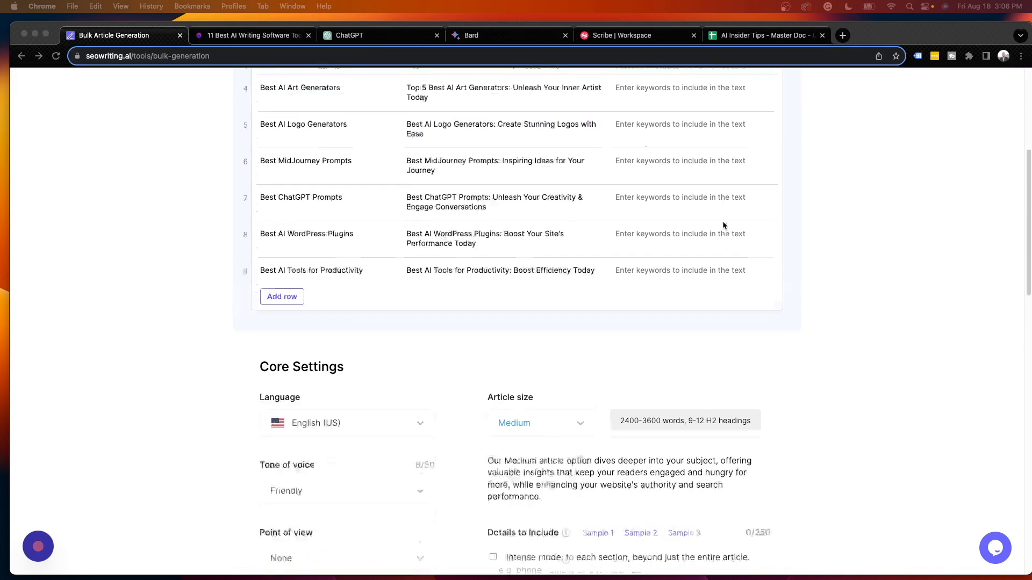
scroll("down", 3)
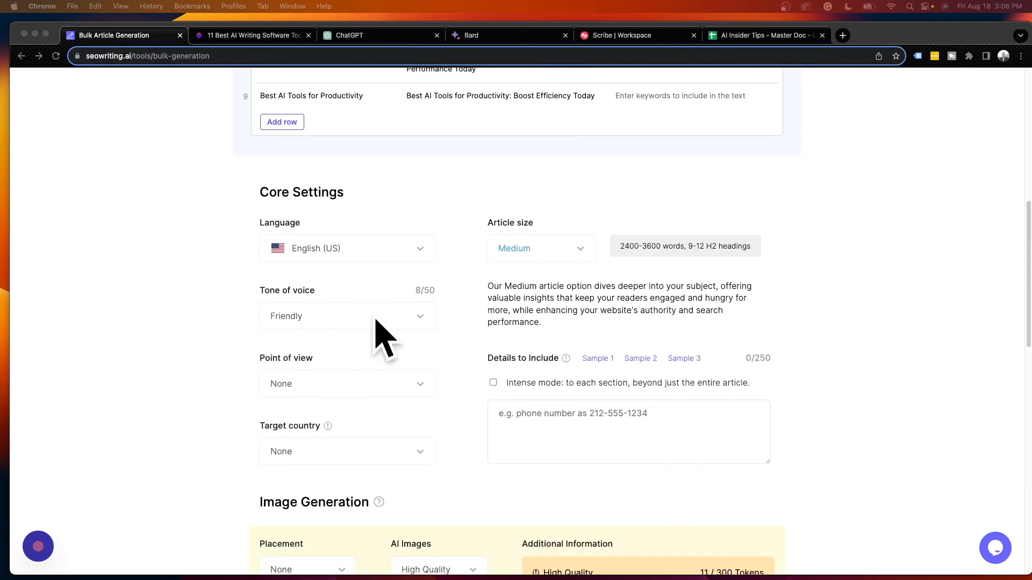
mouse_move(355, 276)
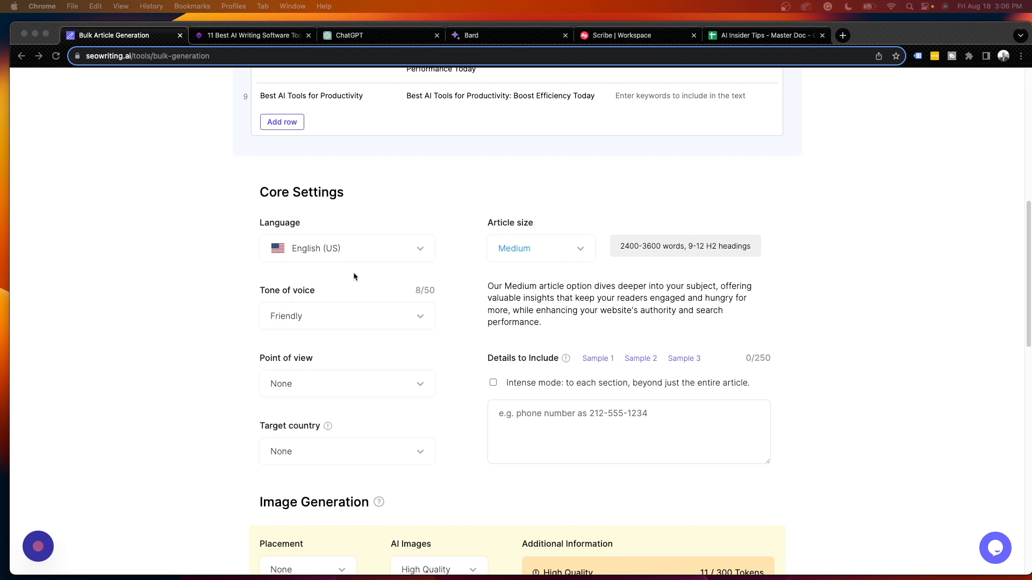
mouse_move(364, 324)
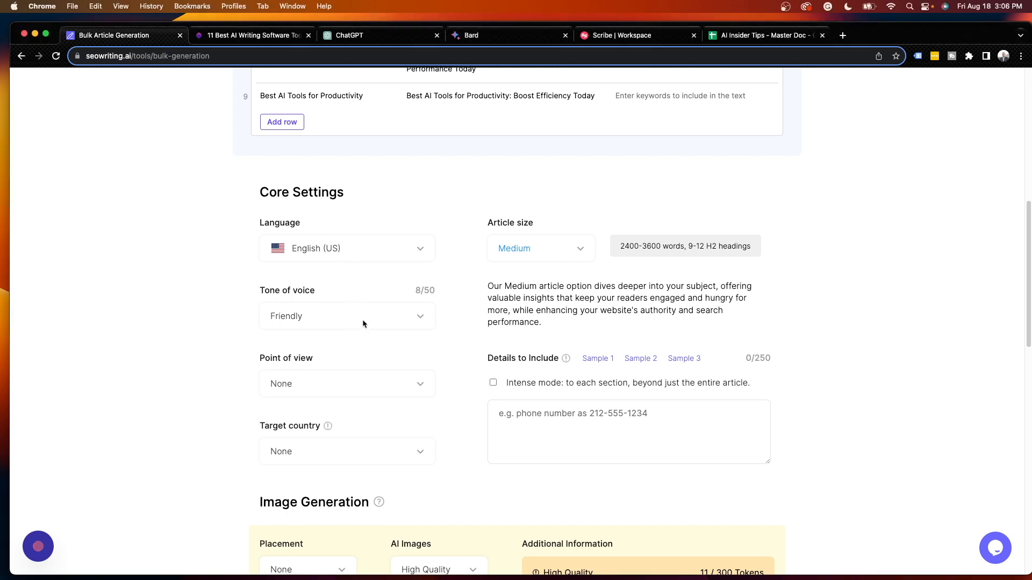
left_click(346, 316)
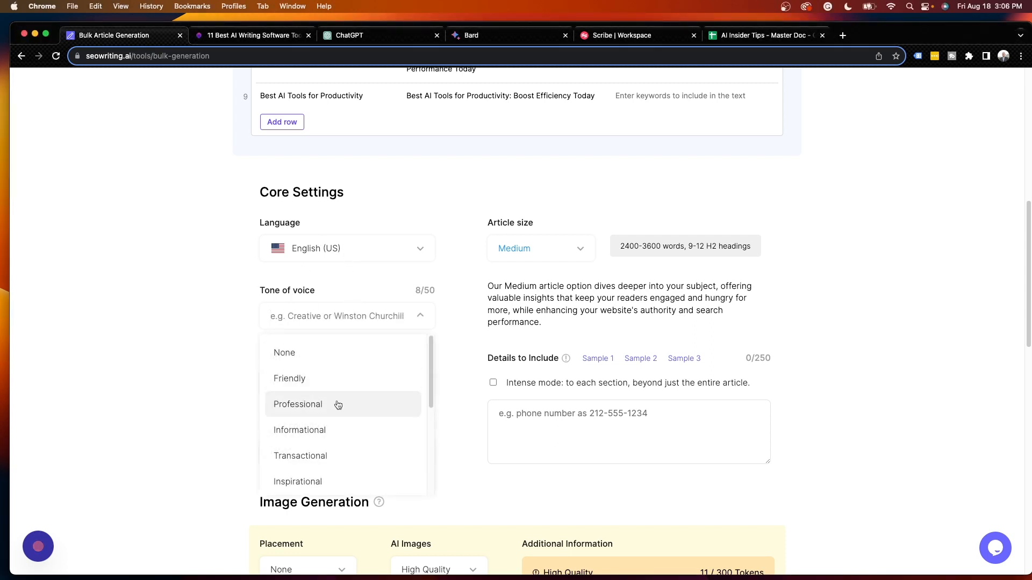
left_click(298, 404)
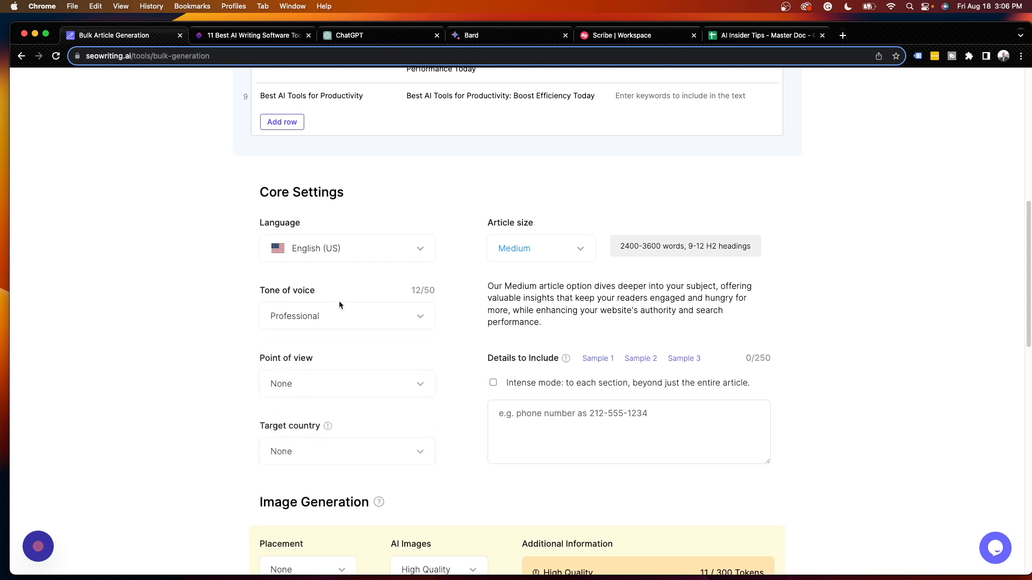
mouse_move(321, 299)
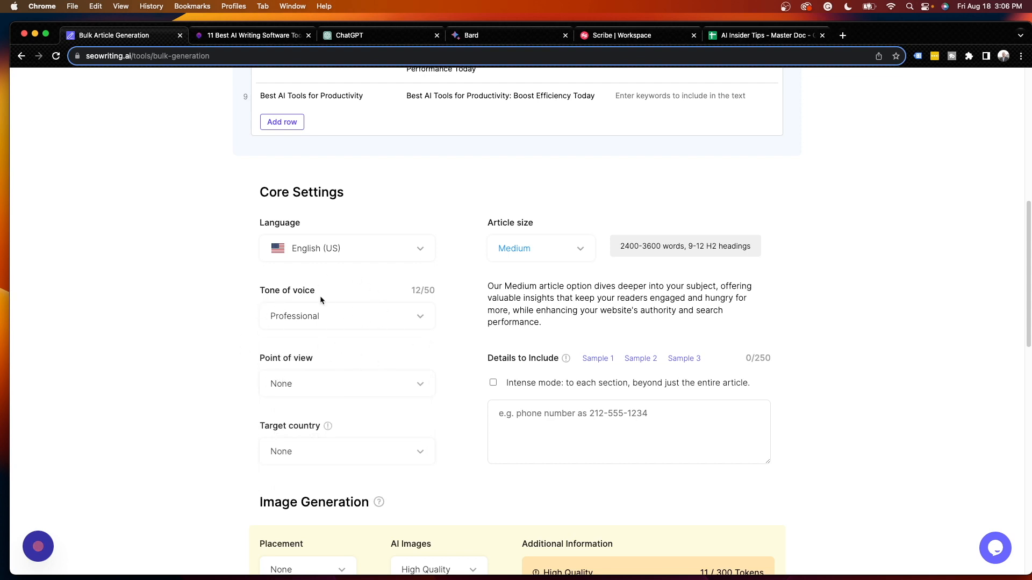
mouse_move(317, 293)
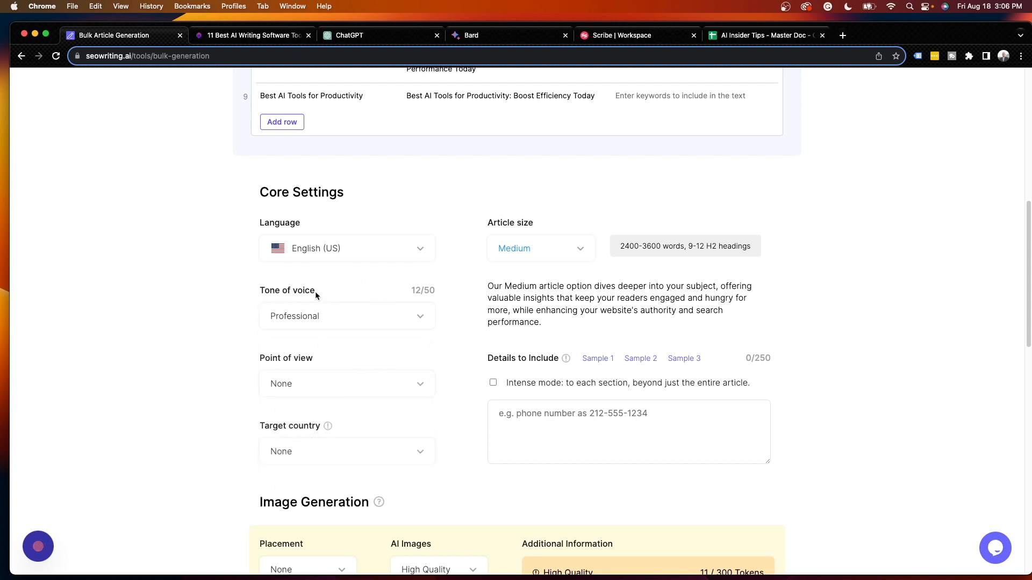
left_click(347, 384)
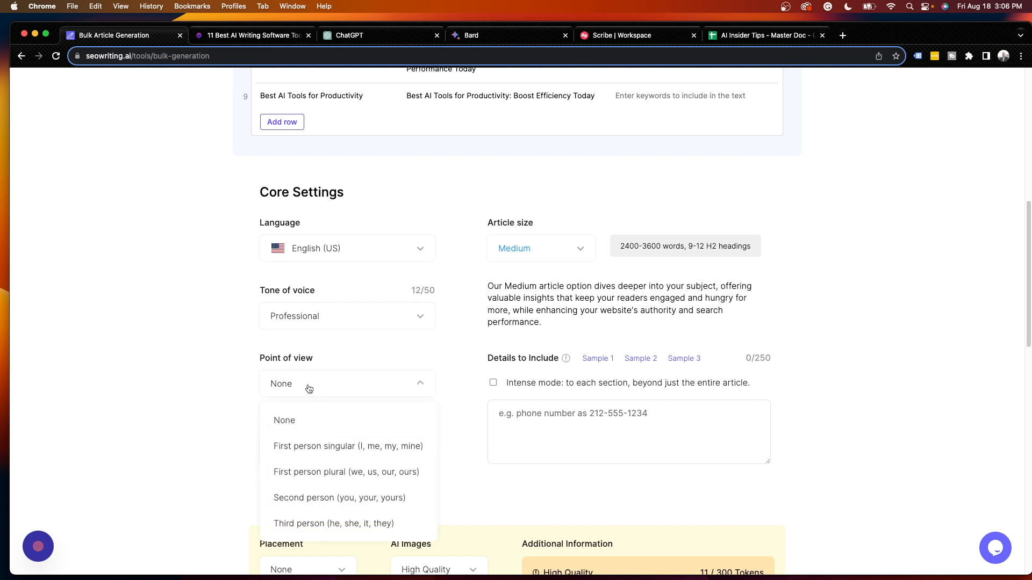
mouse_move(341, 479)
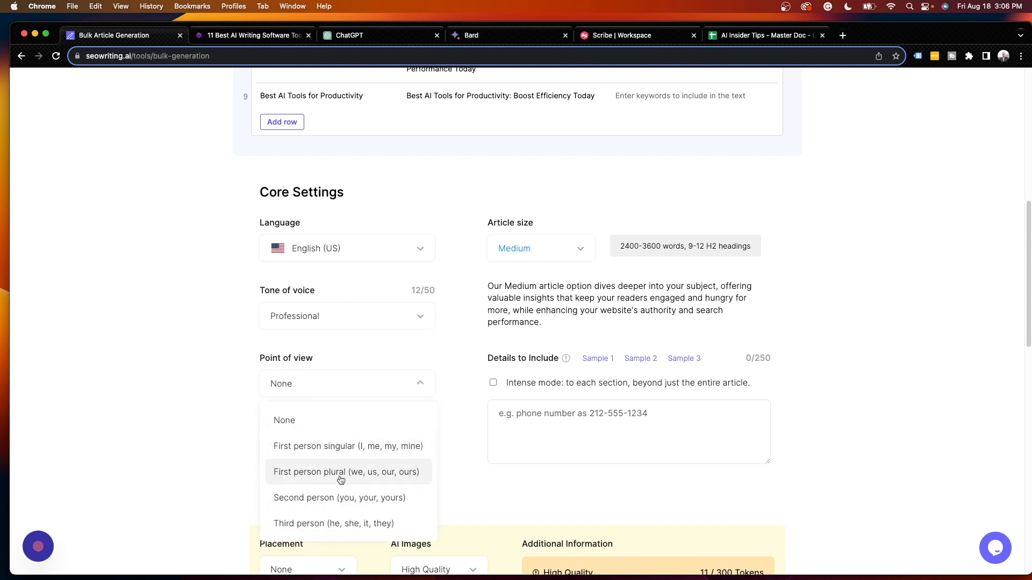
left_click(347, 472)
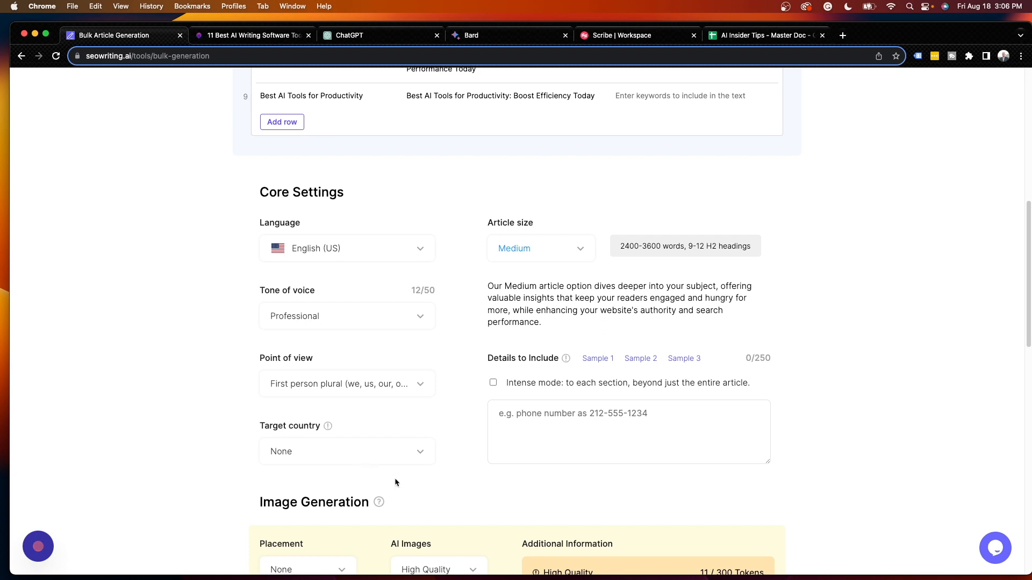
left_click(346, 451)
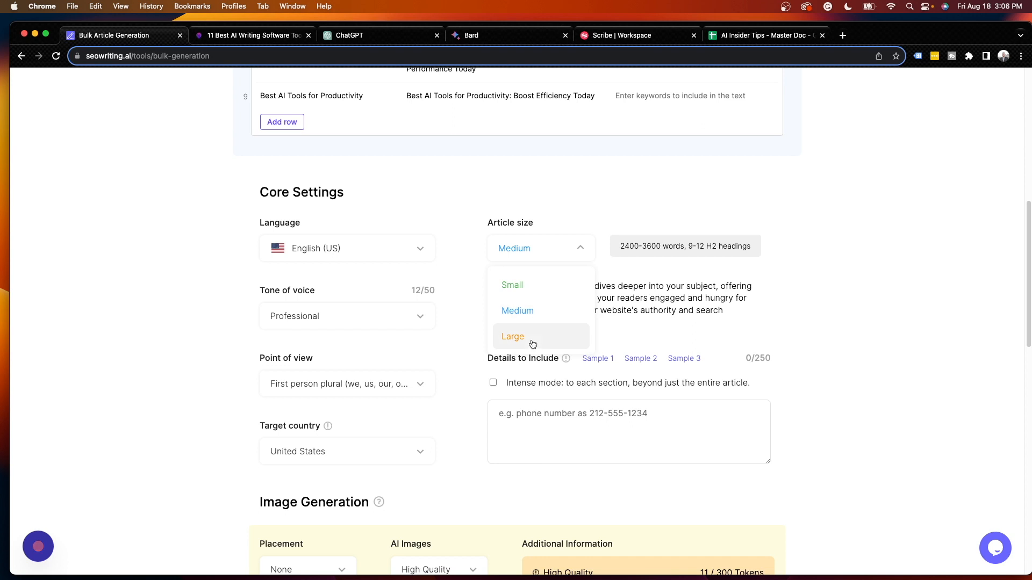
mouse_move(533, 342)
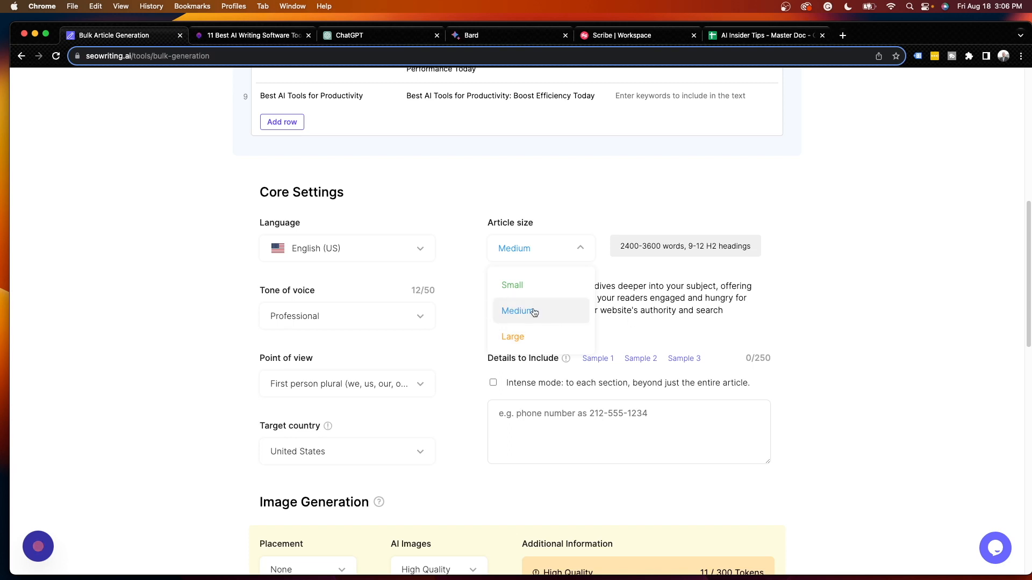
left_click(516, 311)
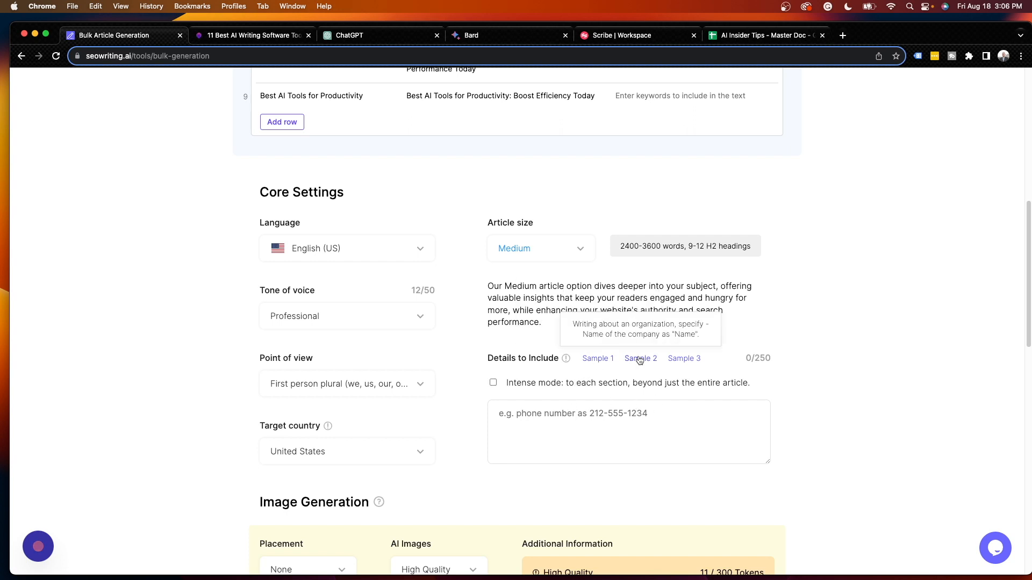
mouse_move(941, 328)
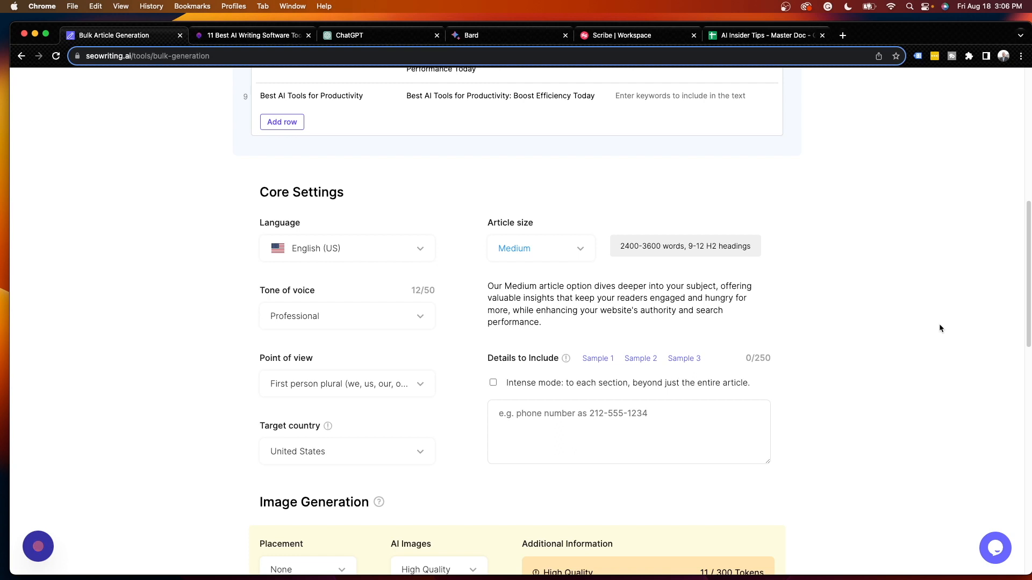
mouse_move(668, 367)
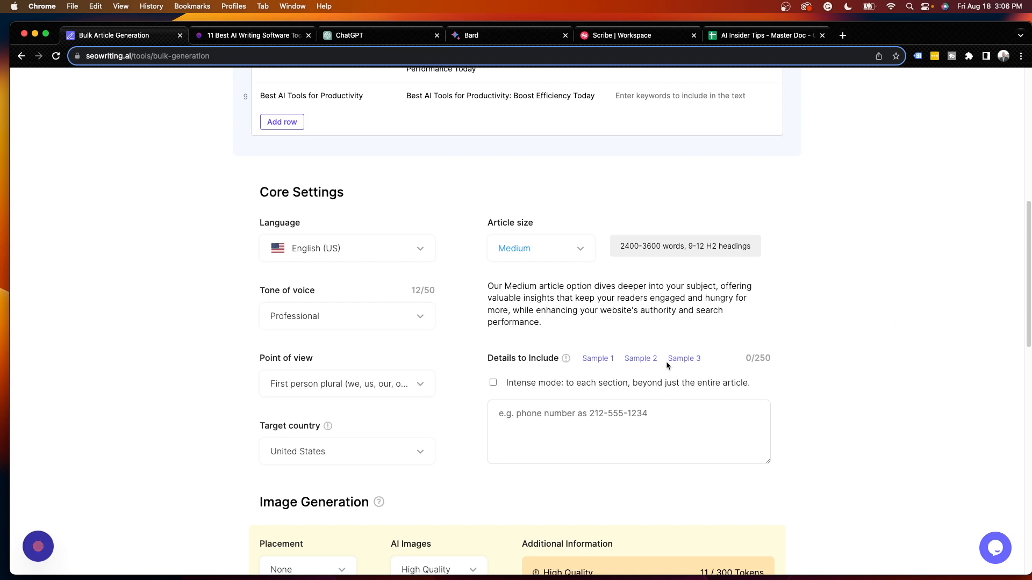
mouse_move(638, 362)
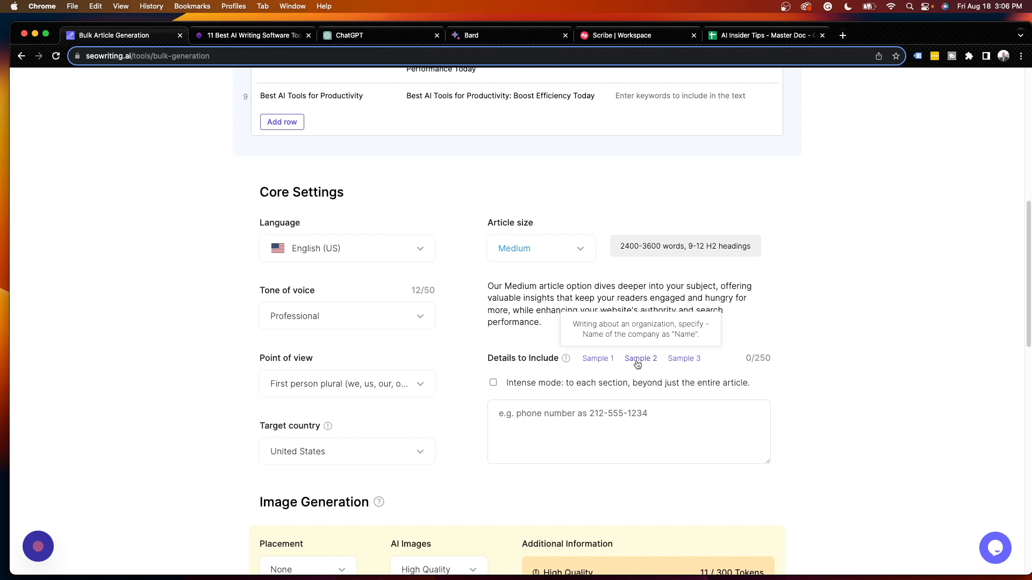
- Enter 'Name of the website as "AI Insider Tips"' in Details to Include
left_click(635, 431)
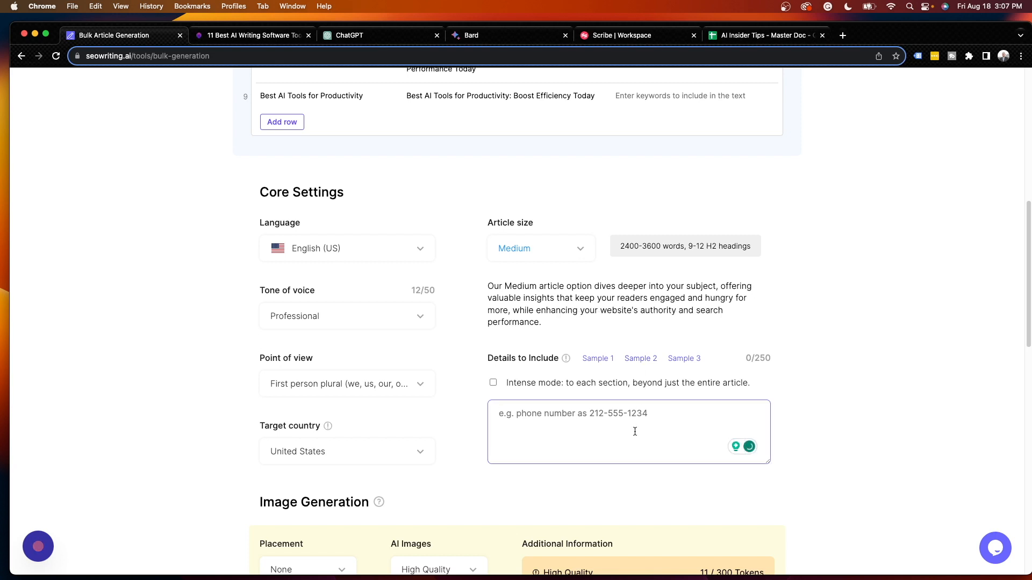
type("Name of the website as")
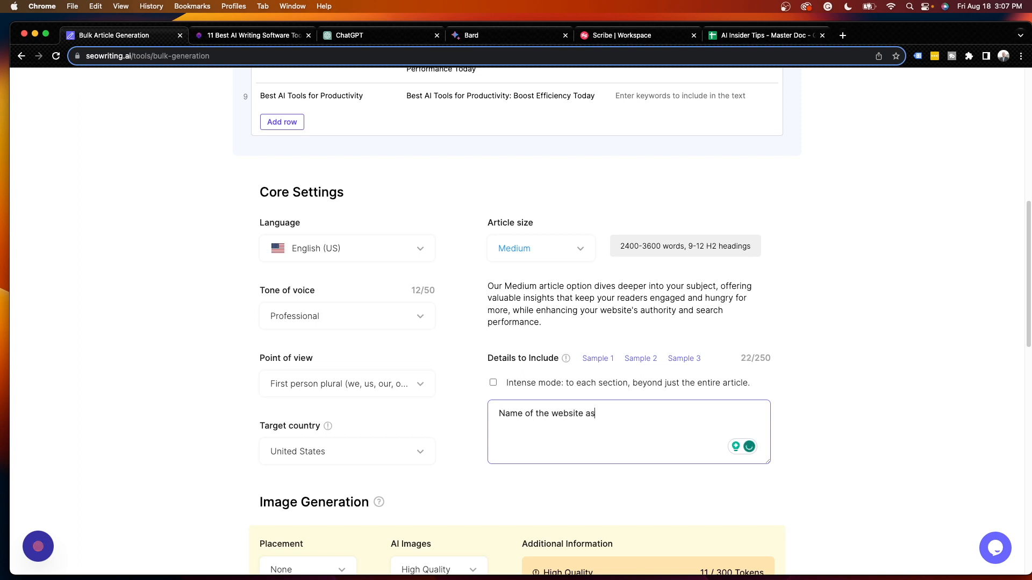
type("\"AI Insider Tips")
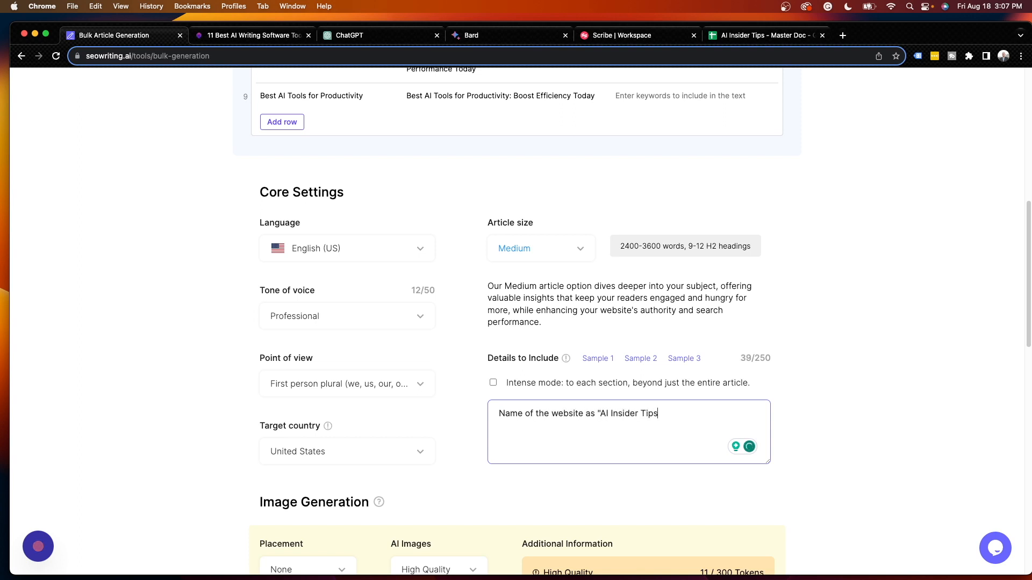
type("\"")
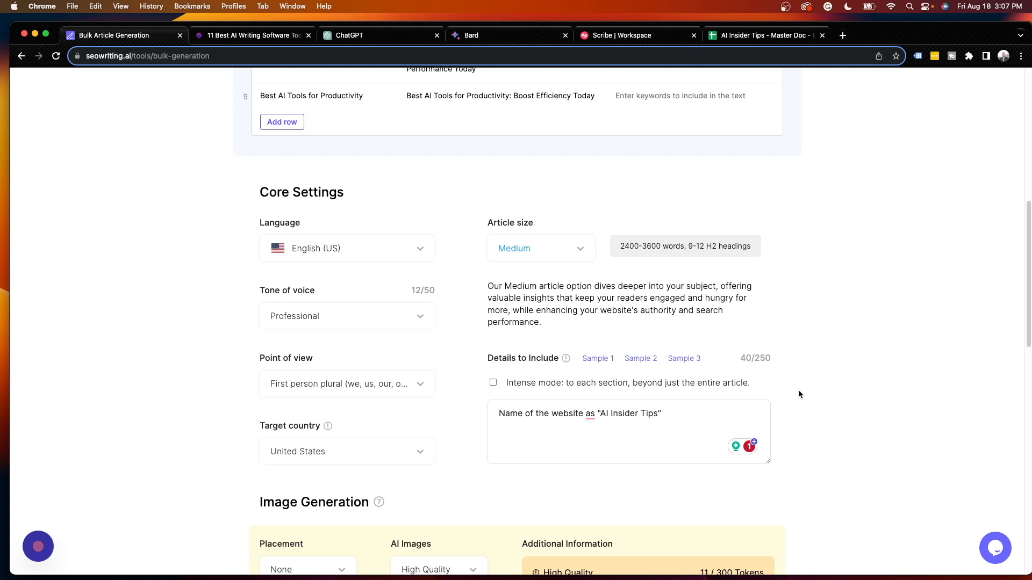
- Set image placement to After H1 Only, AI Images to Optimal Quality, and style to Photo
scroll("down", 3)
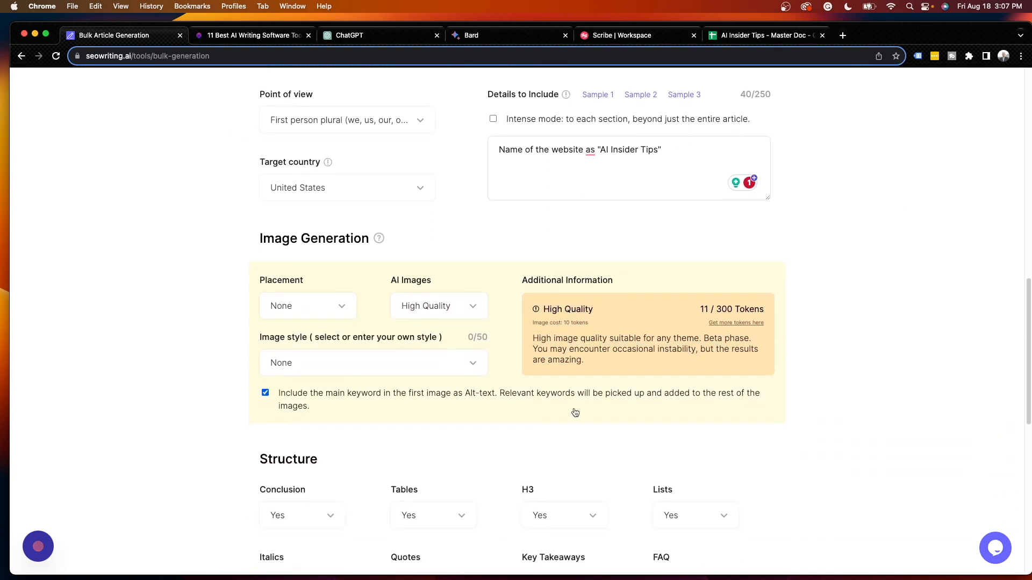
mouse_move(361, 239)
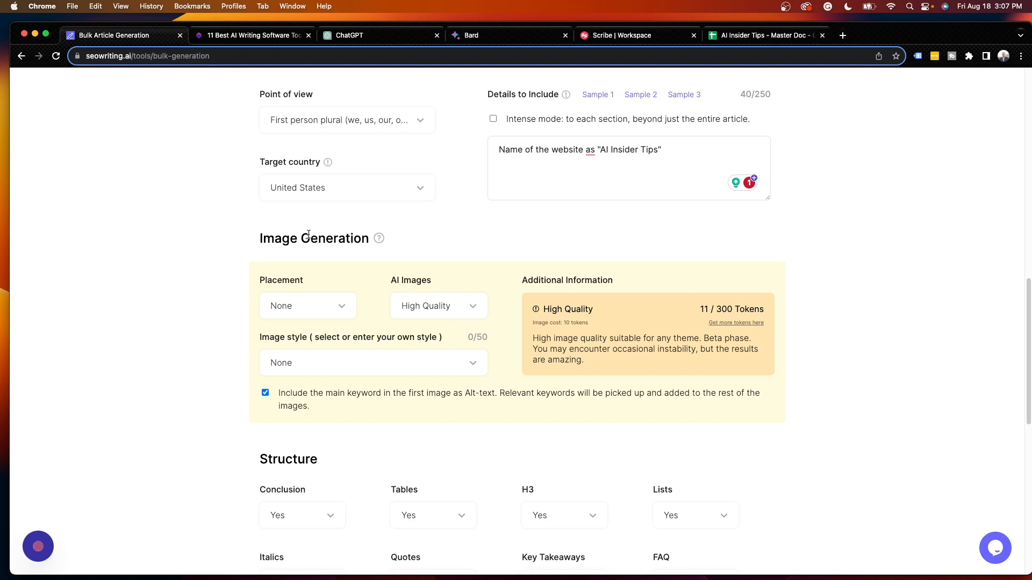
left_click(307, 306)
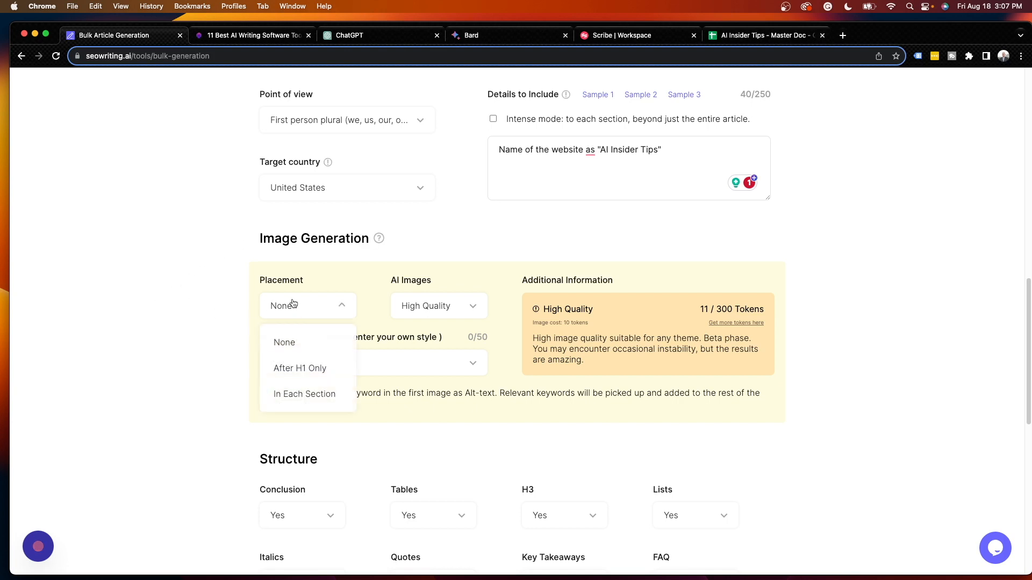
mouse_move(301, 369)
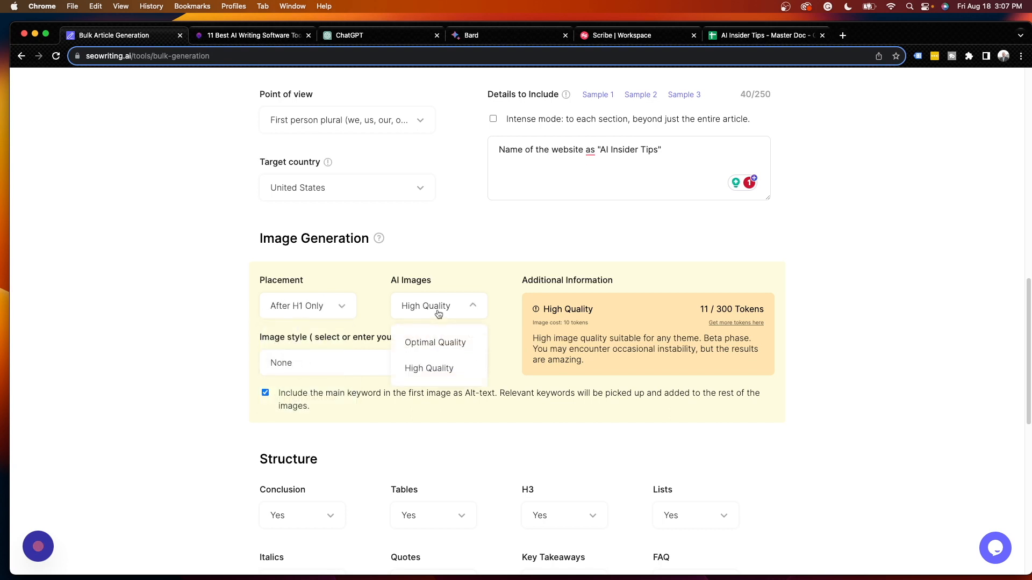
left_click(435, 343)
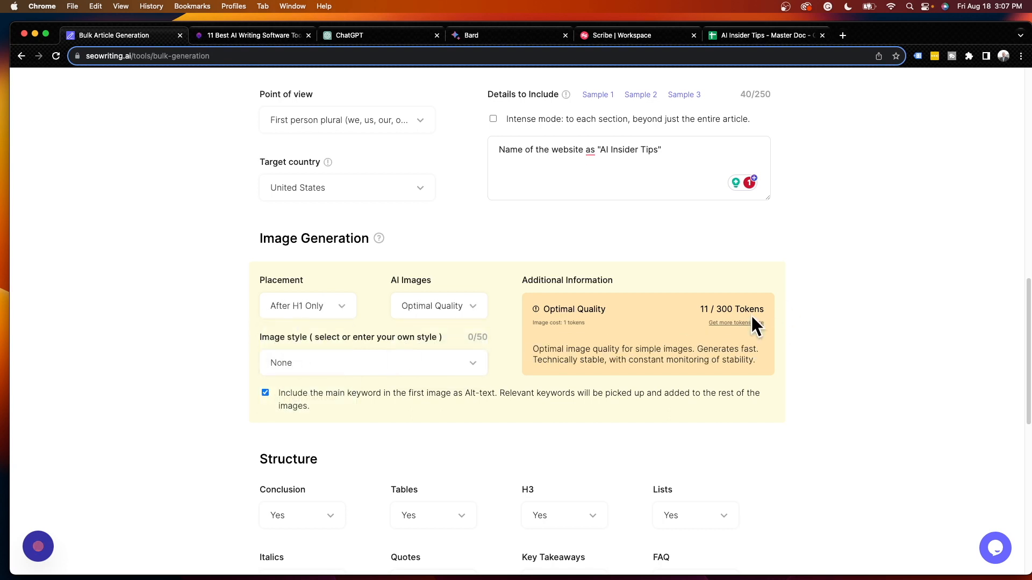
mouse_move(517, 325)
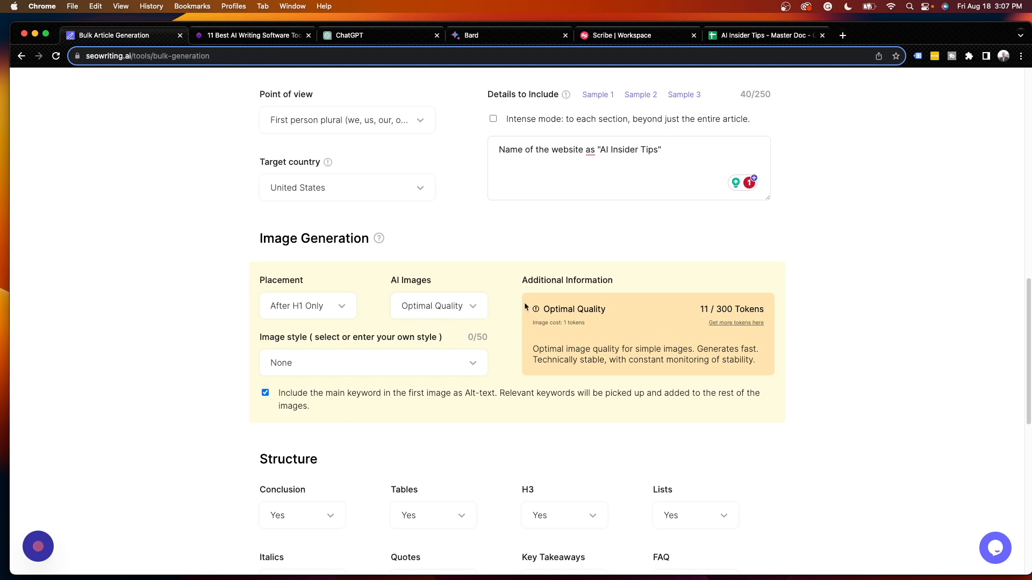
left_click(439, 306)
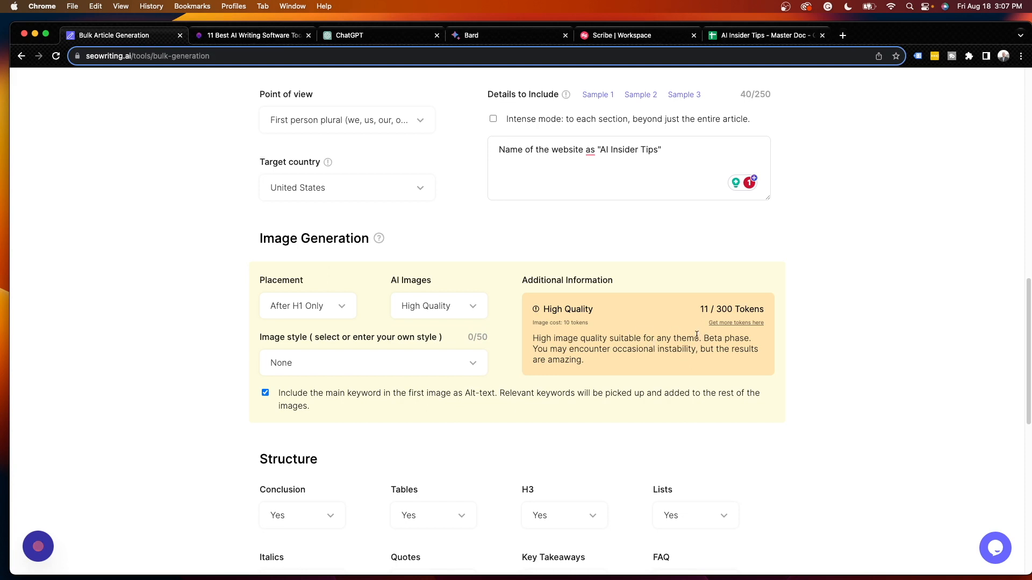
left_click(438, 306)
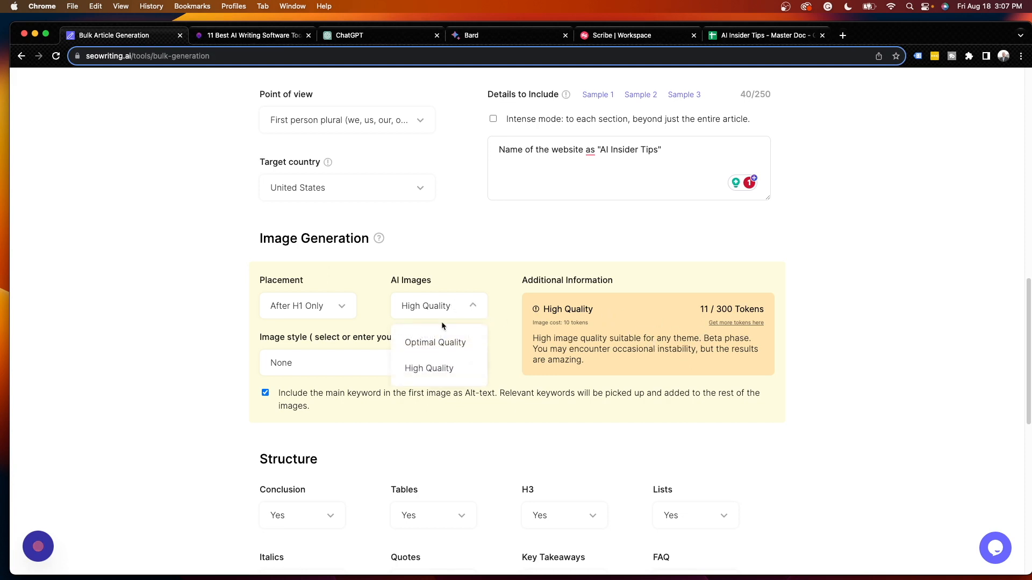
mouse_move(442, 342)
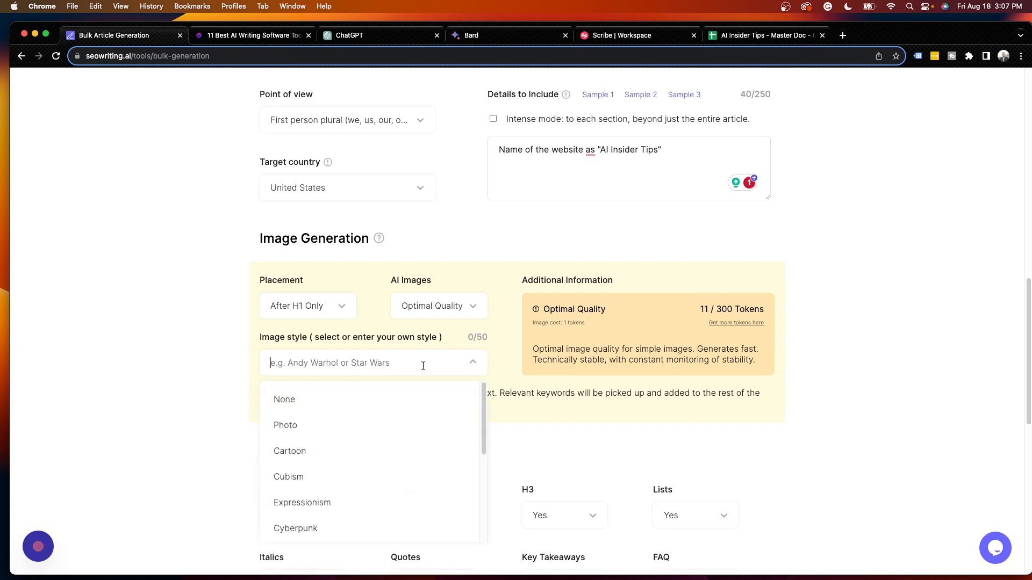
left_click(286, 425)
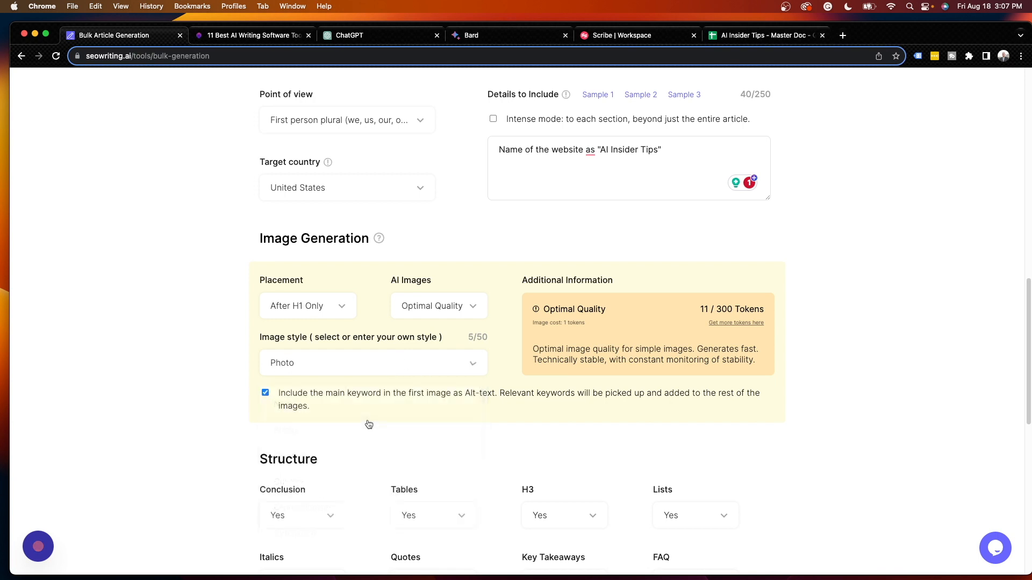
left_click(373, 363)
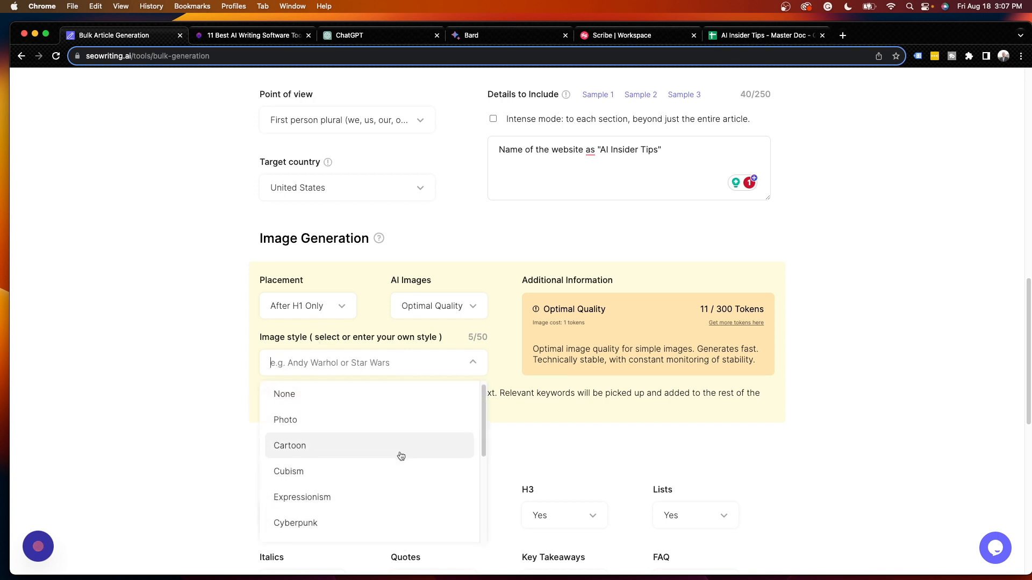
scroll("down", 3)
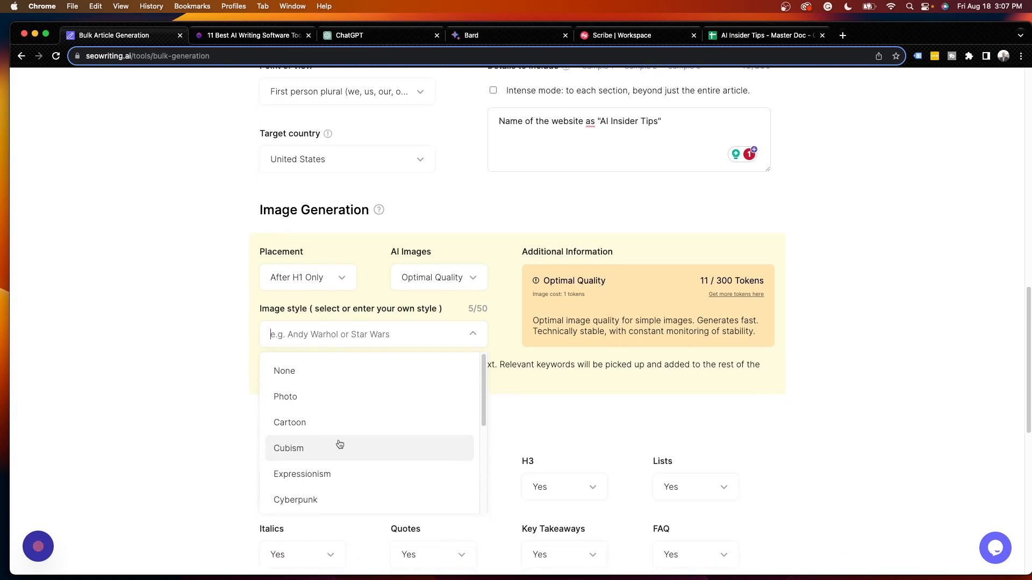
left_click(286, 397)
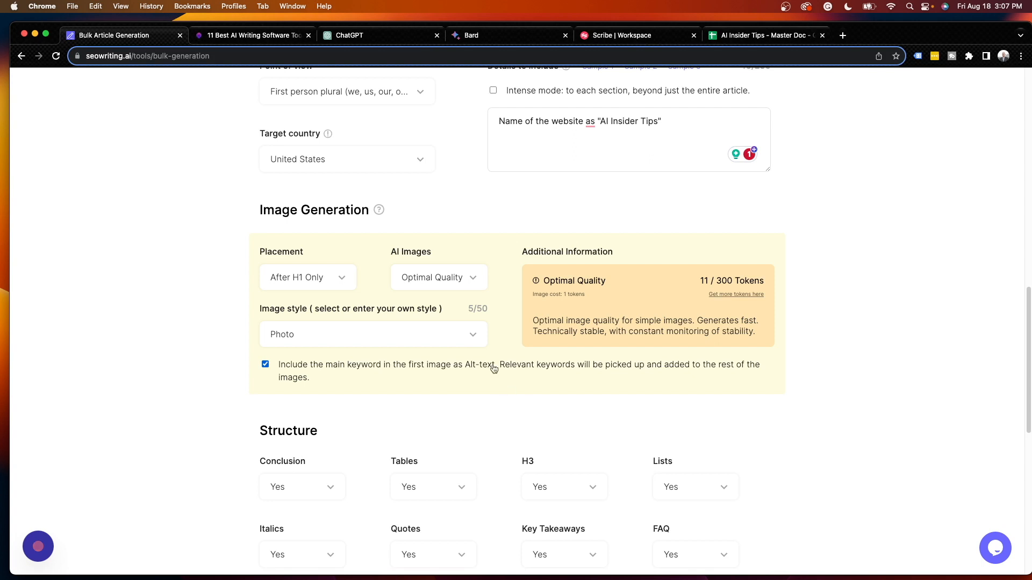
mouse_move(253, 288)
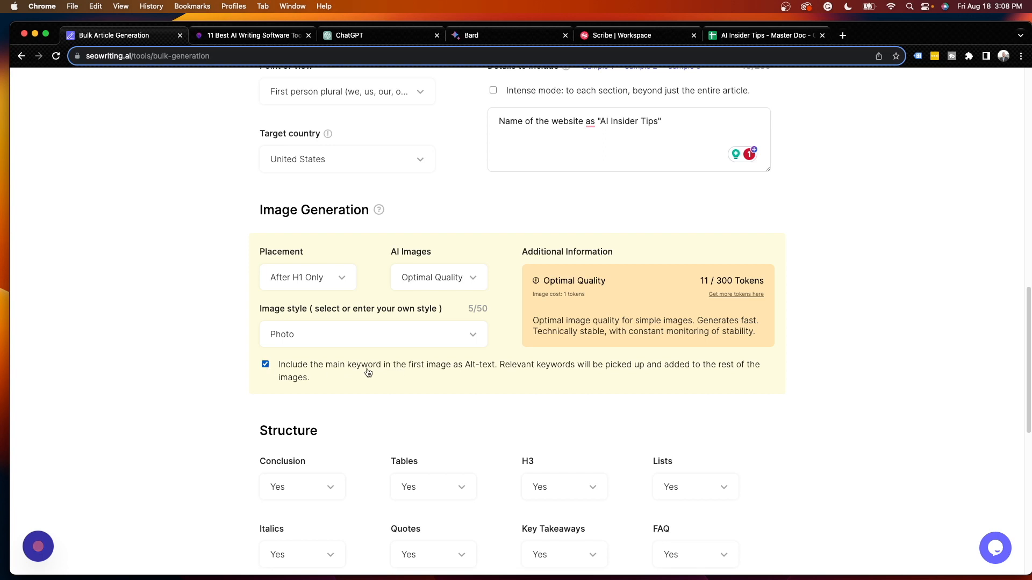
mouse_move(350, 377)
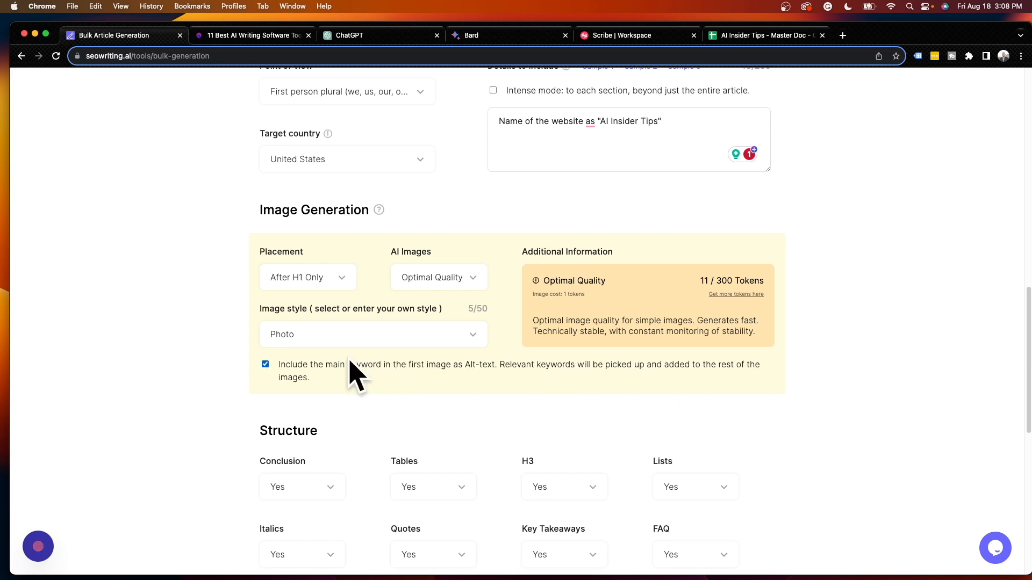
- Set the Italics and Quotes options in the Structure section to No
scroll("down", 3)
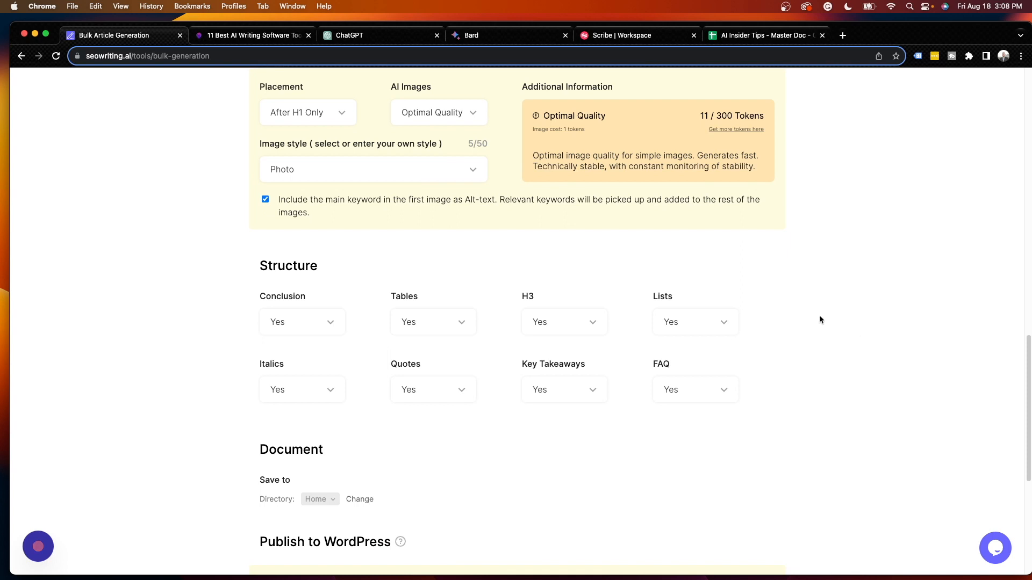
mouse_move(585, 416)
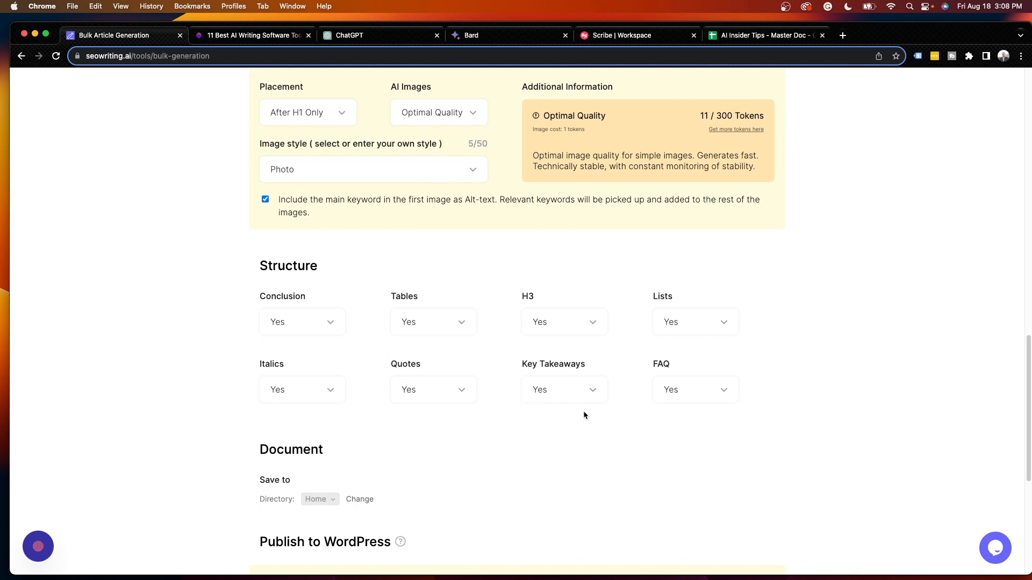
mouse_move(416, 392)
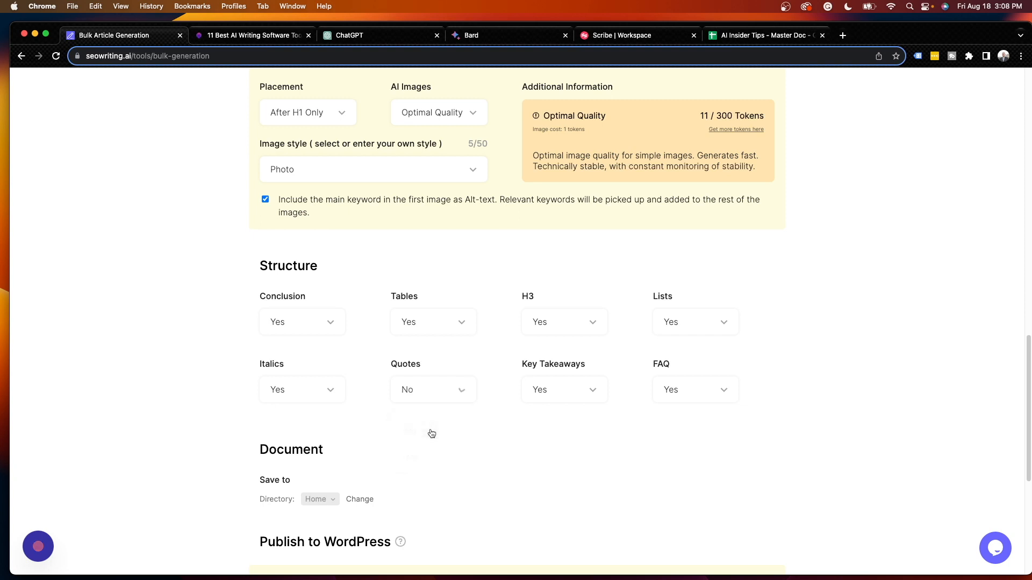
left_click(302, 390)
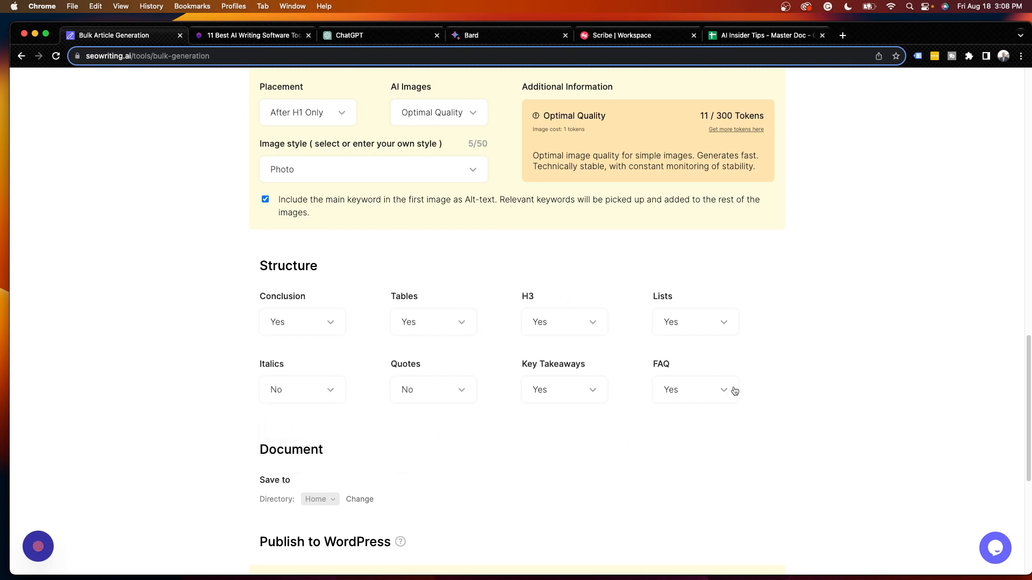
scroll("down", 3)
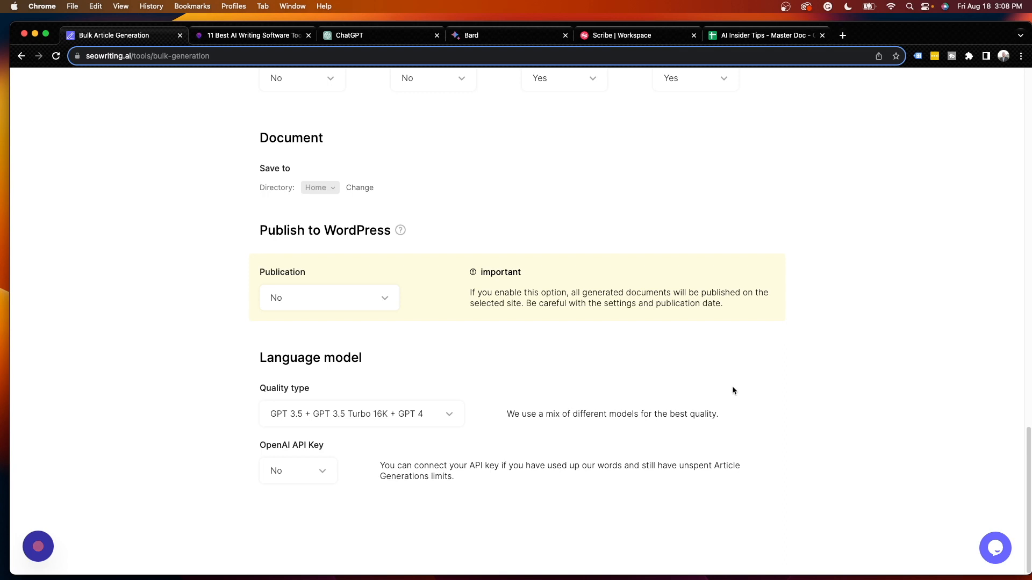
- Select aiinsidertips.com as the WordPress site and tick the AI Tools category
left_click(329, 298)
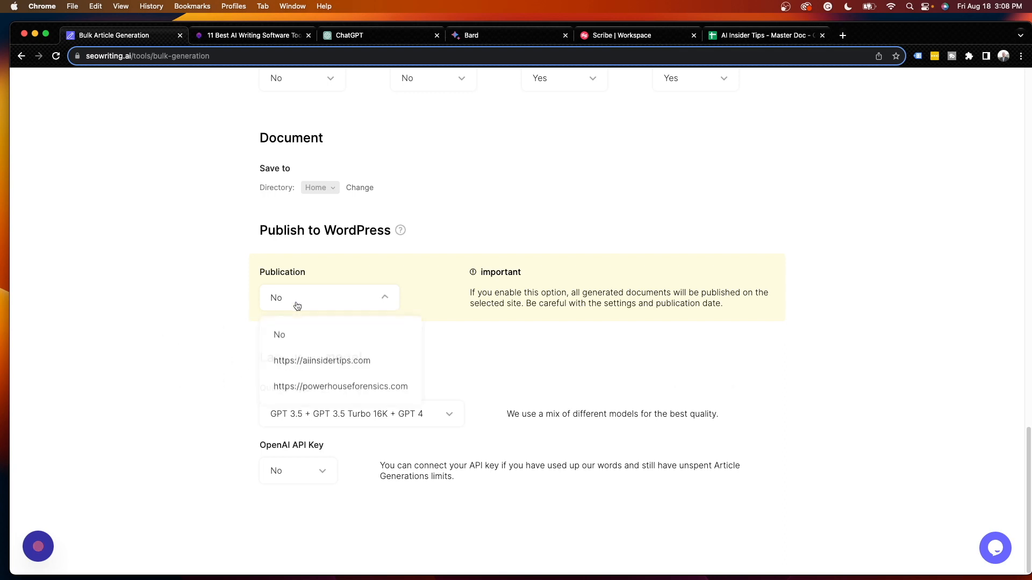
left_click(322, 361)
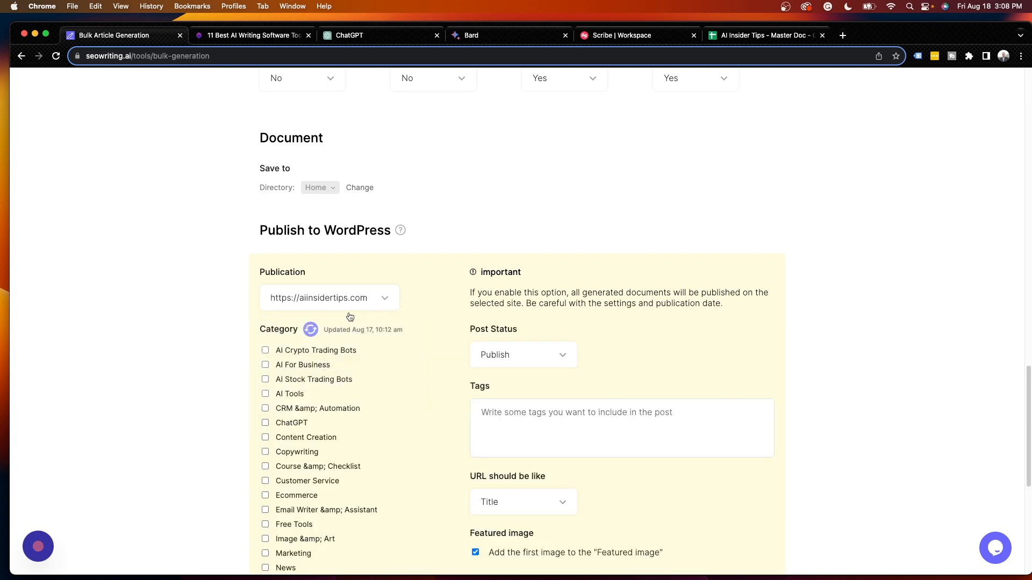
mouse_move(396, 380)
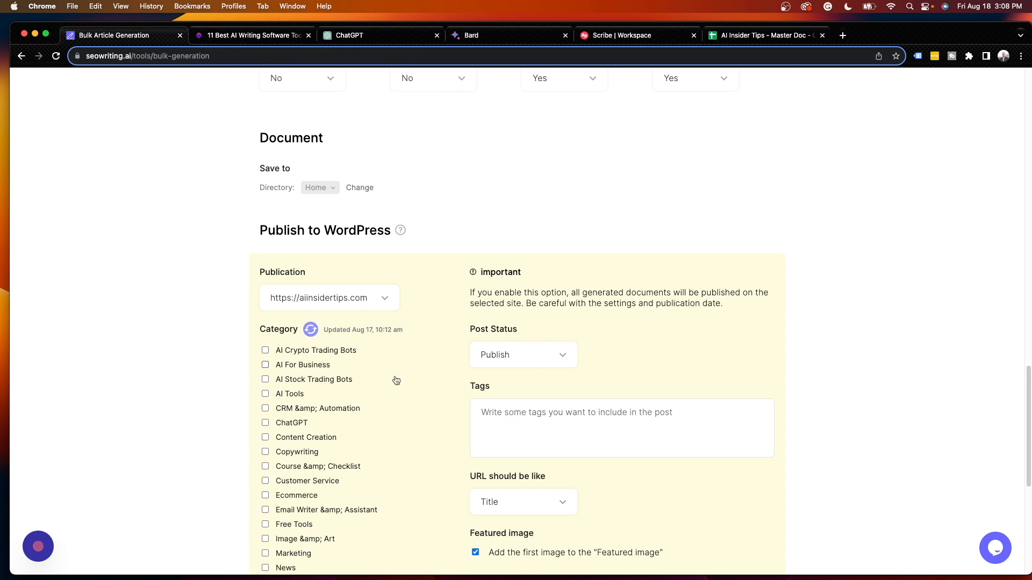
scroll("down", 3)
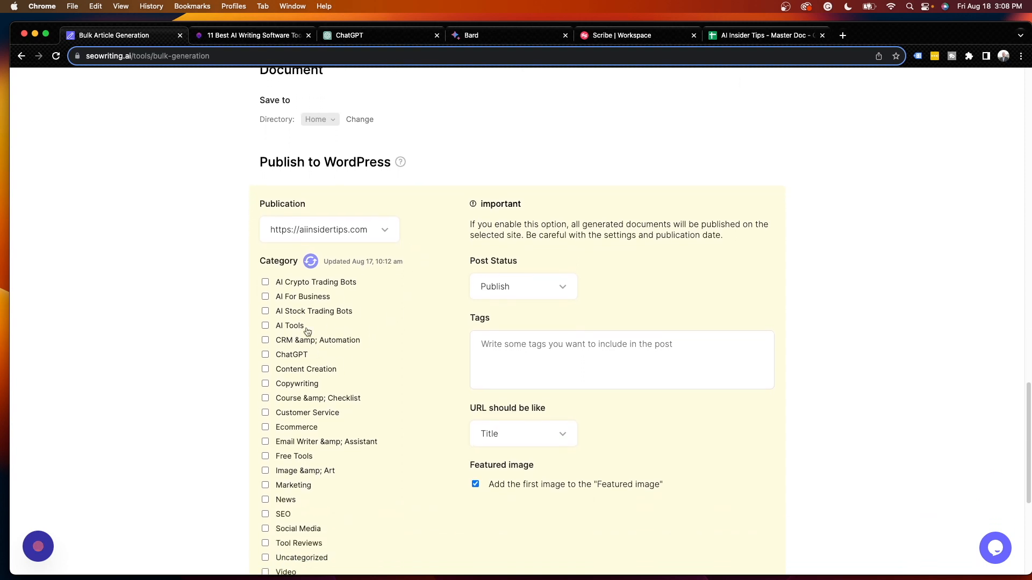
scroll("down", 3)
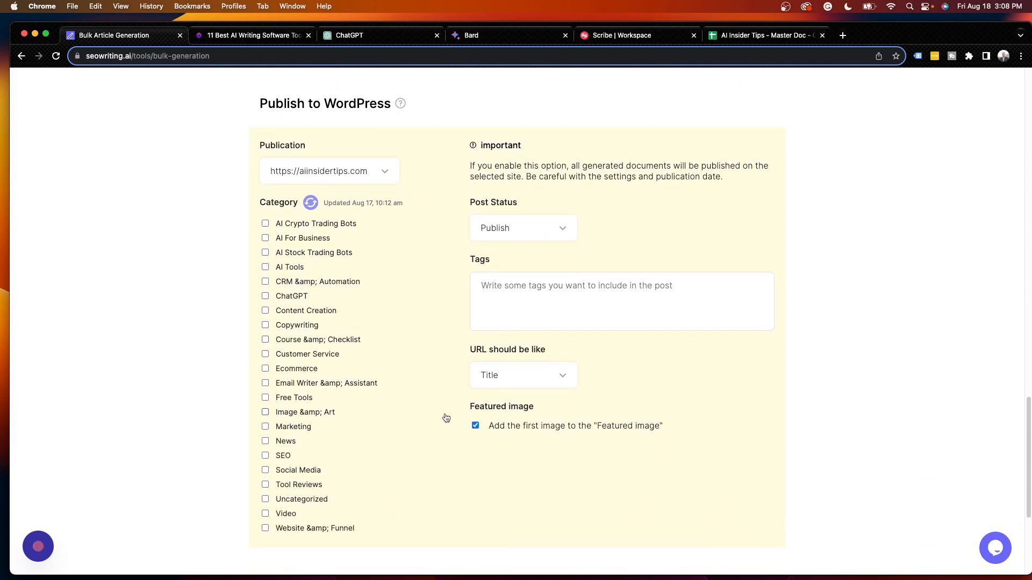
mouse_move(389, 327)
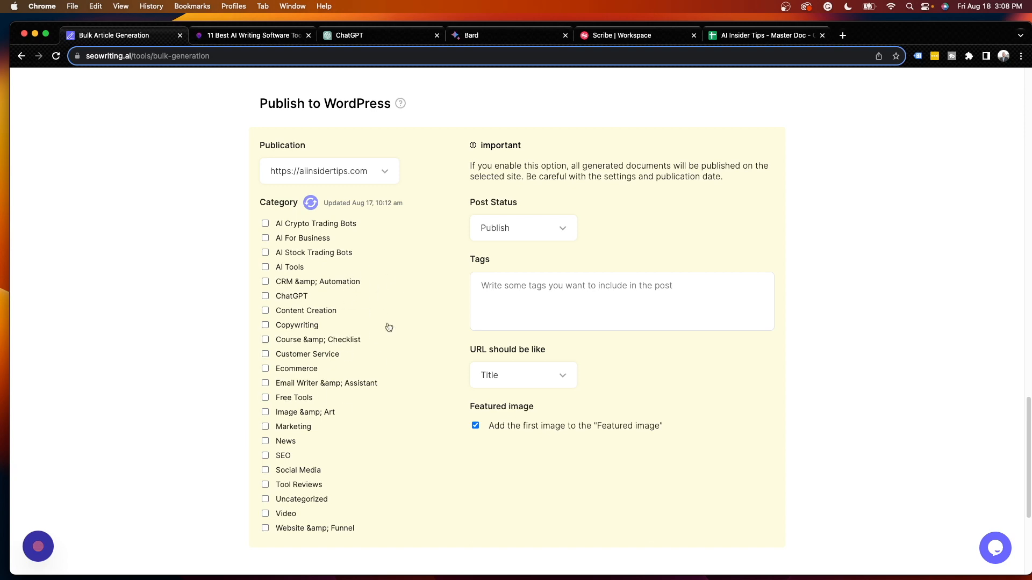
mouse_move(350, 312)
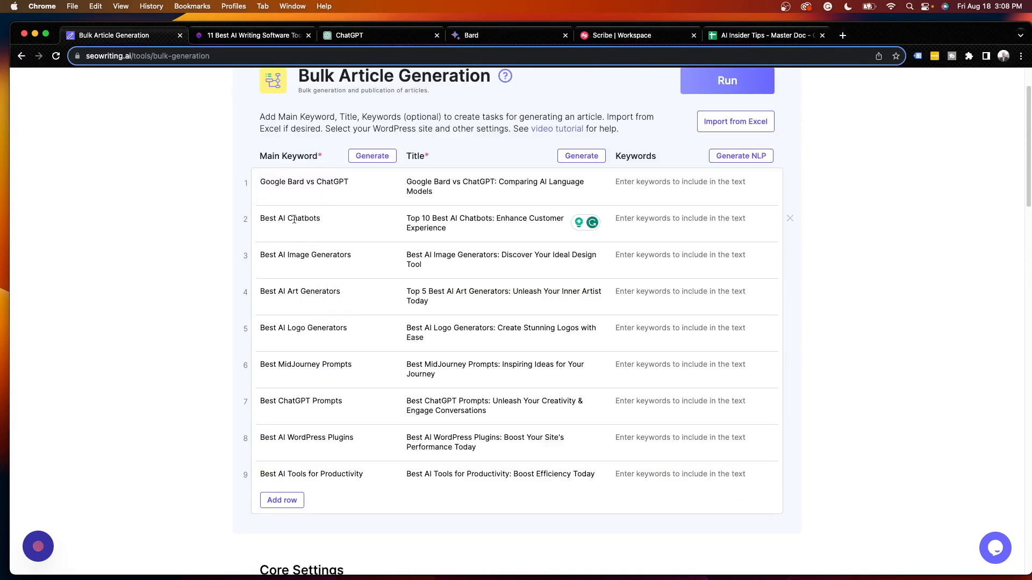
scroll("down", 3)
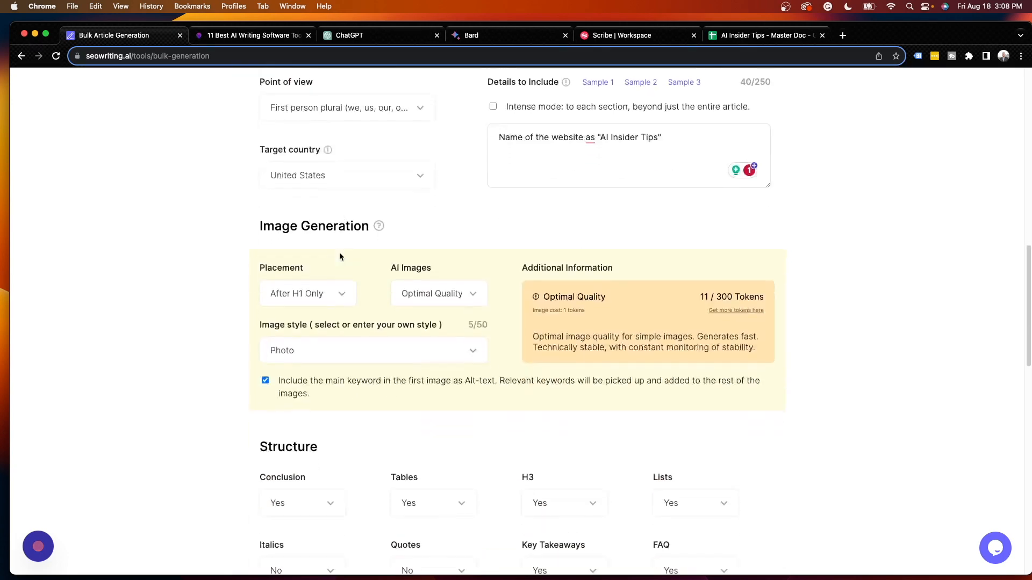
scroll("down", 3)
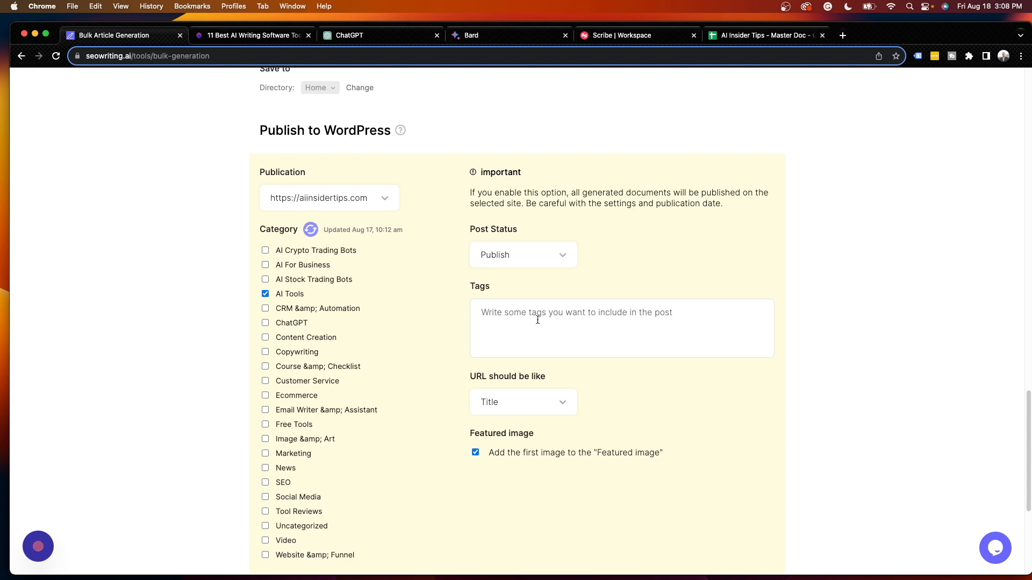
mouse_move(522, 255)
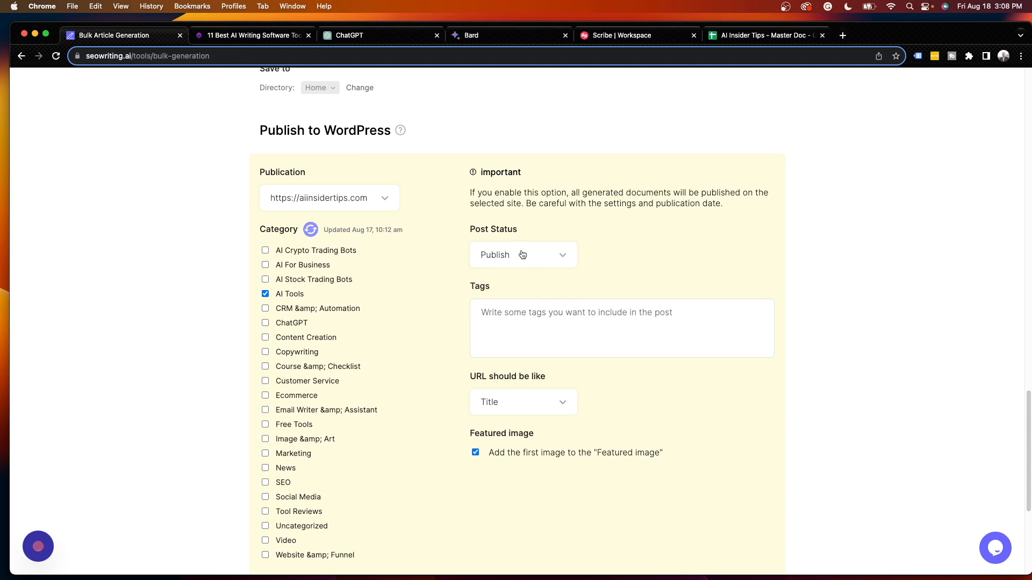
- Leave post status at Publish and set 'URL should be like' to Main Keyword
left_click(523, 254)
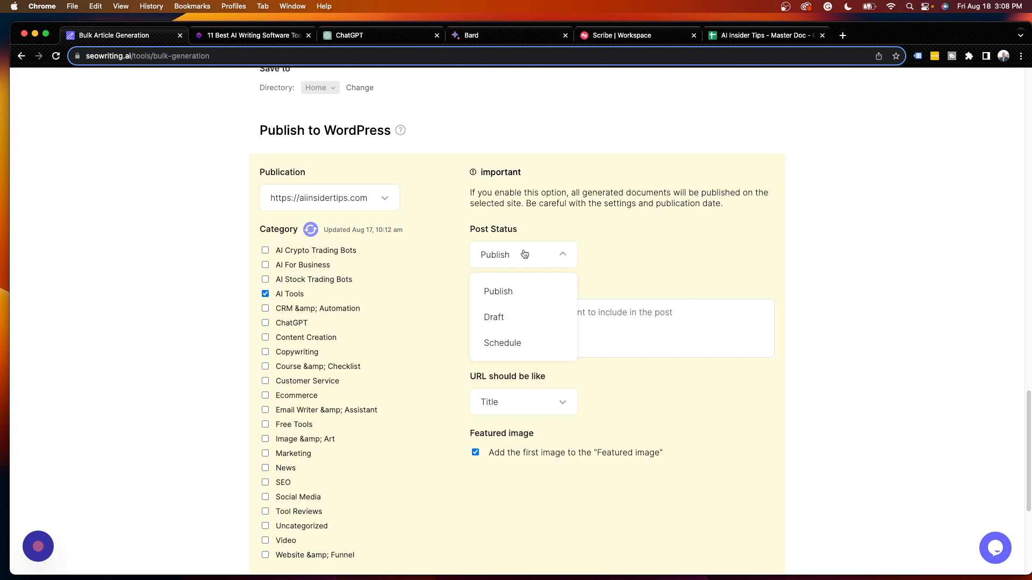
mouse_move(531, 318)
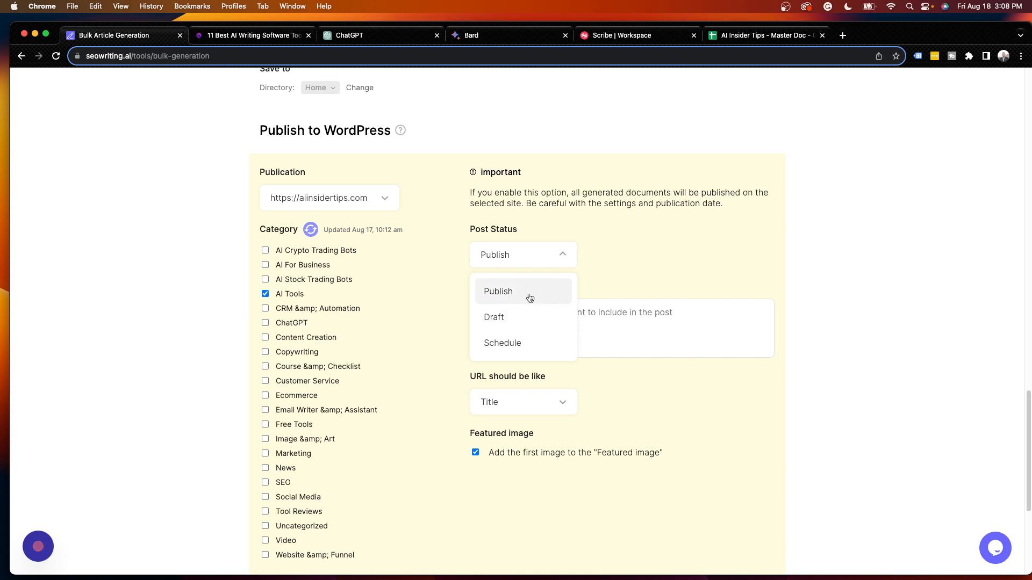
mouse_move(528, 317)
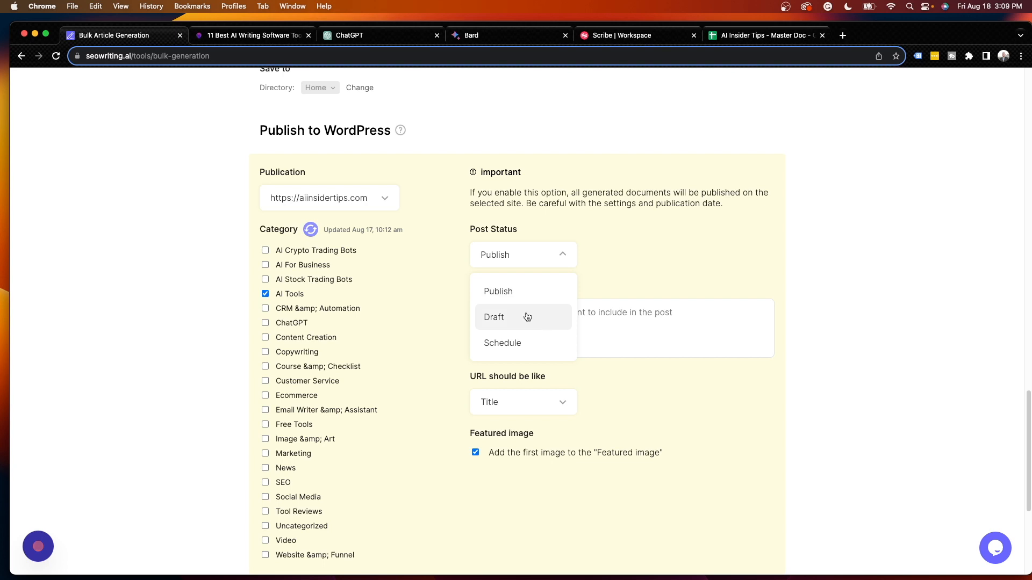
mouse_move(522, 345)
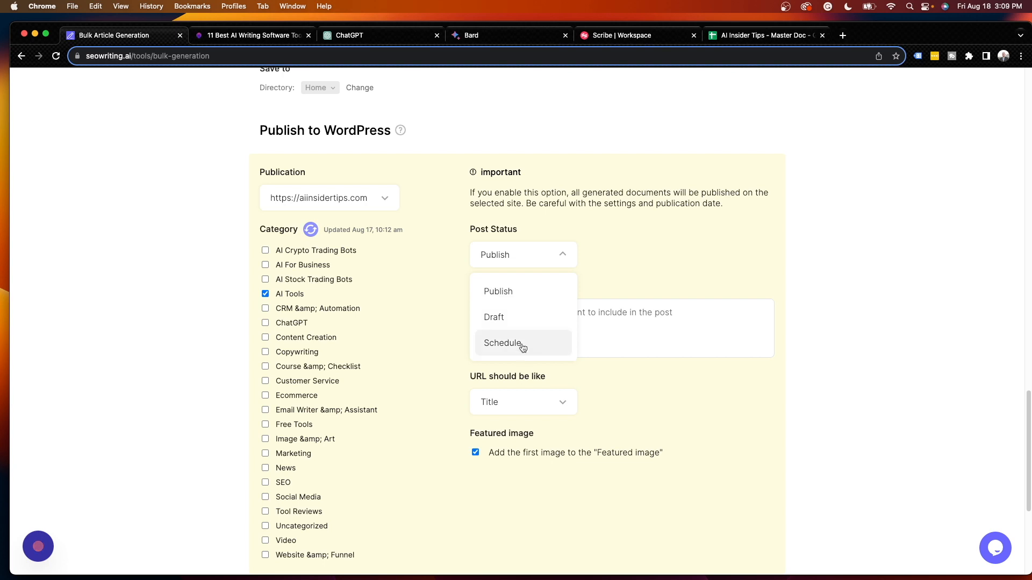
mouse_move(515, 304)
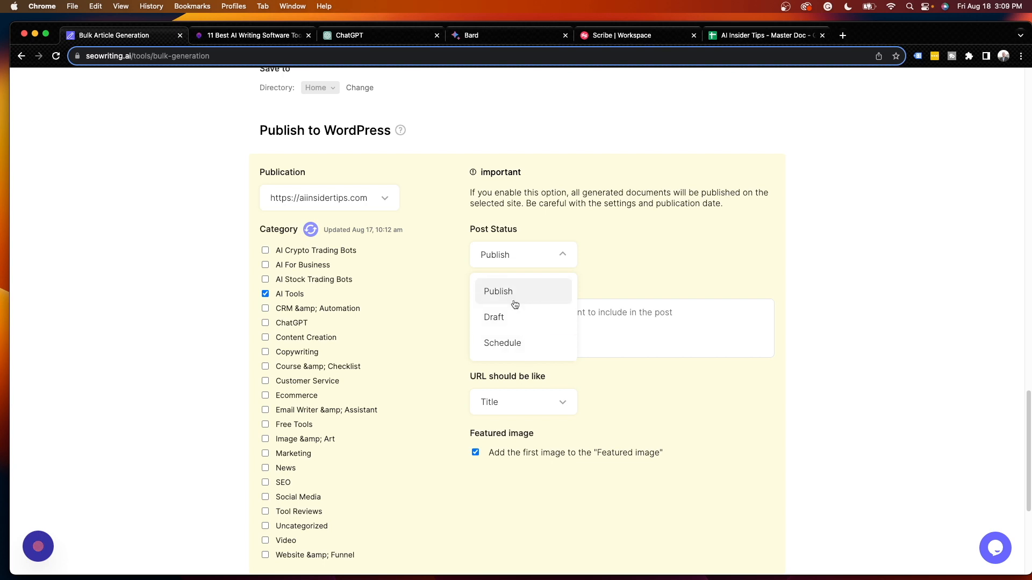
mouse_move(514, 314)
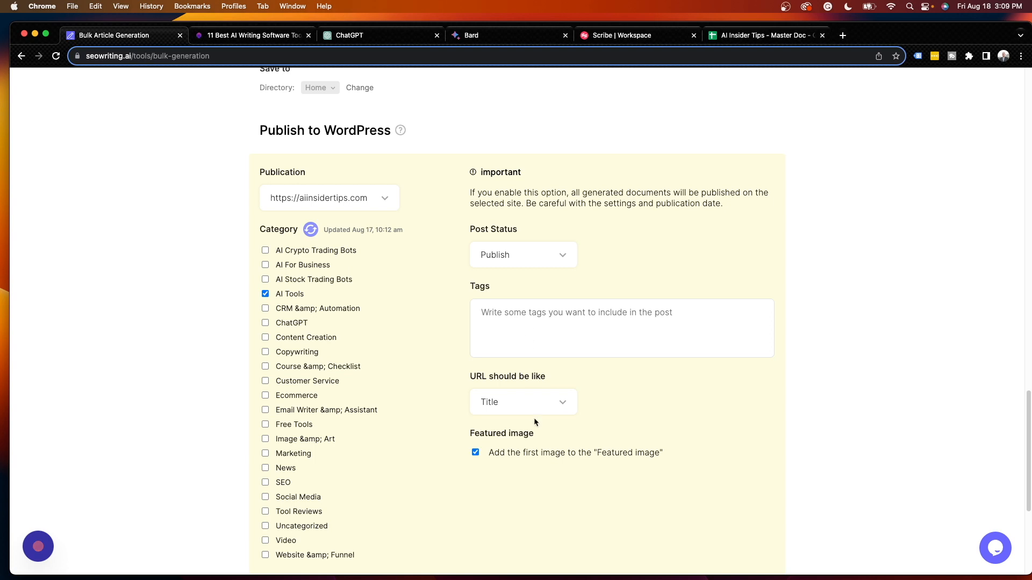
left_click(523, 402)
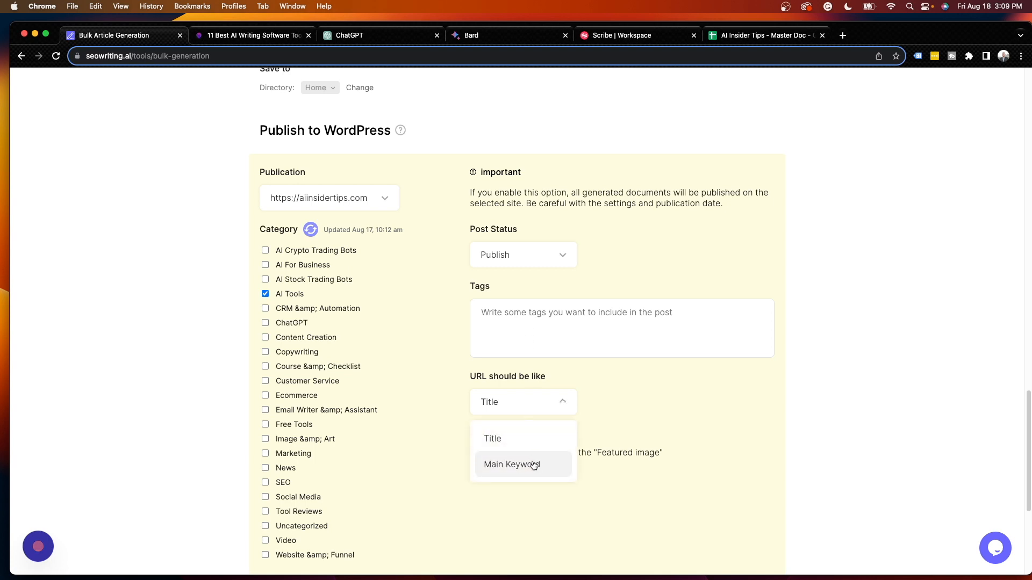
left_click(512, 464)
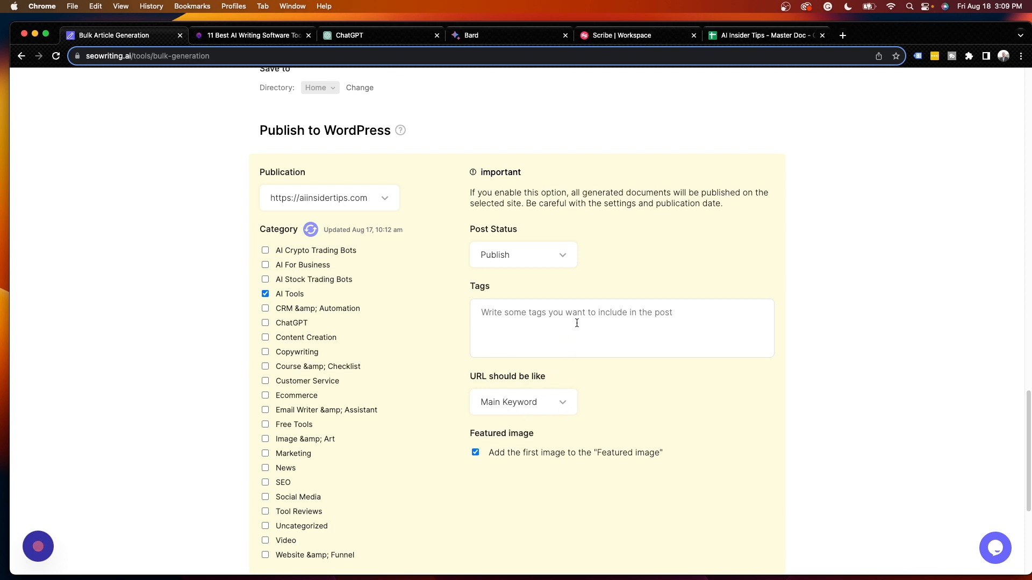
- Keep Quality type at GPT 3.5 + GPT 3.5 Turbo 16K + GPT 4, with OpenAI API Key at No
scroll("down", 3)
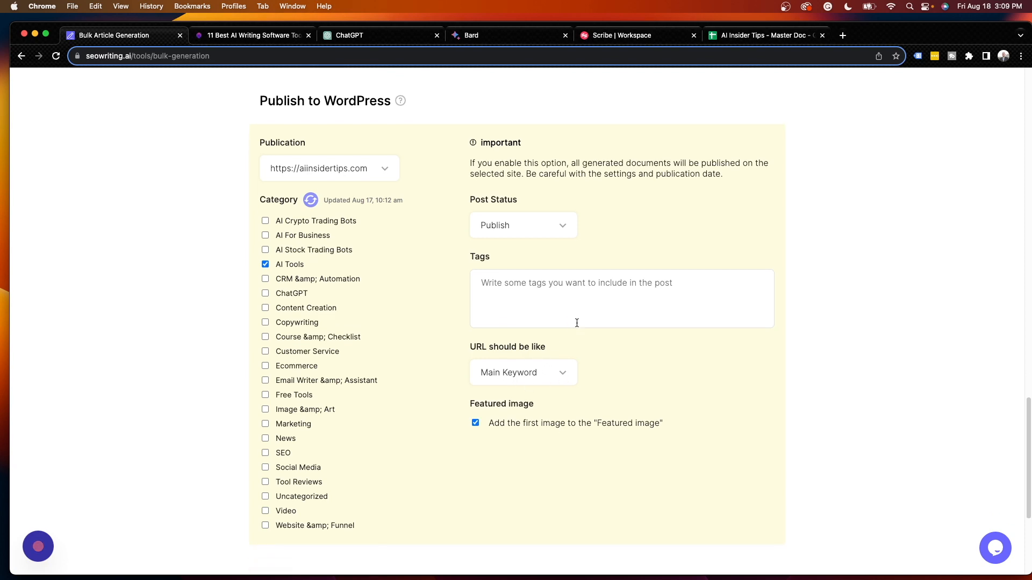
scroll("down", 3)
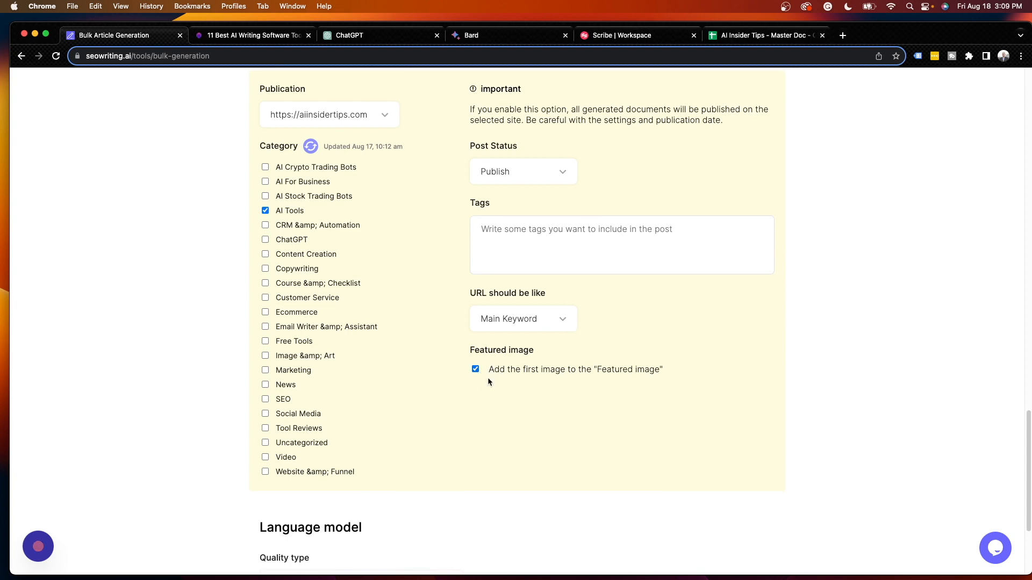
scroll("down", 3)
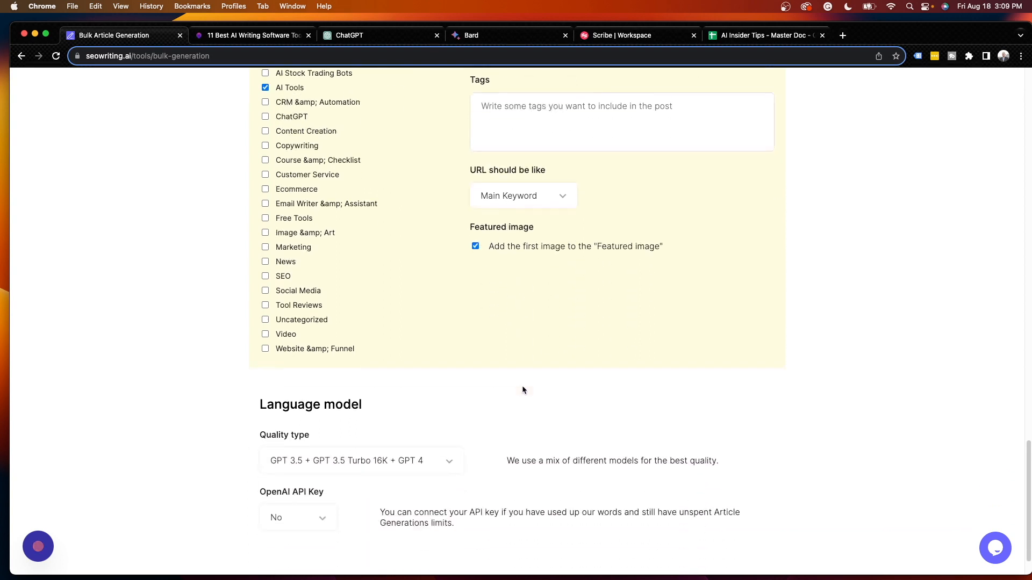
scroll("down", 3)
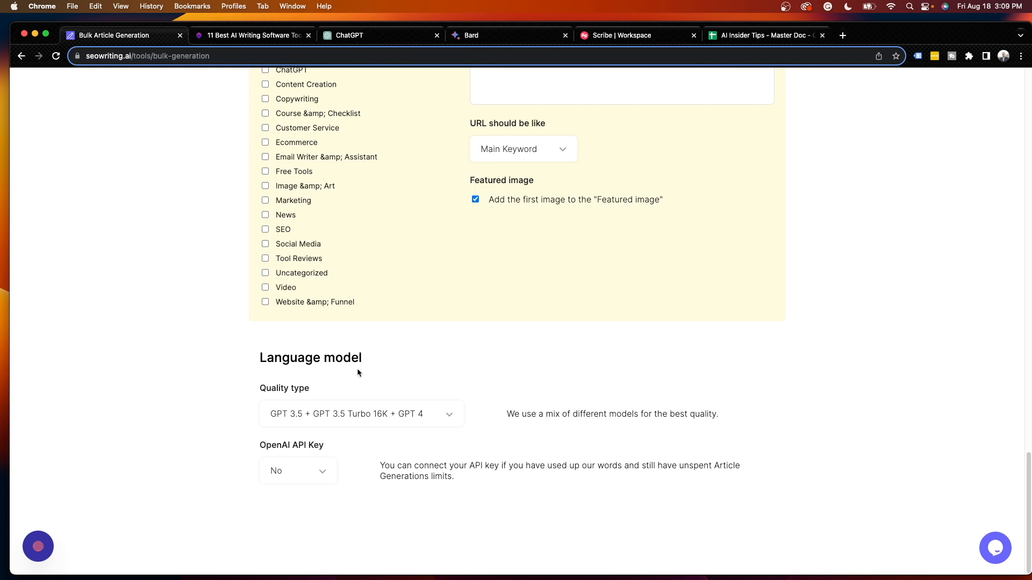
left_click(362, 414)
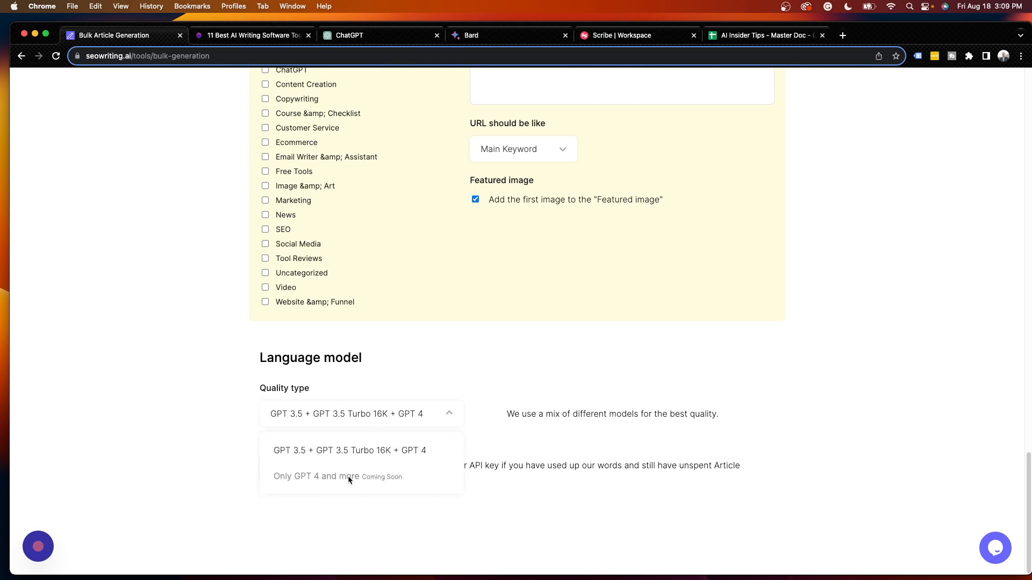
mouse_move(351, 474)
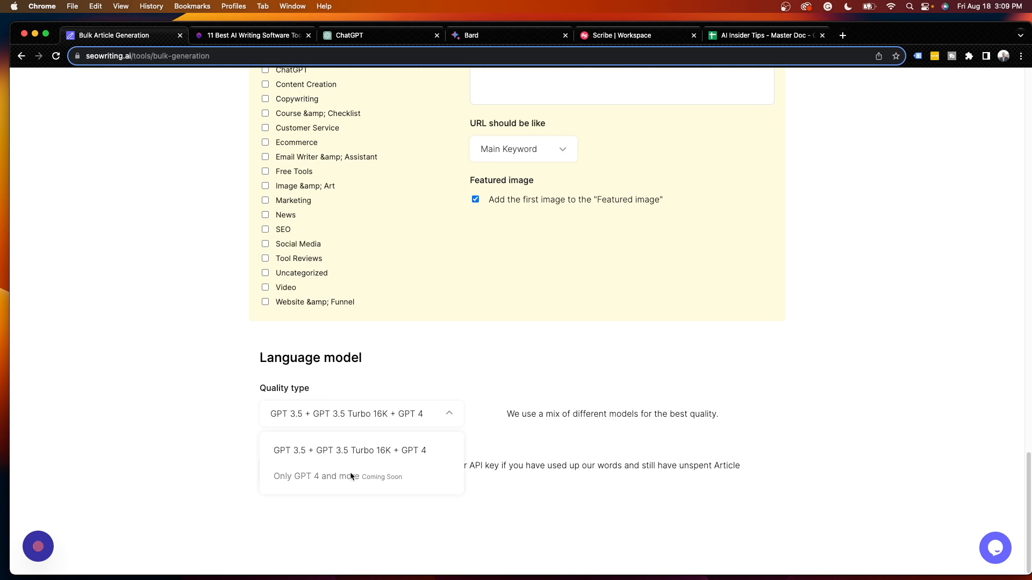
mouse_move(365, 408)
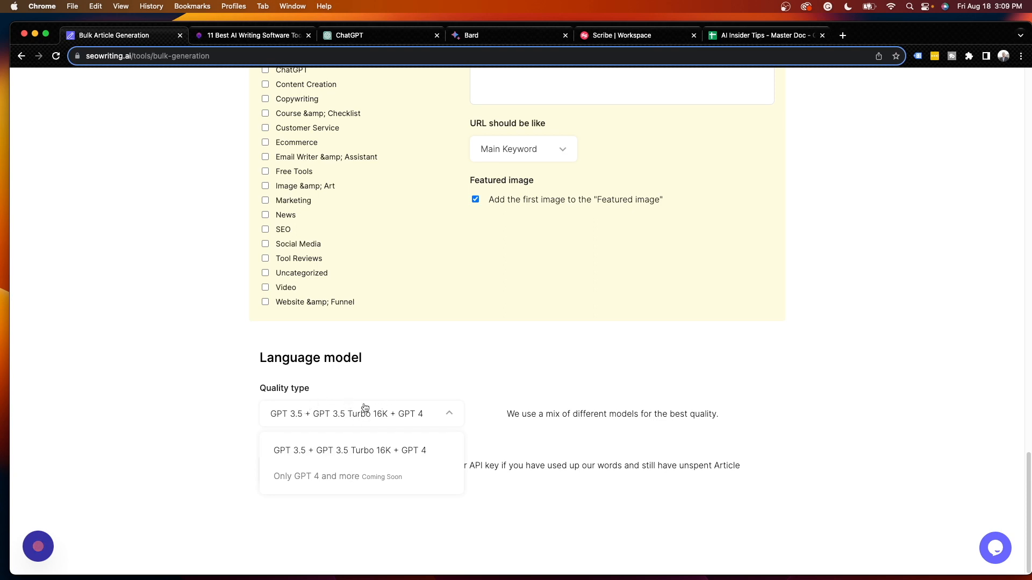
left_click(350, 450)
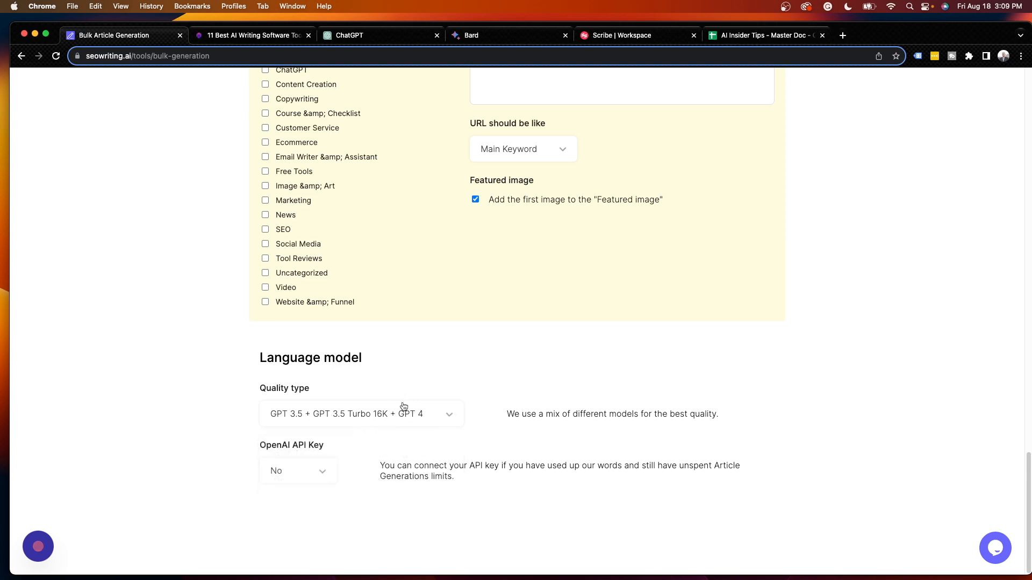
mouse_move(410, 422)
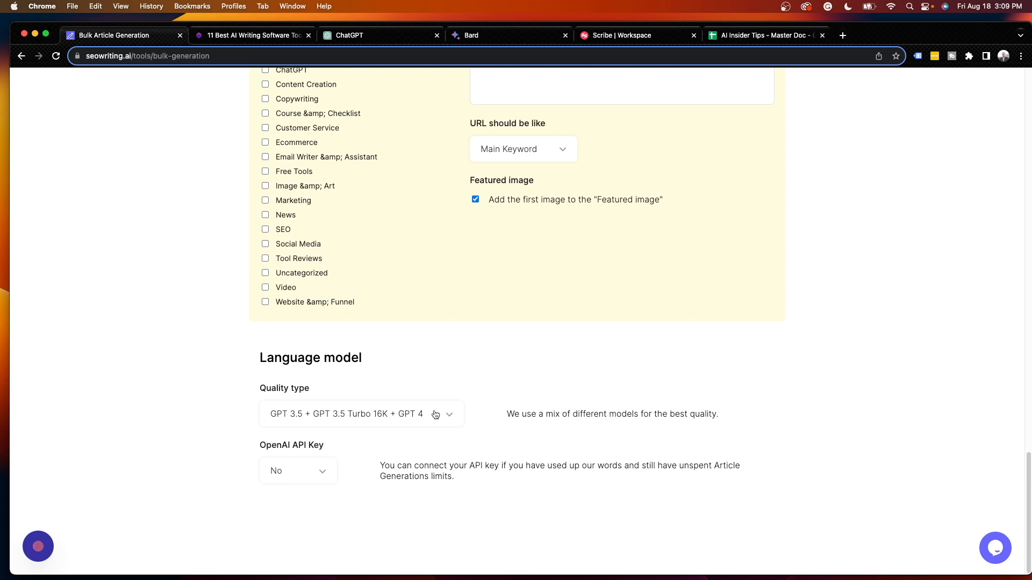
left_click(299, 471)
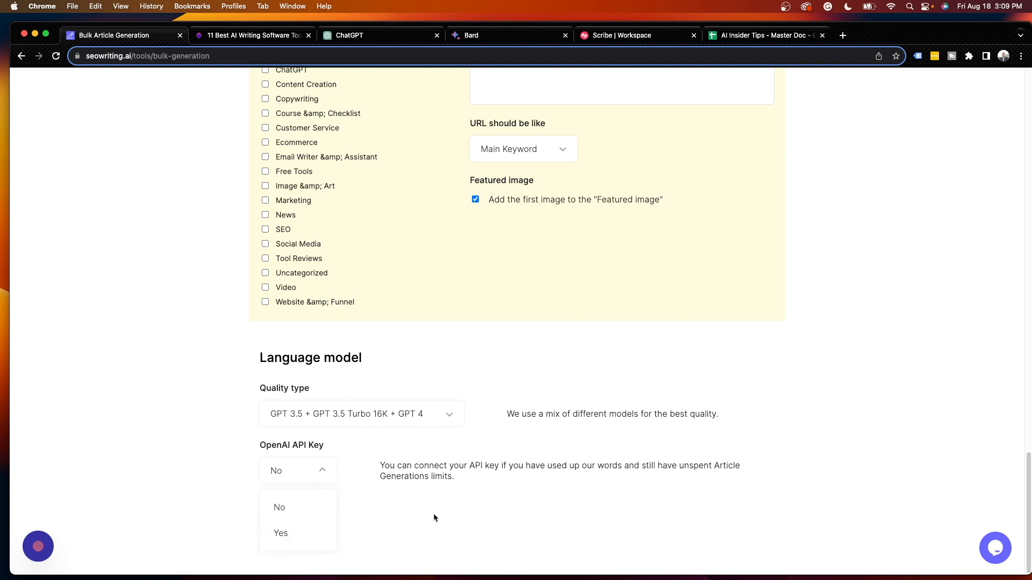
mouse_move(676, 399)
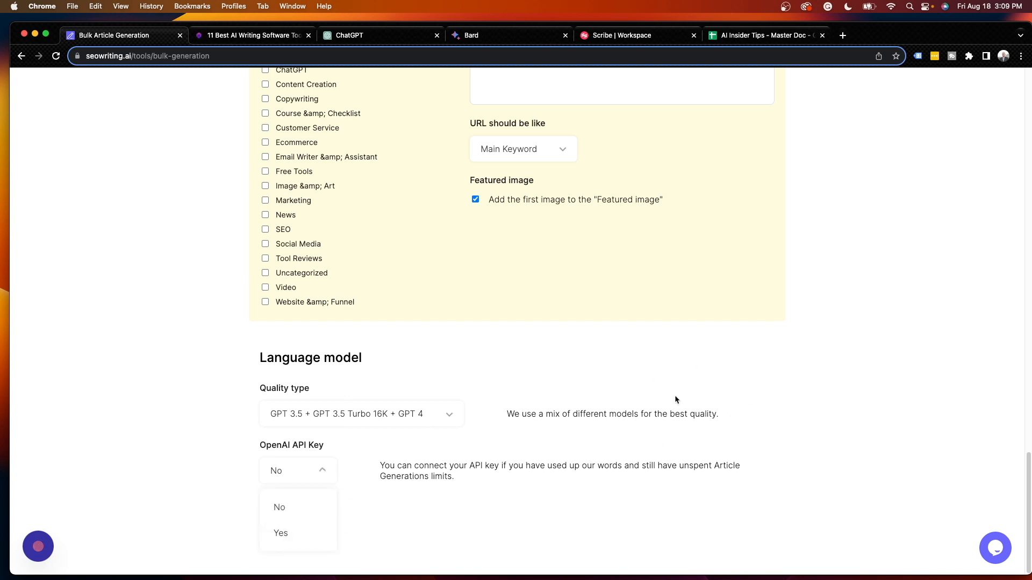
mouse_move(417, 509)
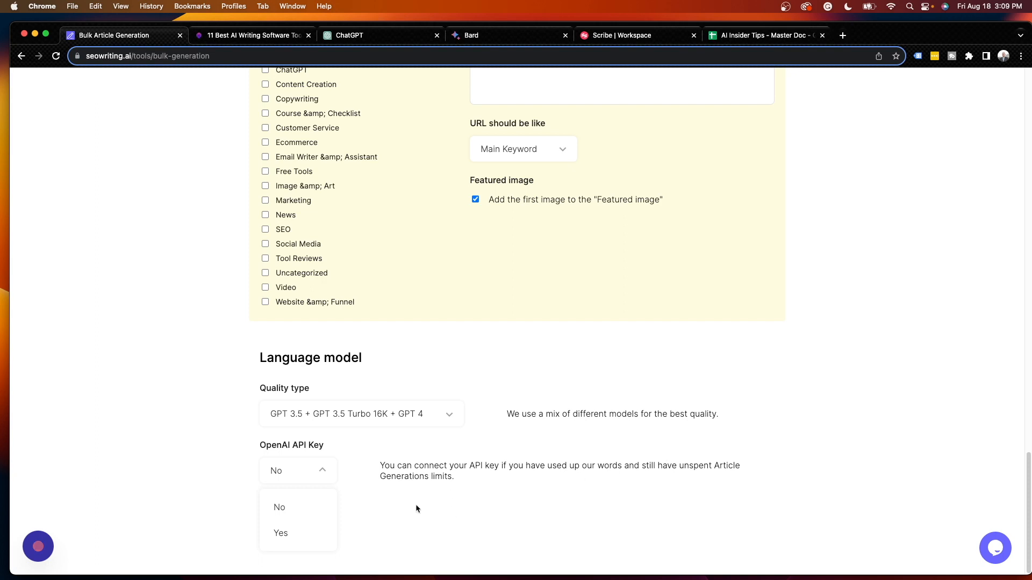
mouse_move(600, 389)
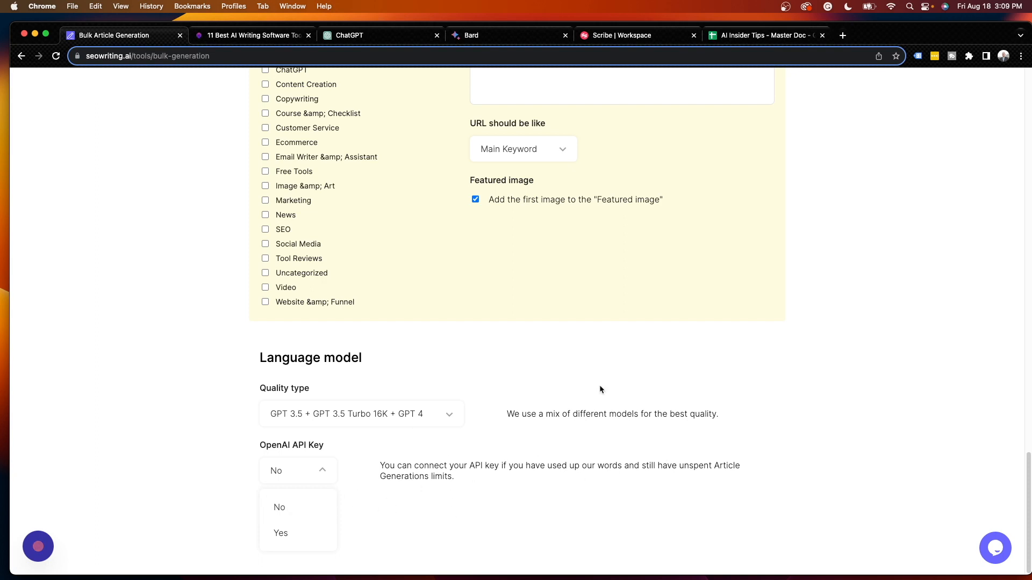
mouse_move(605, 389)
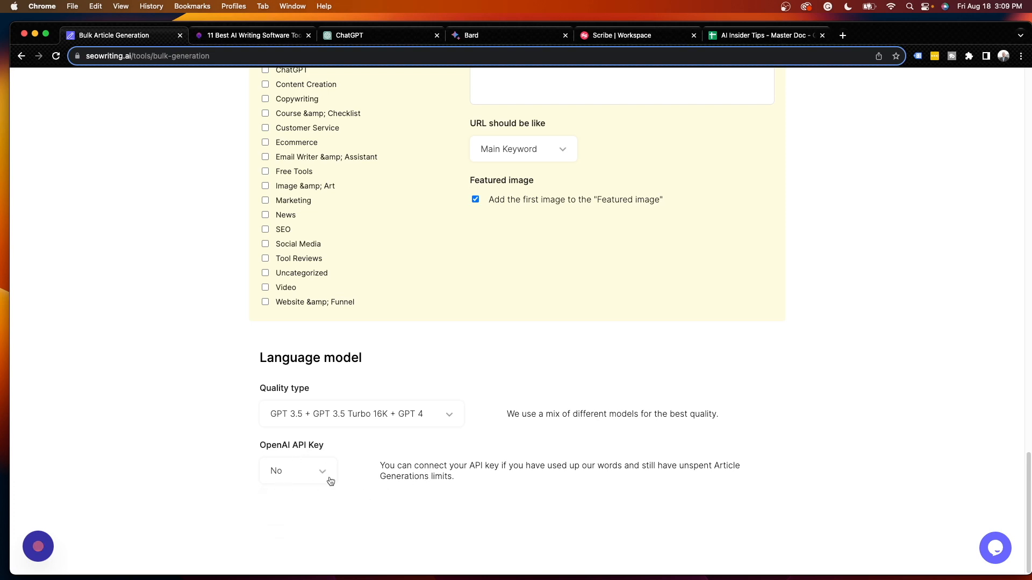
mouse_move(520, 488)
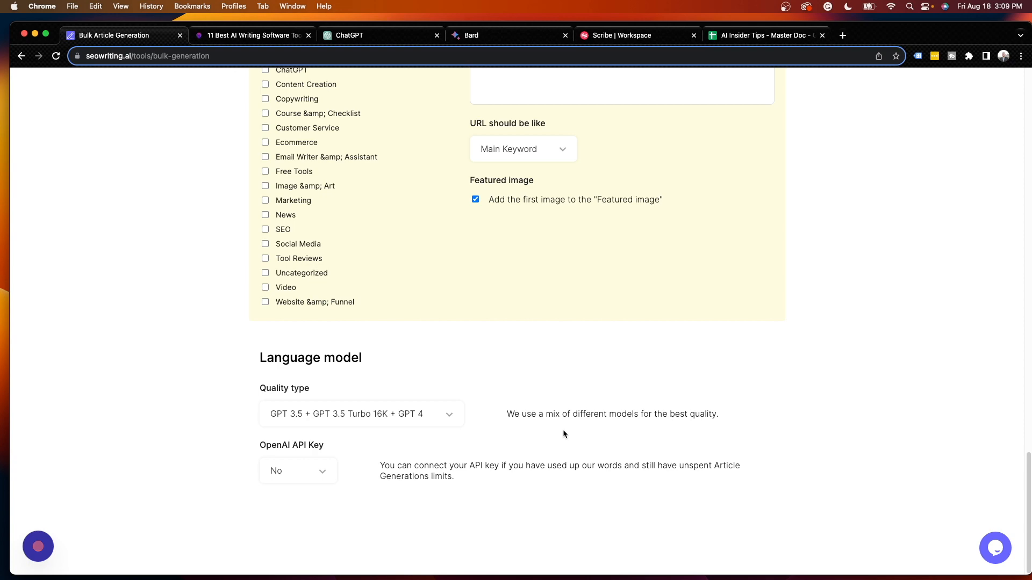
mouse_move(608, 400)
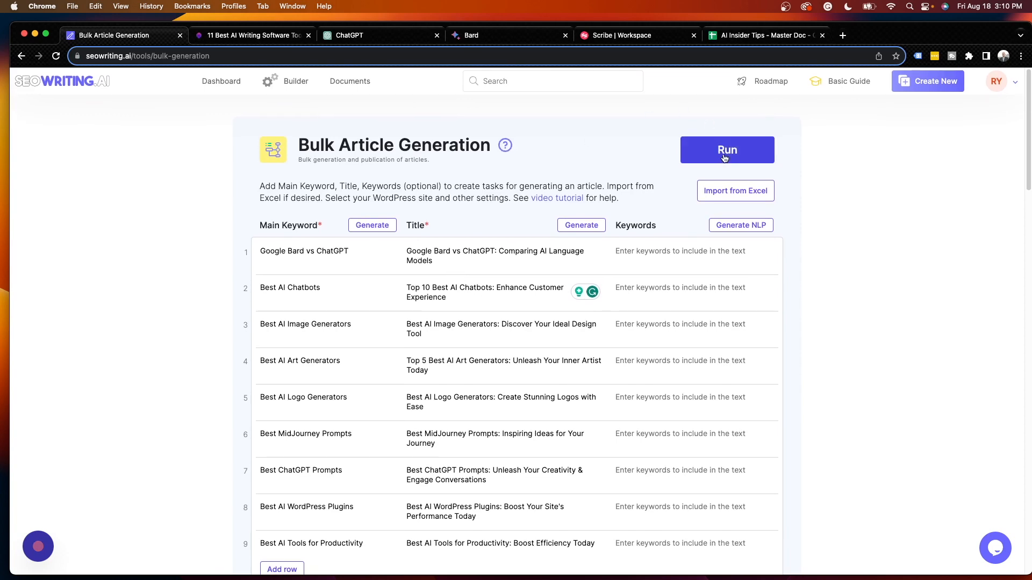
- Run Bulk Article Generation and confirm the nine documents for WordPress
left_click(727, 150)
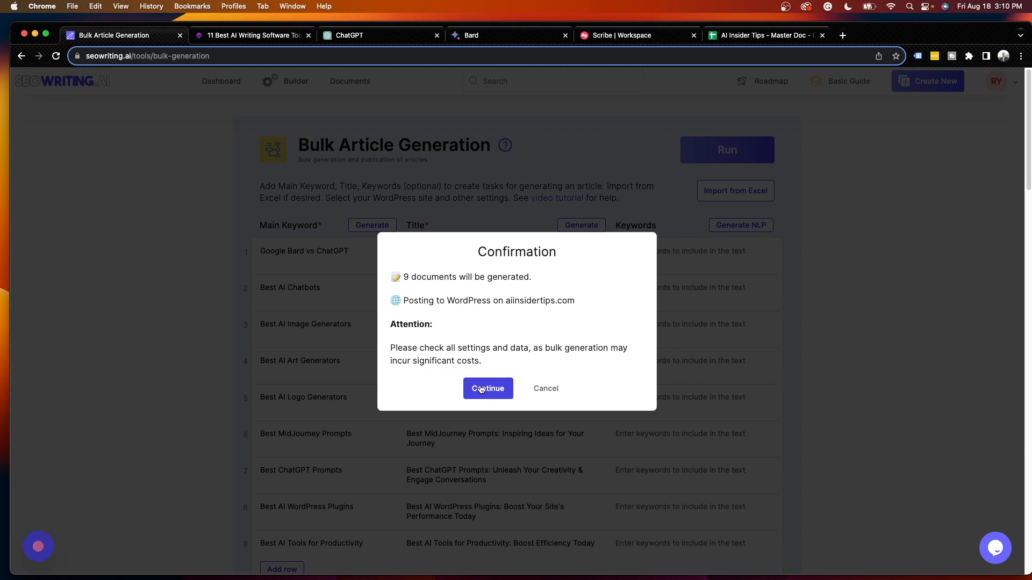
left_click(488, 389)
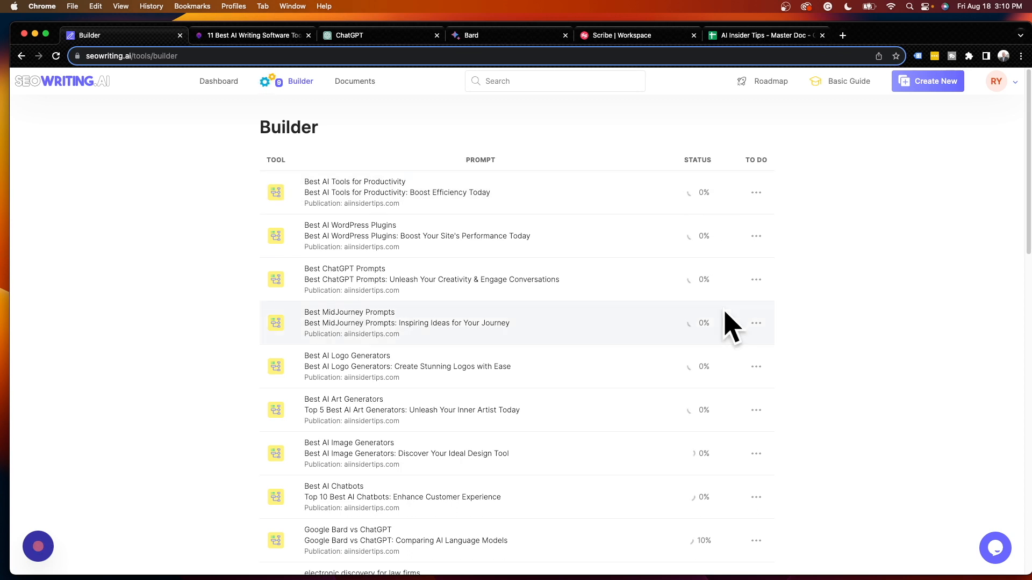
- Scroll the Builder list to confirm all nine articles show published aiinsidertips.com links
scroll("down", 3)
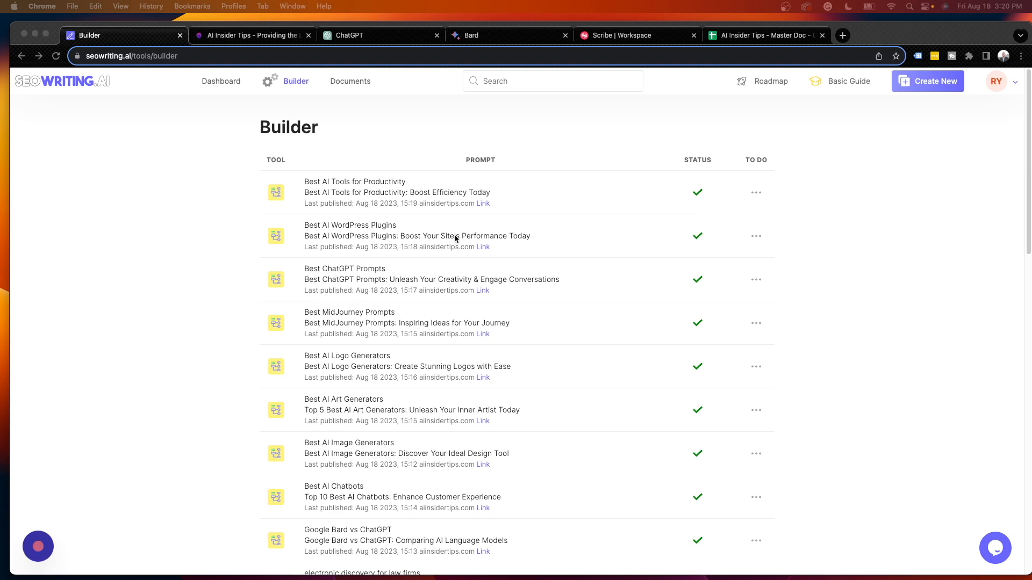
mouse_move(504, 200)
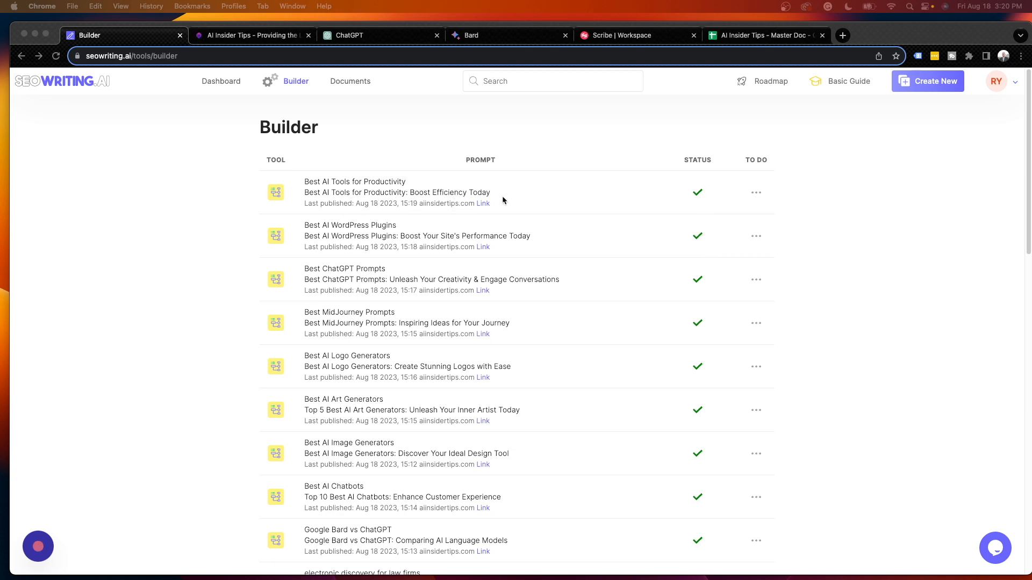
mouse_move(193, 20)
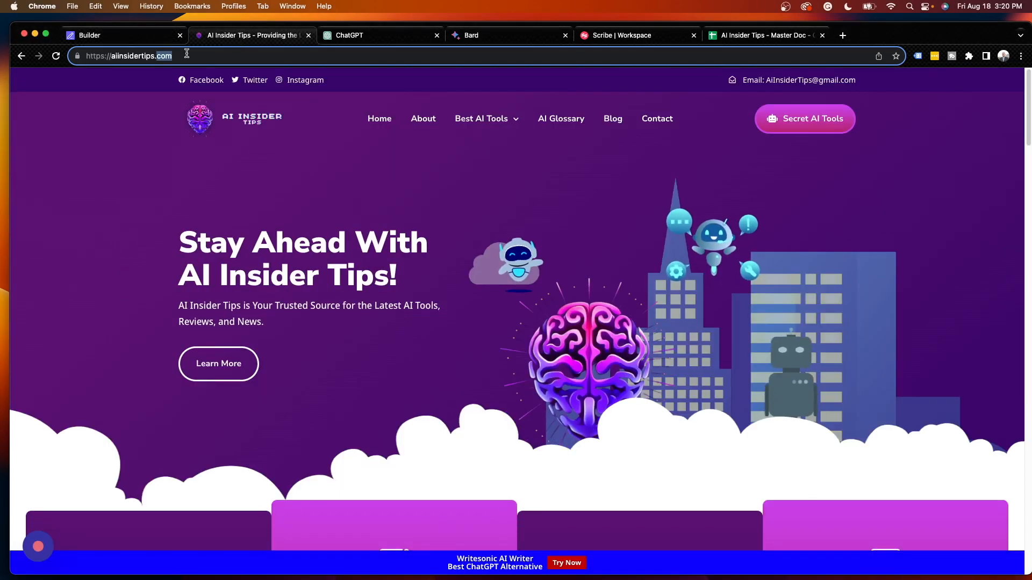
mouse_move(607, 122)
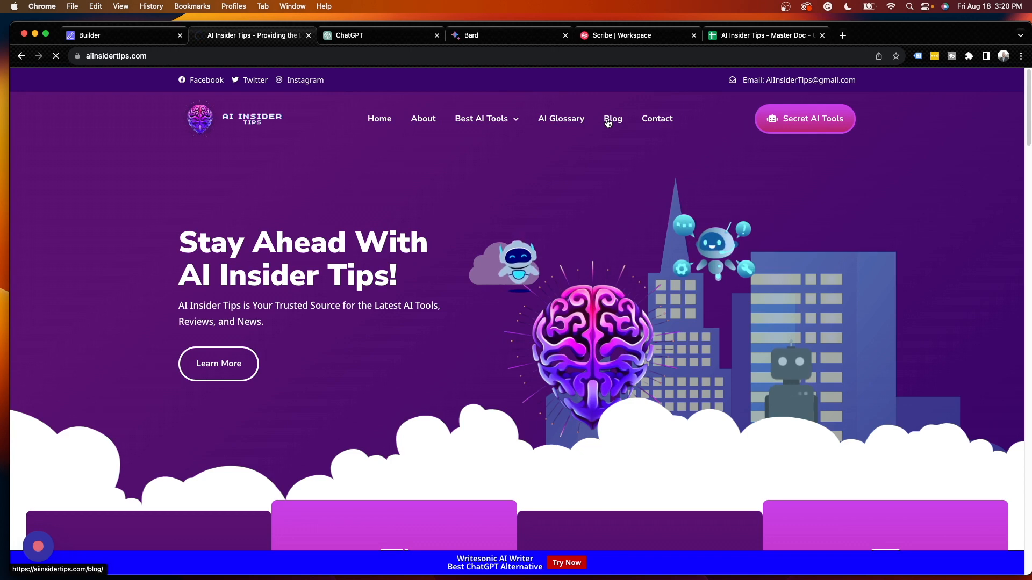
- Open the AI Insider Tips Blog page and browse the nine new post cards dated August 18, 2023
left_click(613, 119)
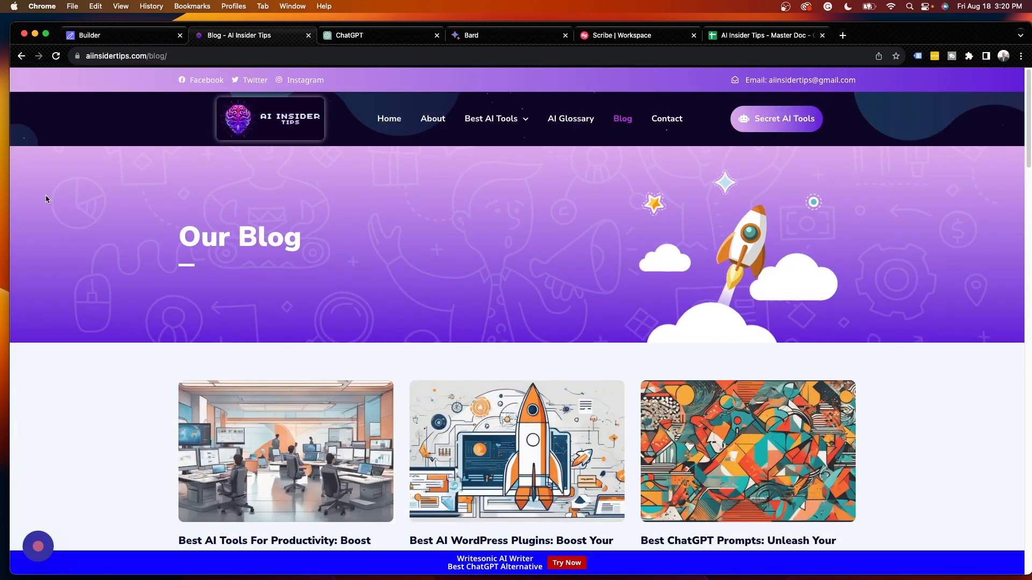
mouse_move(996, 153)
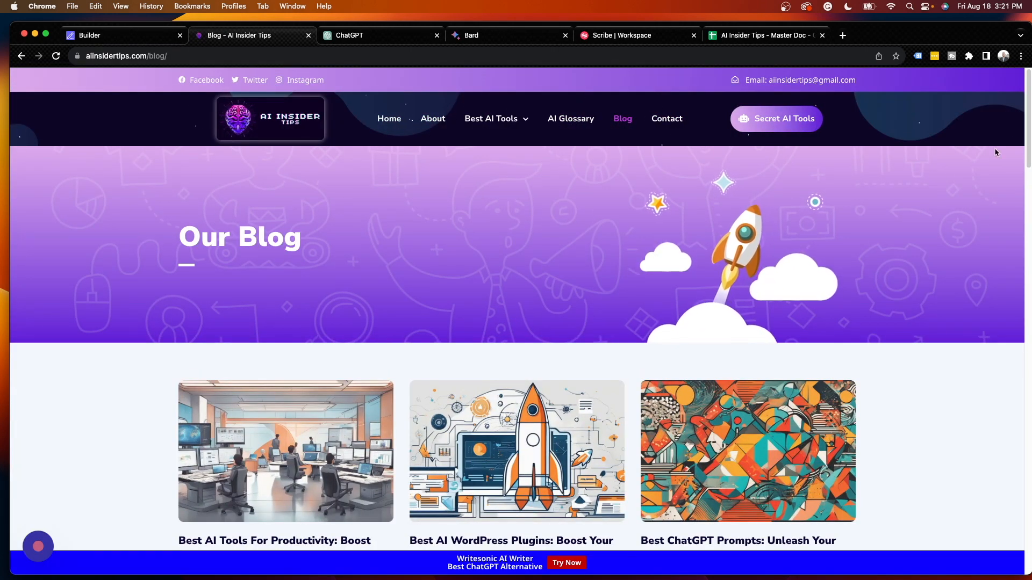
scroll("down", 3)
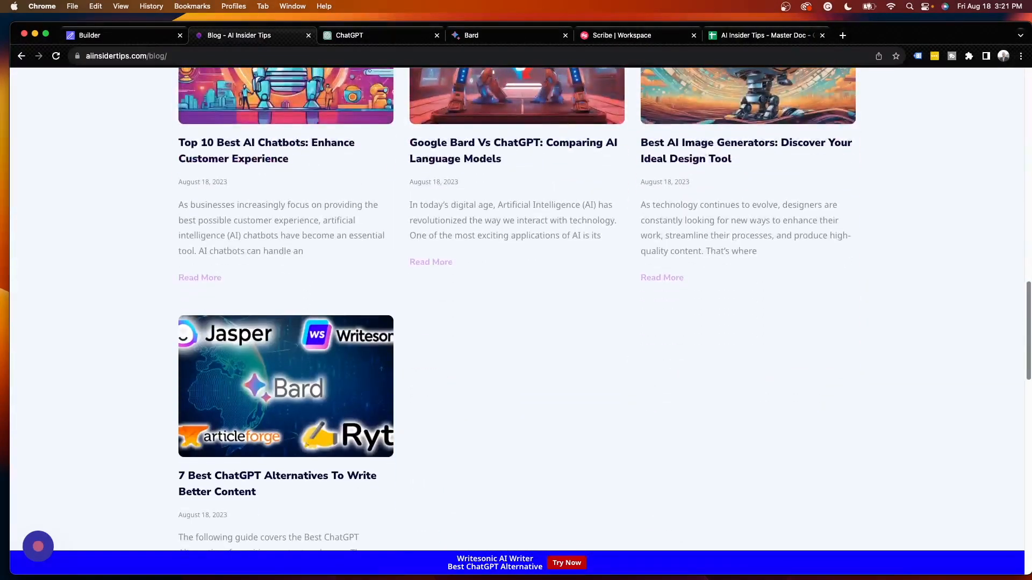
scroll("up", 3)
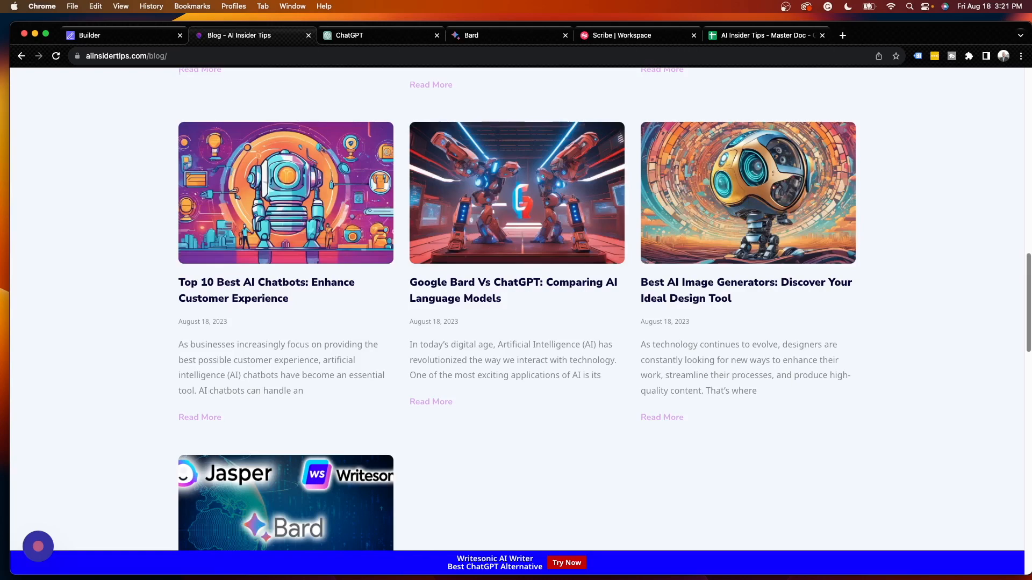
scroll("up", 3)
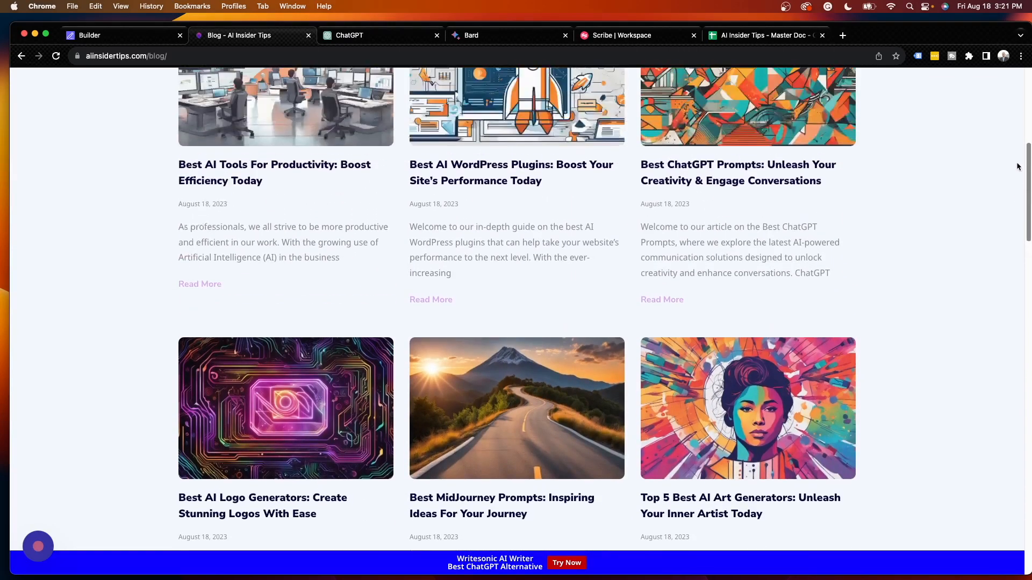
scroll("up", 3)
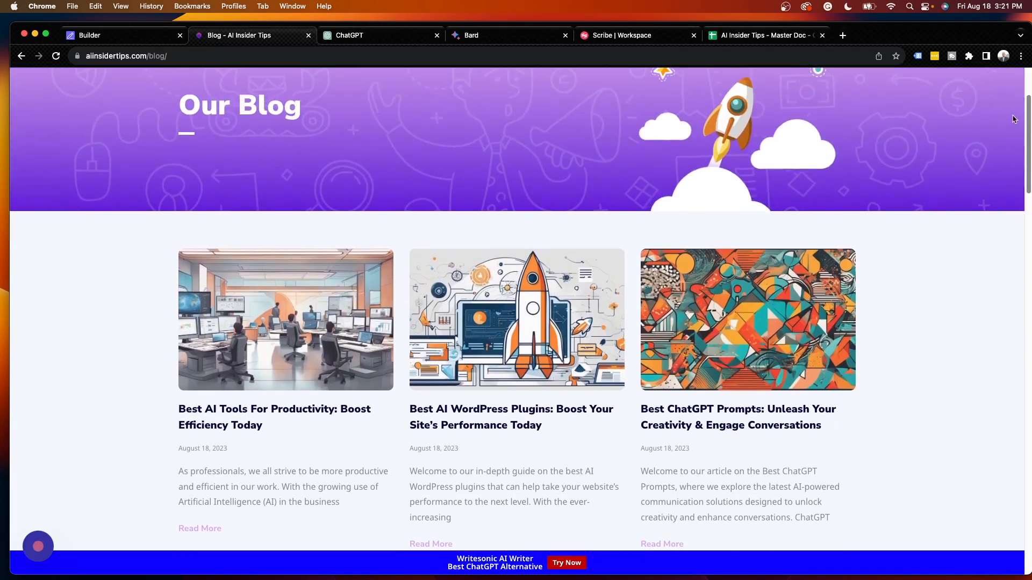
scroll("down", 3)
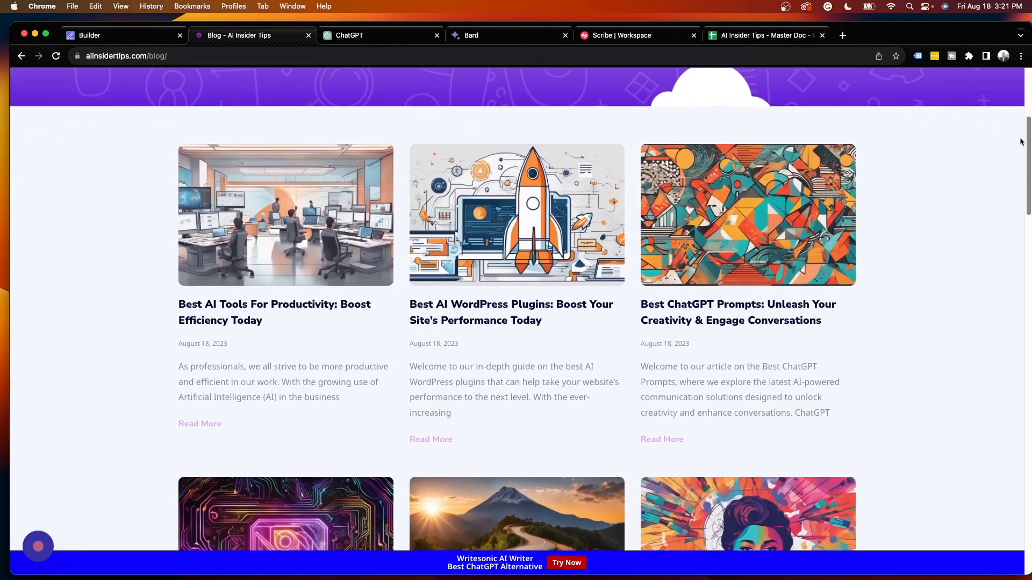
scroll("down", 3)
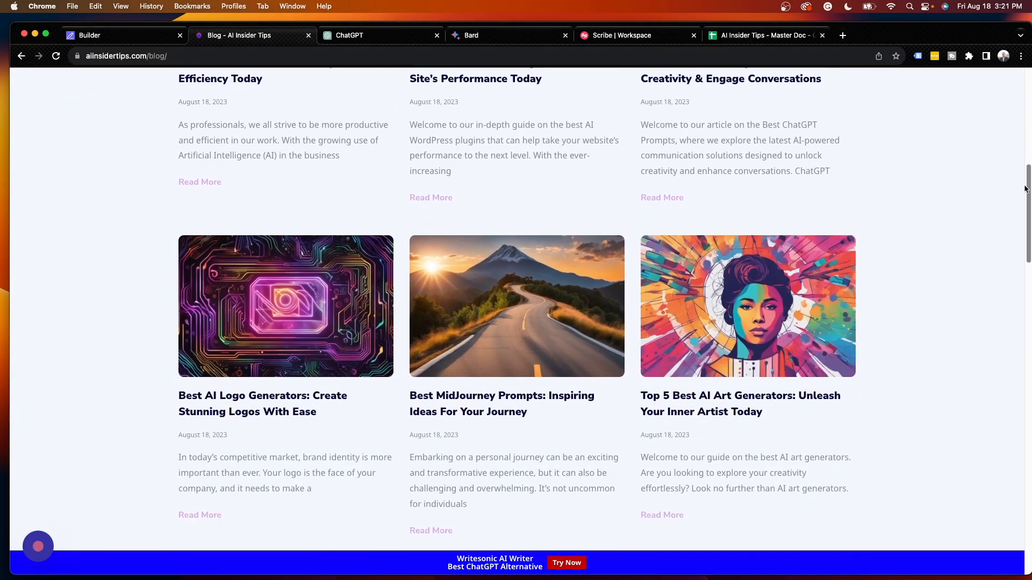
scroll("down", 3)
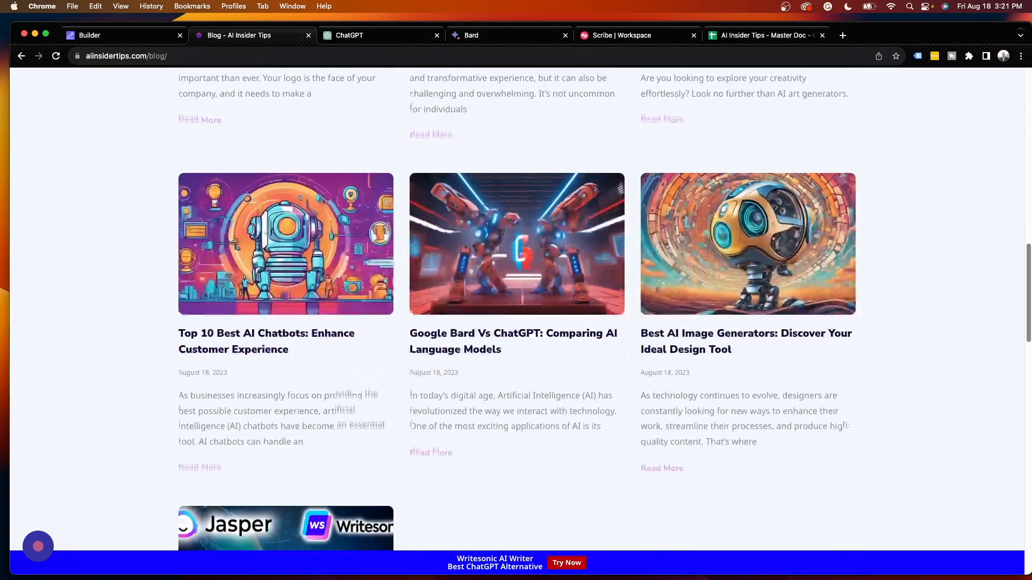
- Open the Google Bard Vs ChatGPT article from its post card on the blog page
left_click(514, 342)
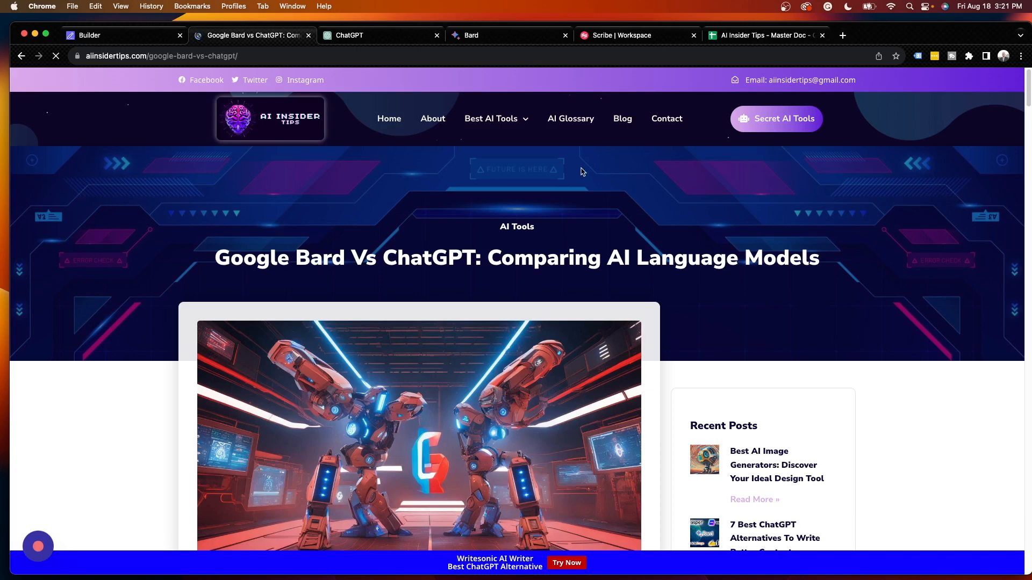
mouse_move(798, 199)
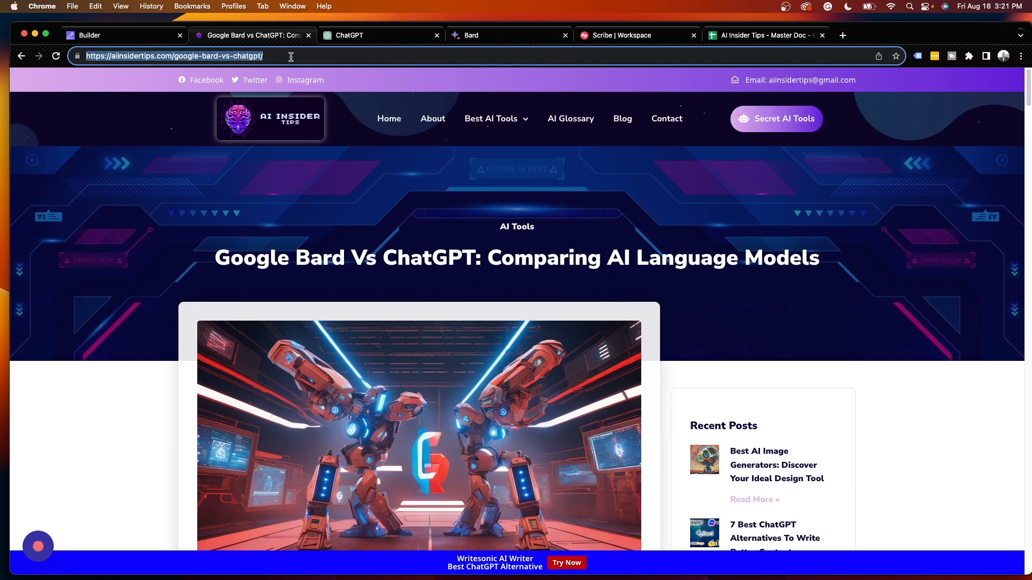
mouse_move(286, 56)
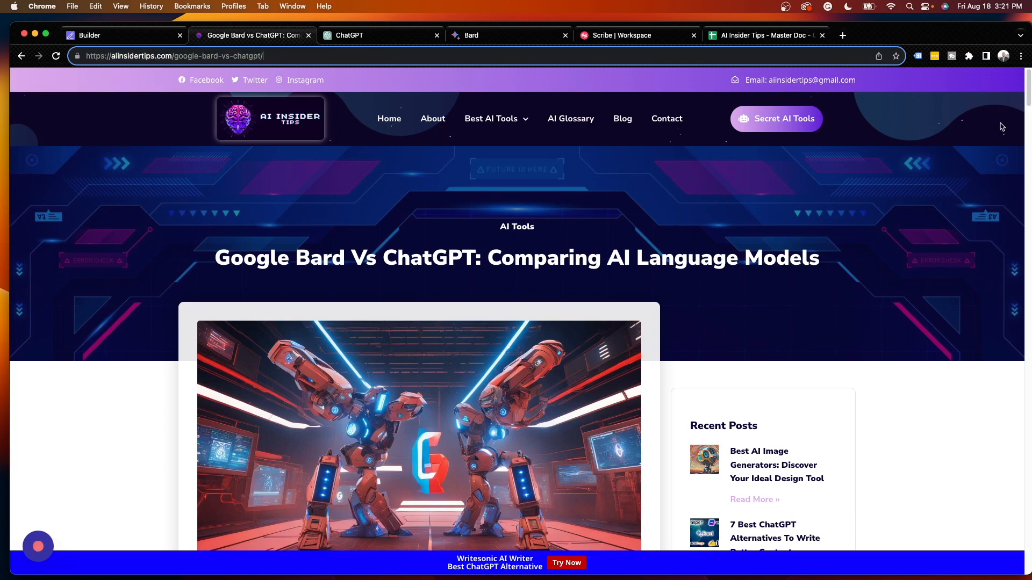
- Read the Google Bard vs ChatGPT article past its comparison table down to the FAQ
scroll("down", 3)
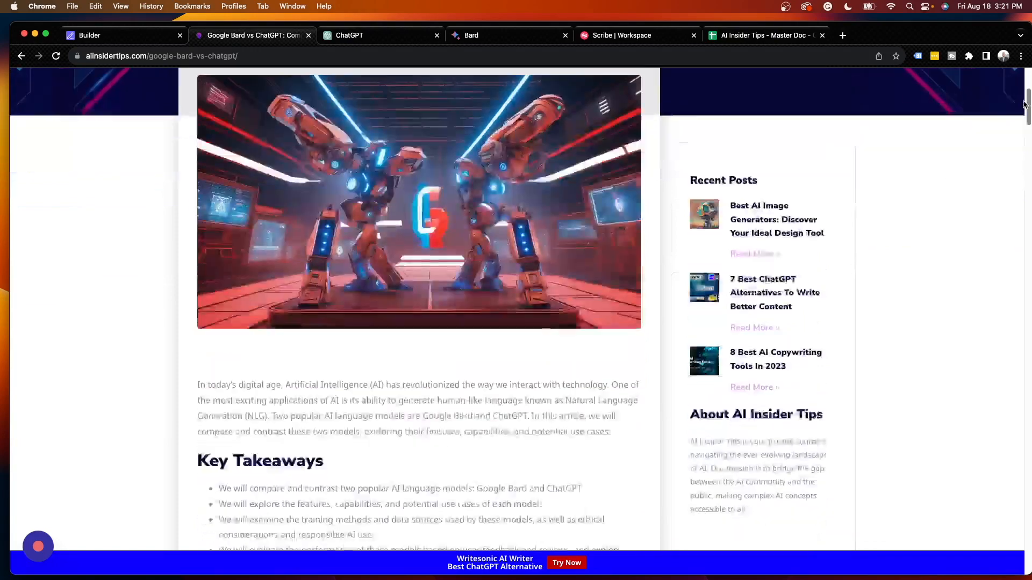
scroll("down", 3)
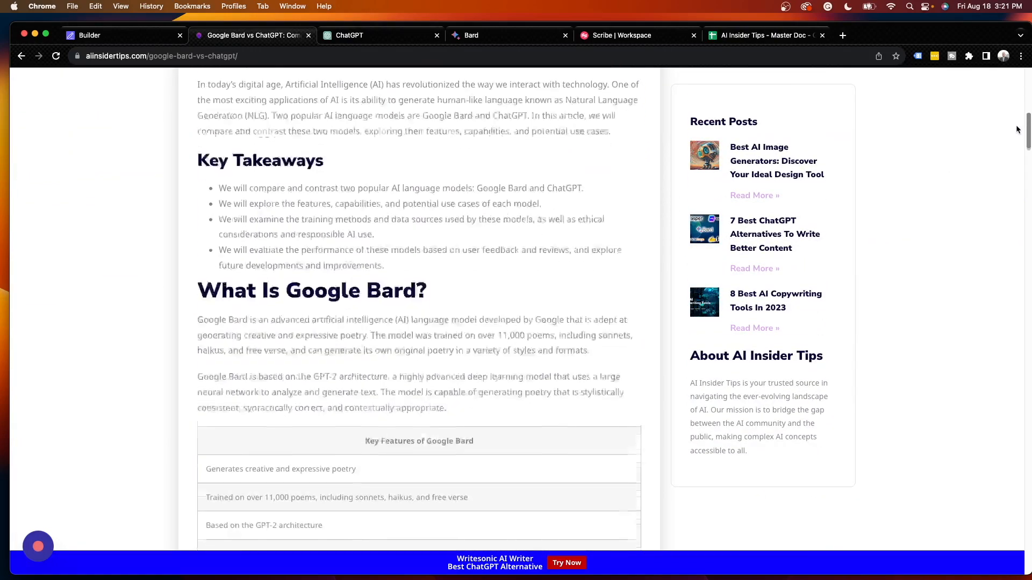
scroll("down", 3)
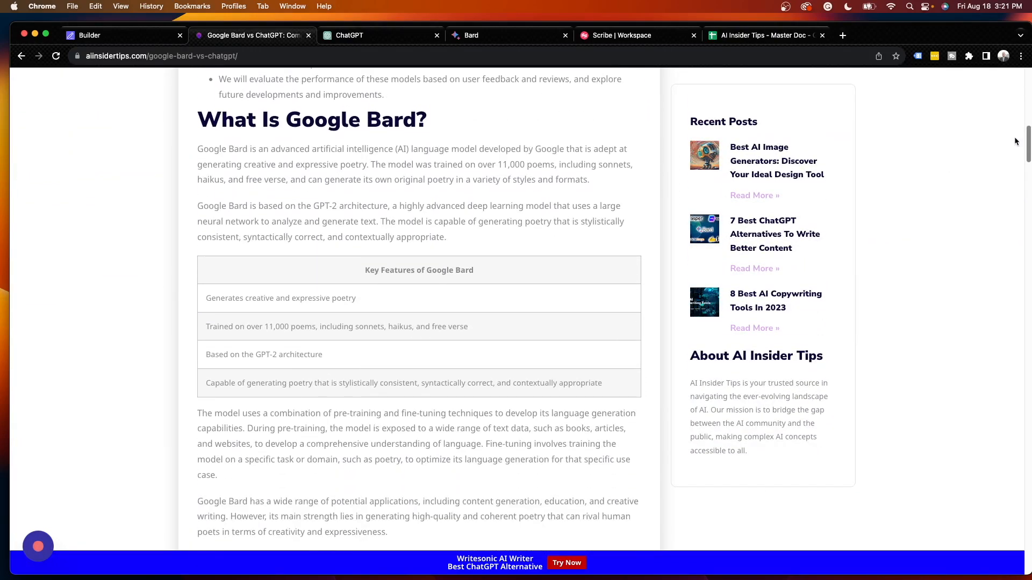
mouse_move(448, 285)
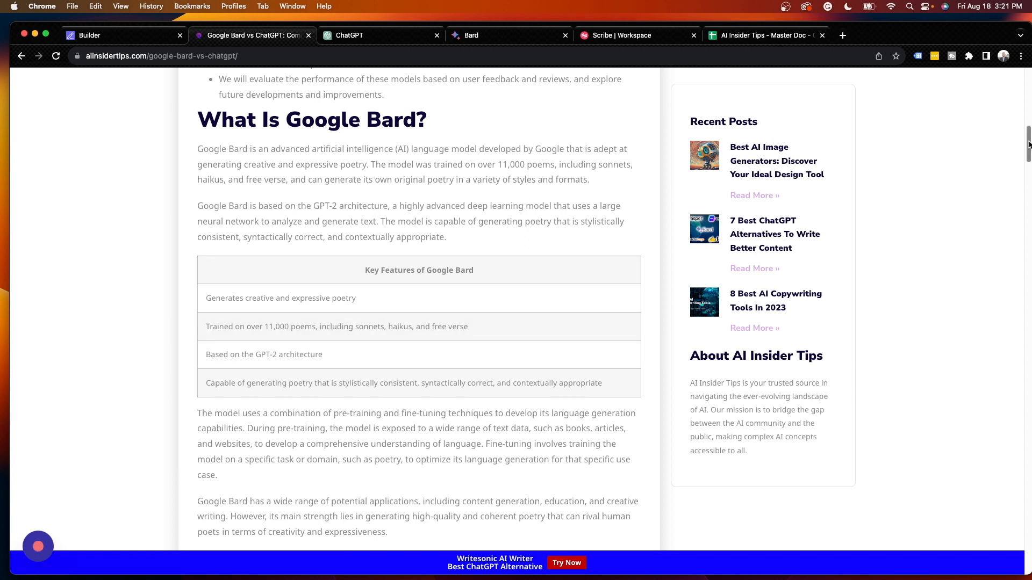
mouse_move(672, 291)
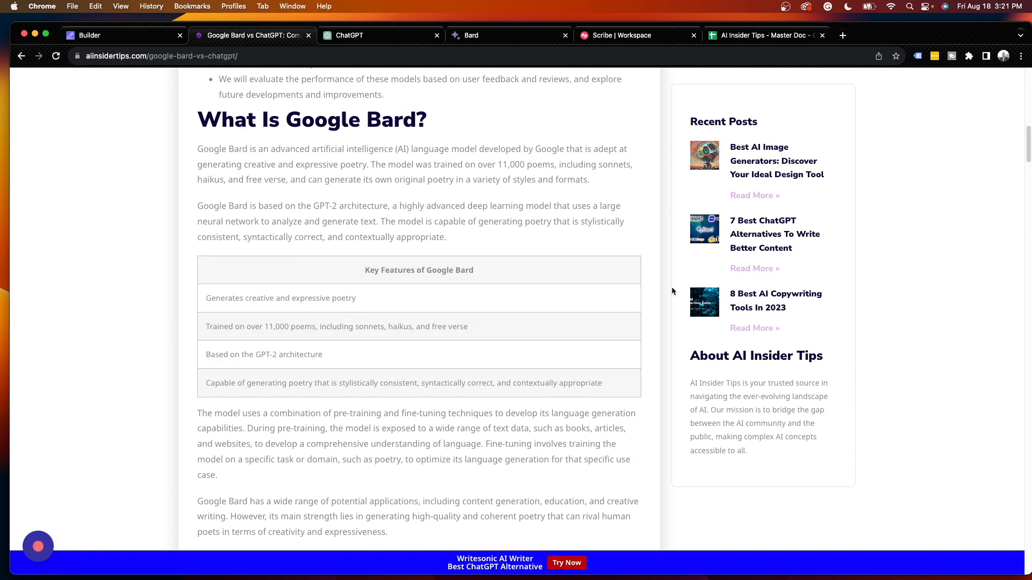
scroll("down", 3)
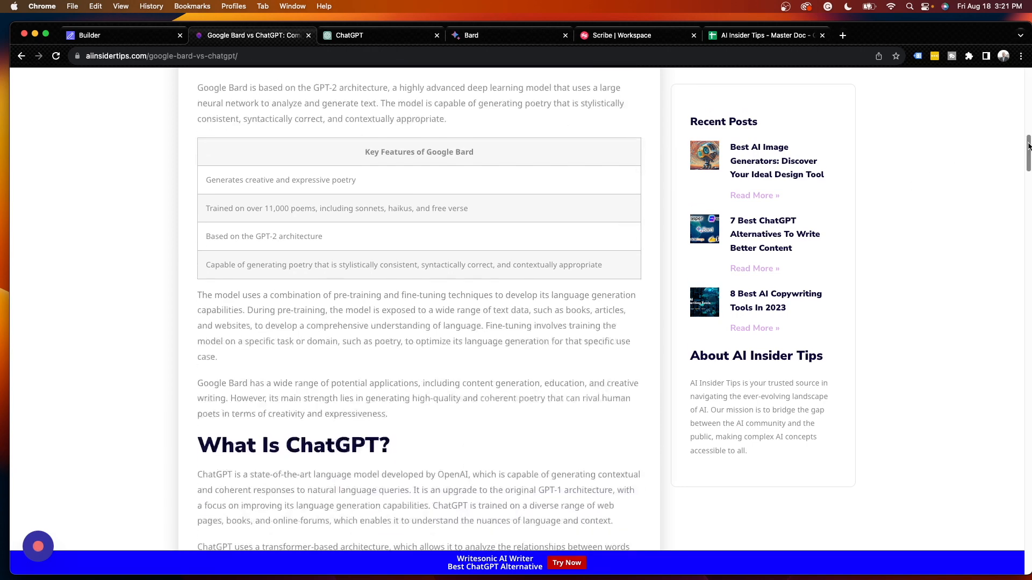
scroll("down", 3)
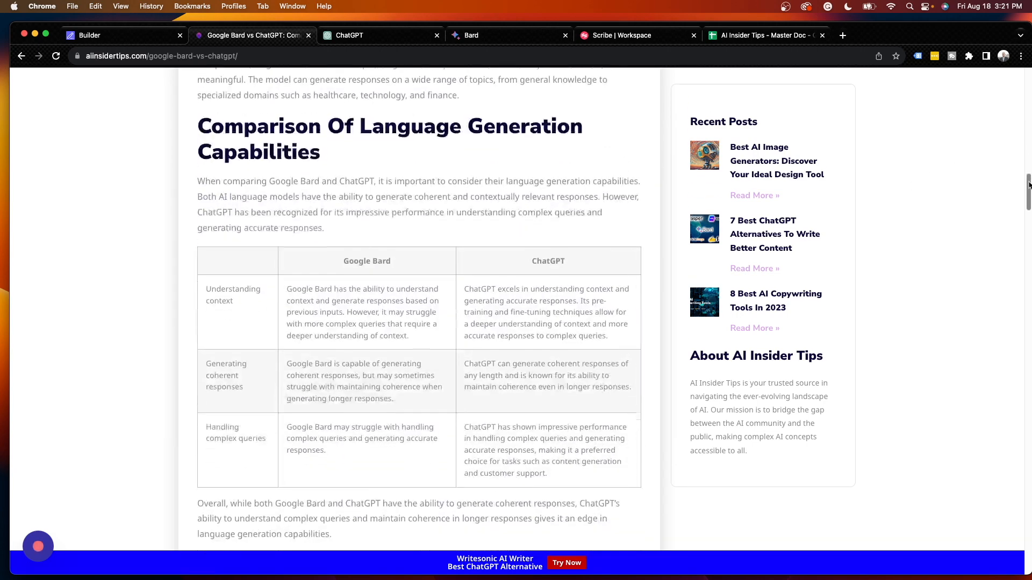
scroll("down", 3)
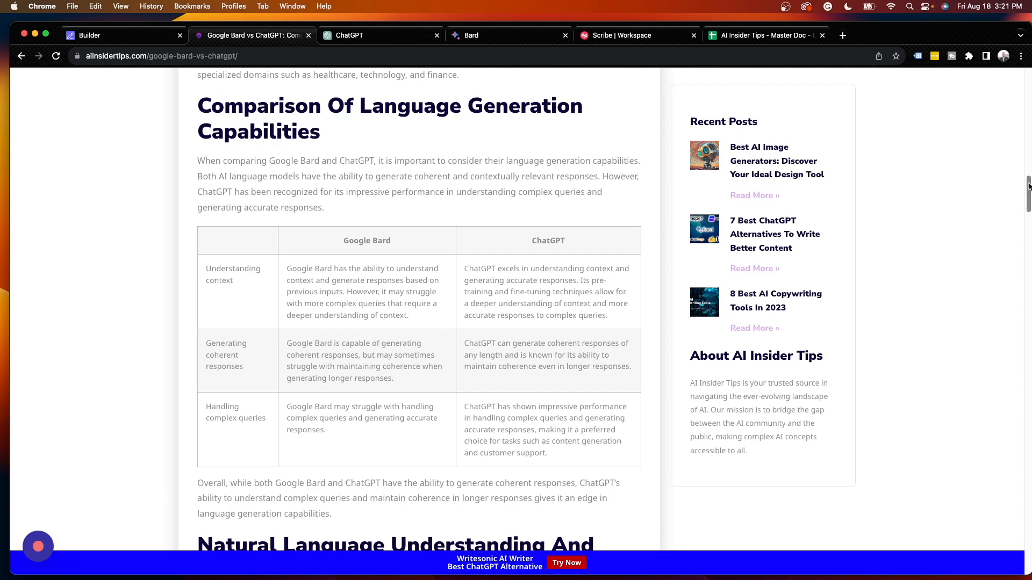
scroll("down", 3)
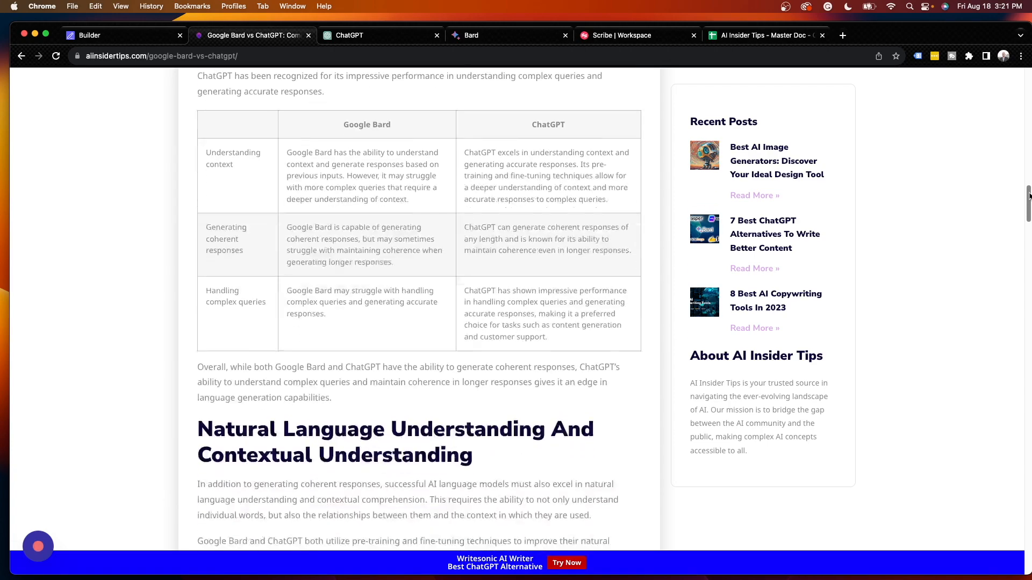
scroll("down", 3)
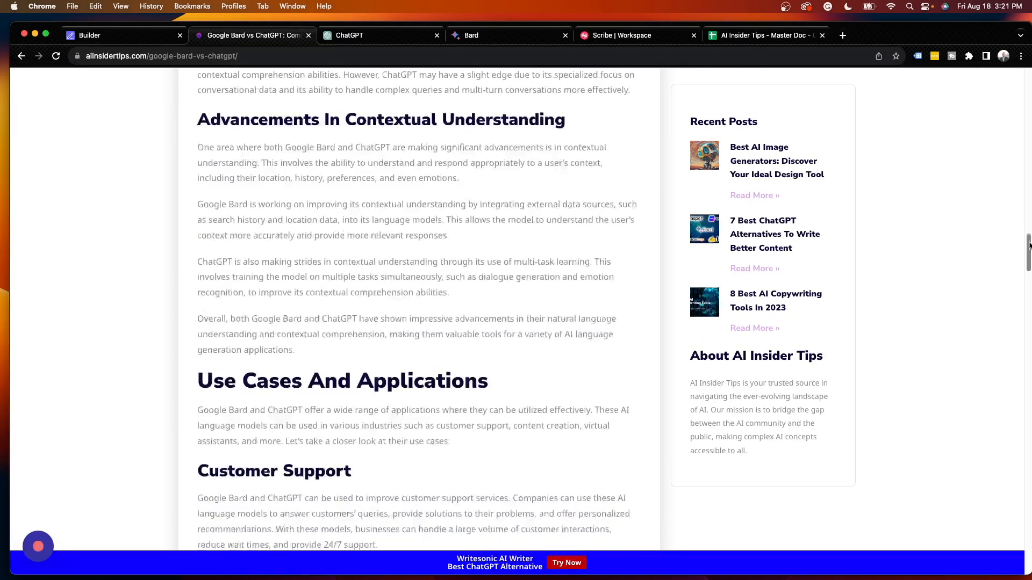
scroll("down", 3)
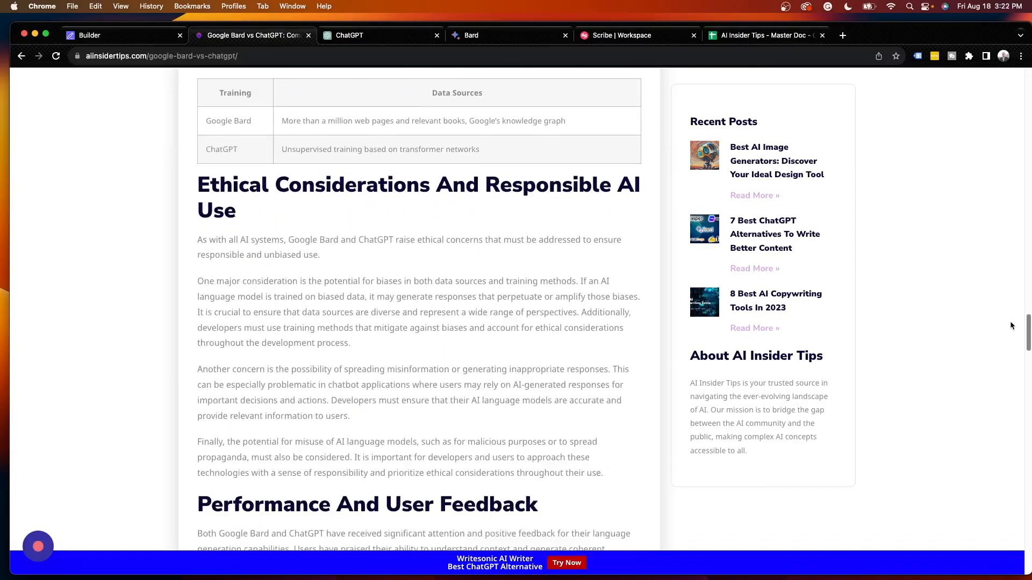
scroll("down", 3)
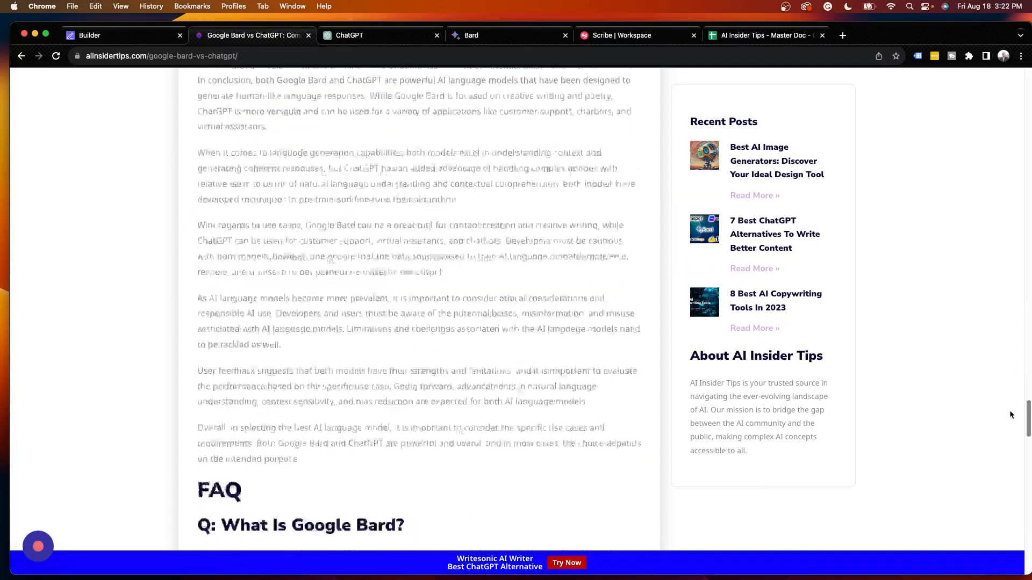
scroll("down", 3)
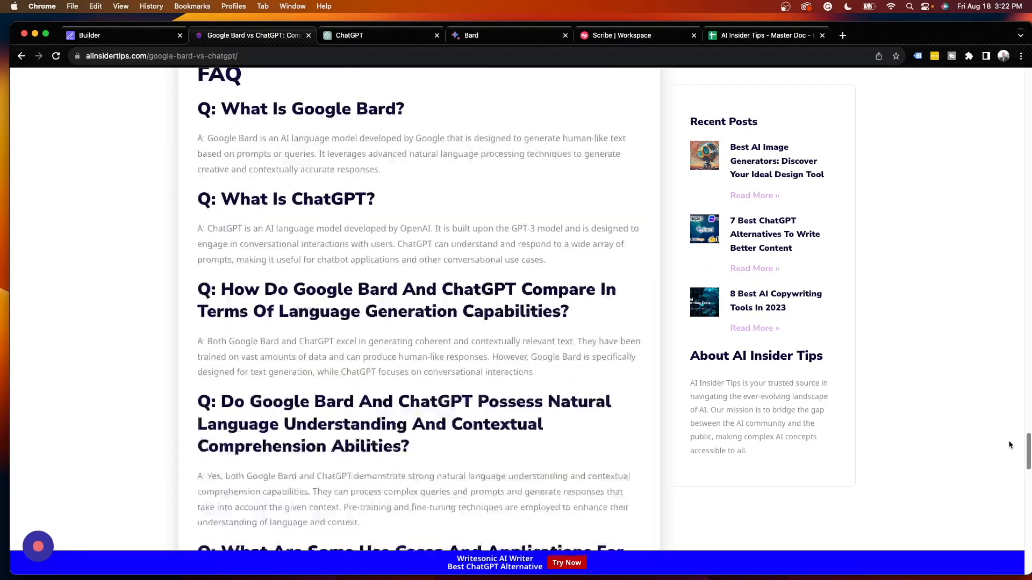
scroll("down", 3)
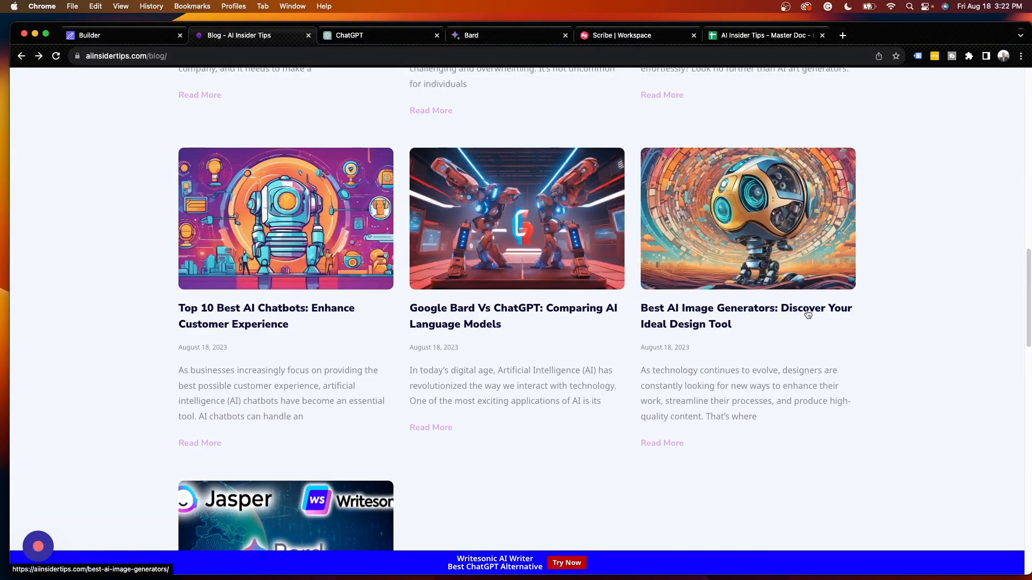
- Open the Best AI Image Generators article and skim down through its web design picks
left_click(746, 316)
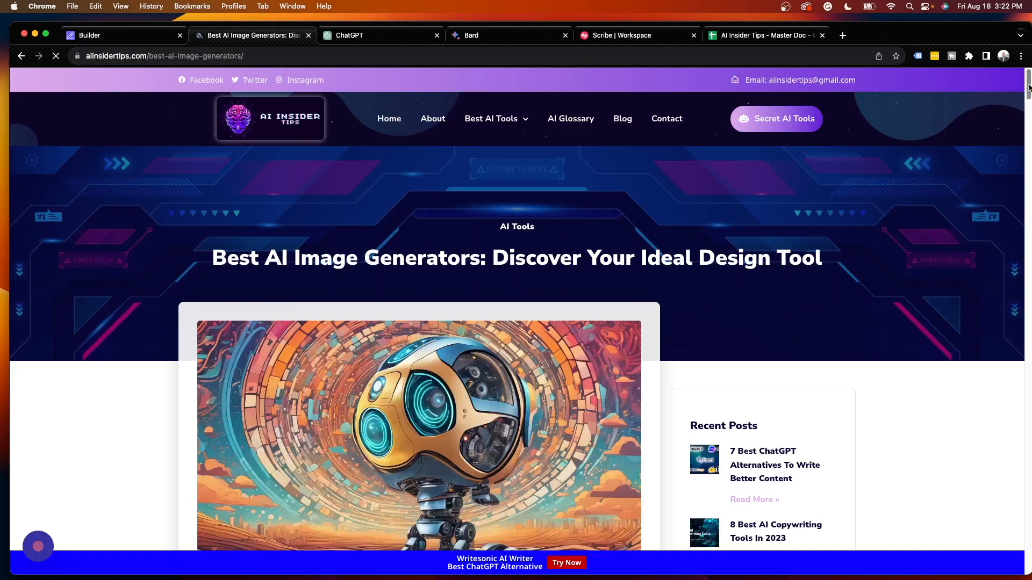
scroll("down", 3)
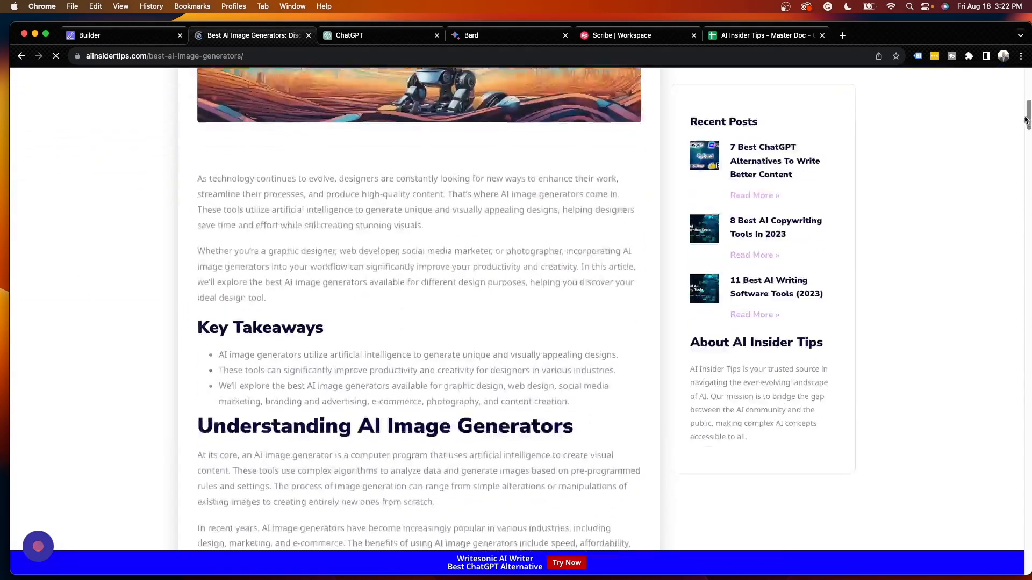
scroll("down", 3)
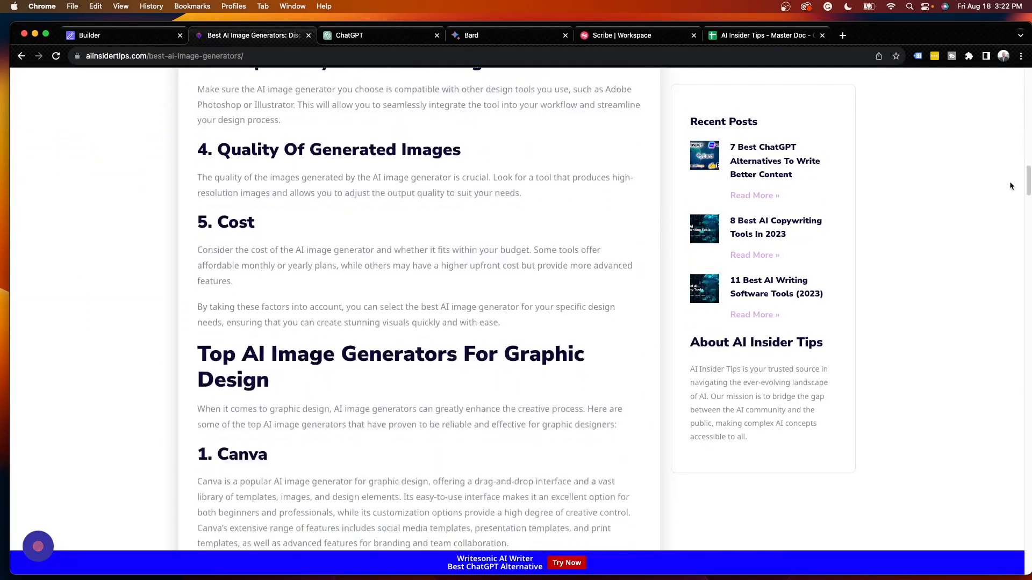
scroll("down", 3)
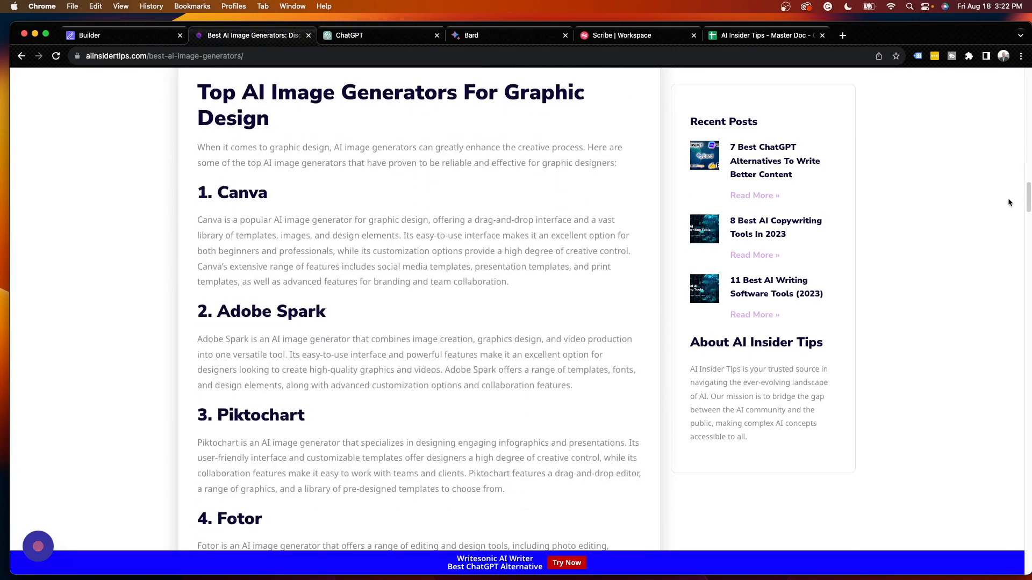
scroll("down", 3)
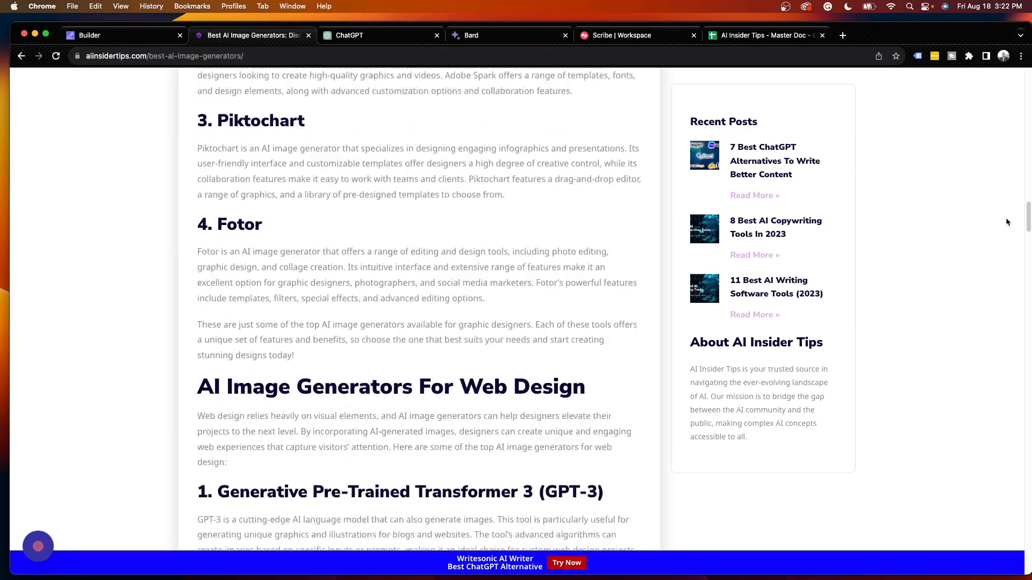
scroll("down", 3)
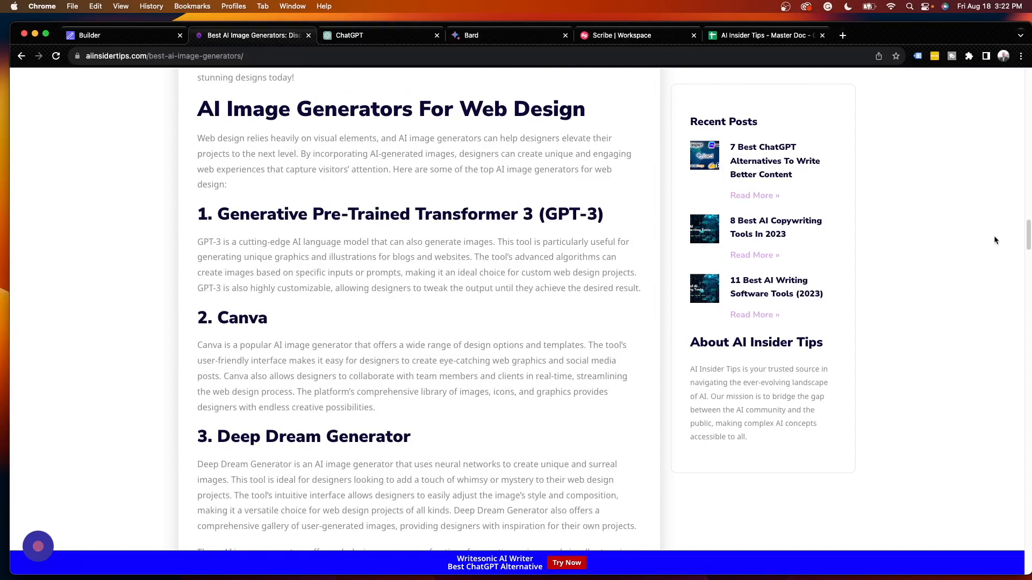
scroll("down", 3)
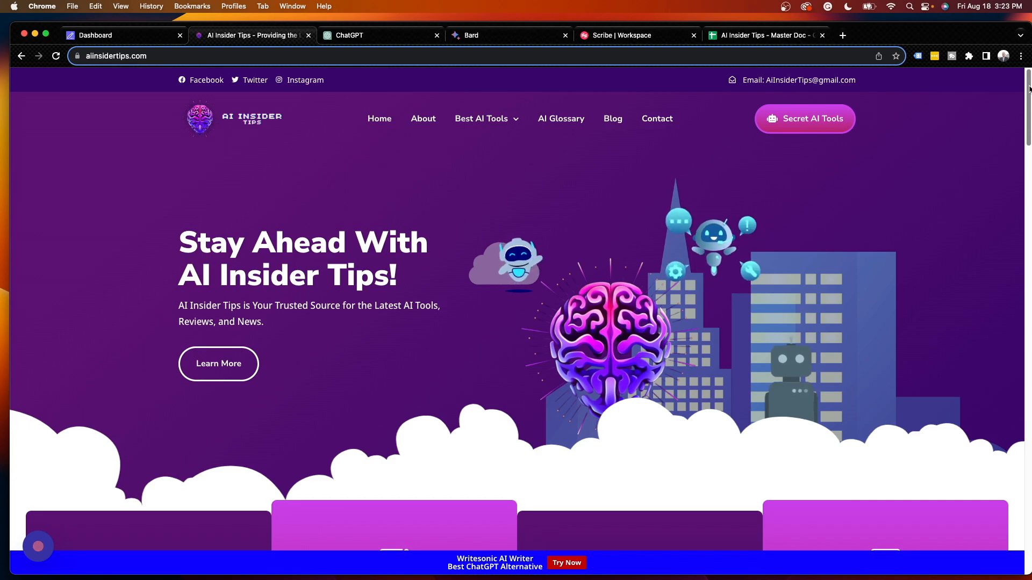
- Reopen the Blog listing and scroll down to '7 Best ChatGPT Alternatives To Write Better Content'
left_click(613, 119)
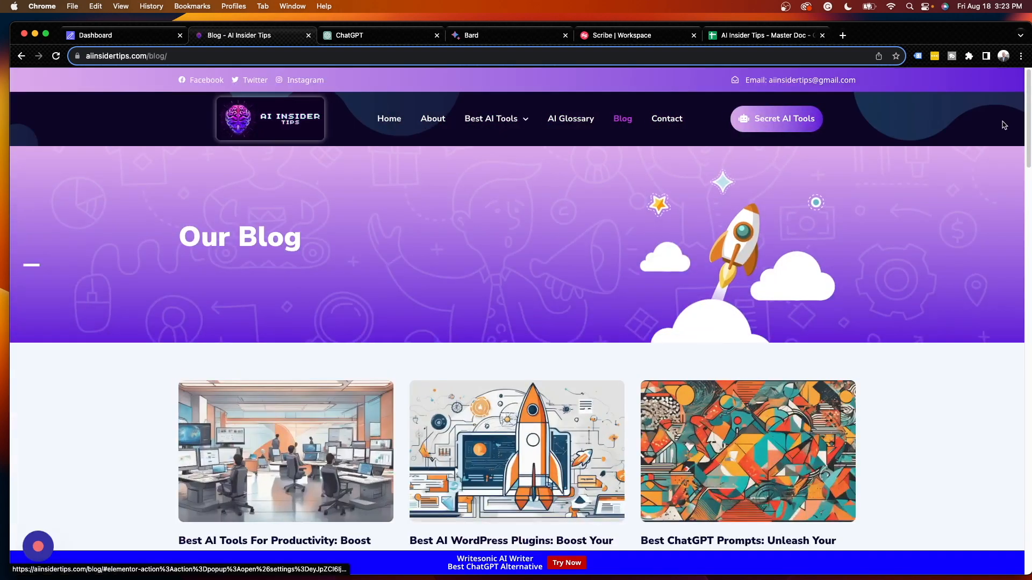
scroll("down", 3)
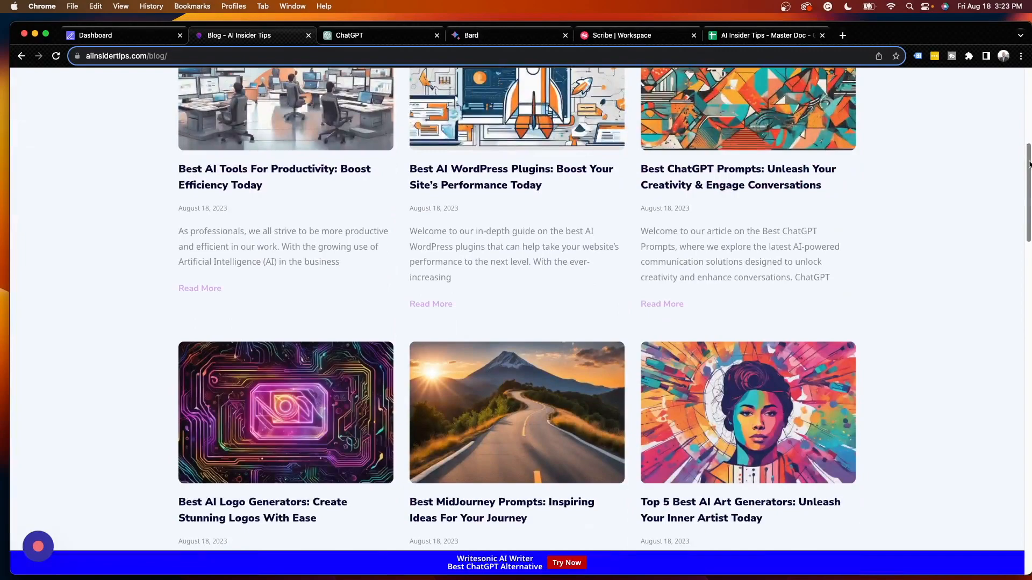
scroll("down", 3)
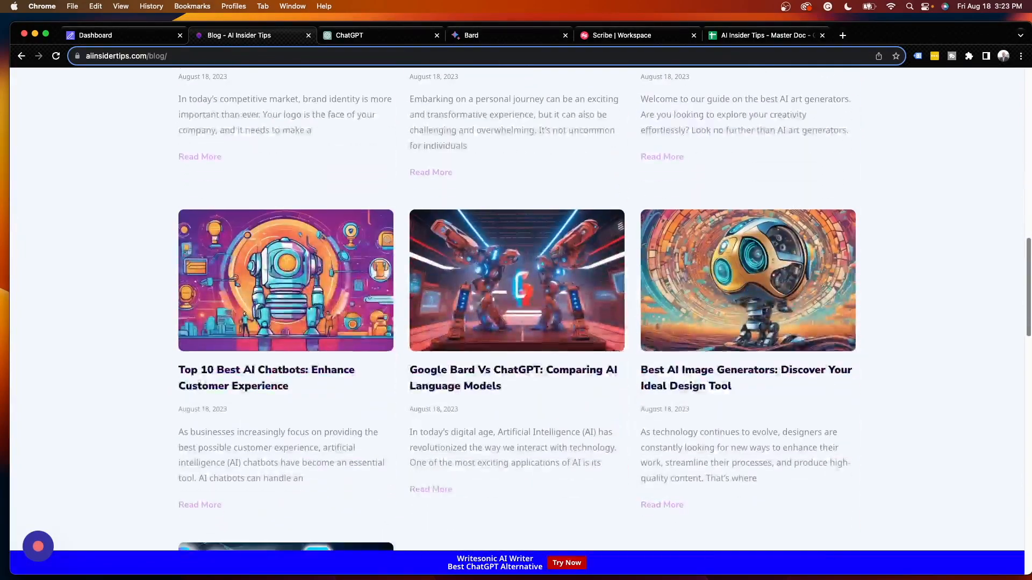
scroll("down", 3)
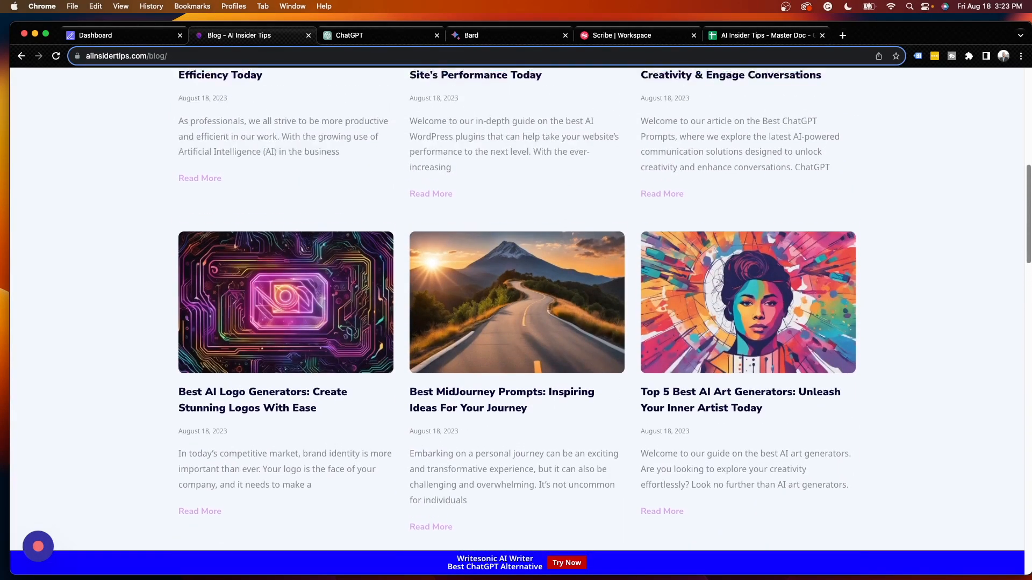
scroll("up", 3)
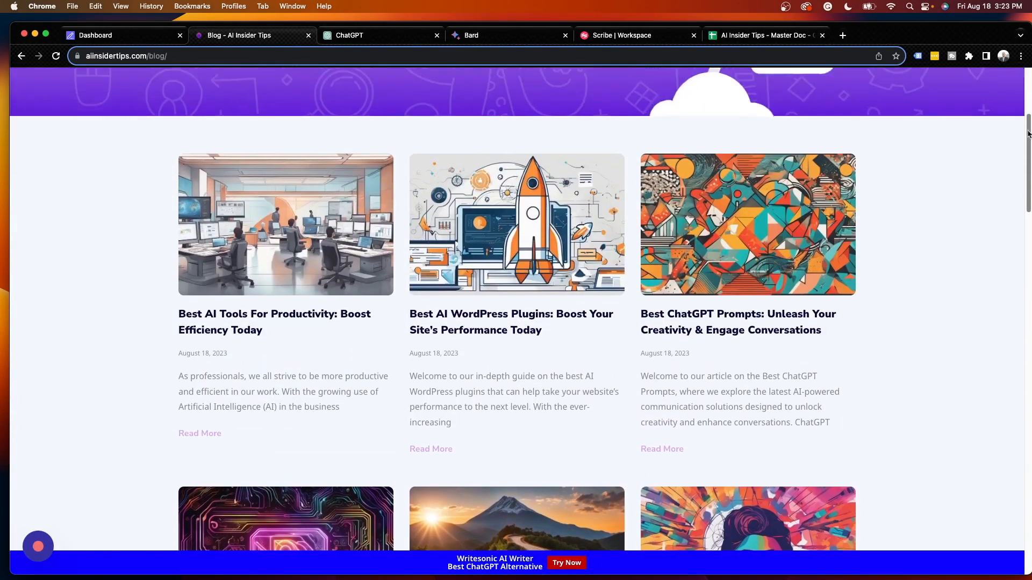
scroll("down", 3)
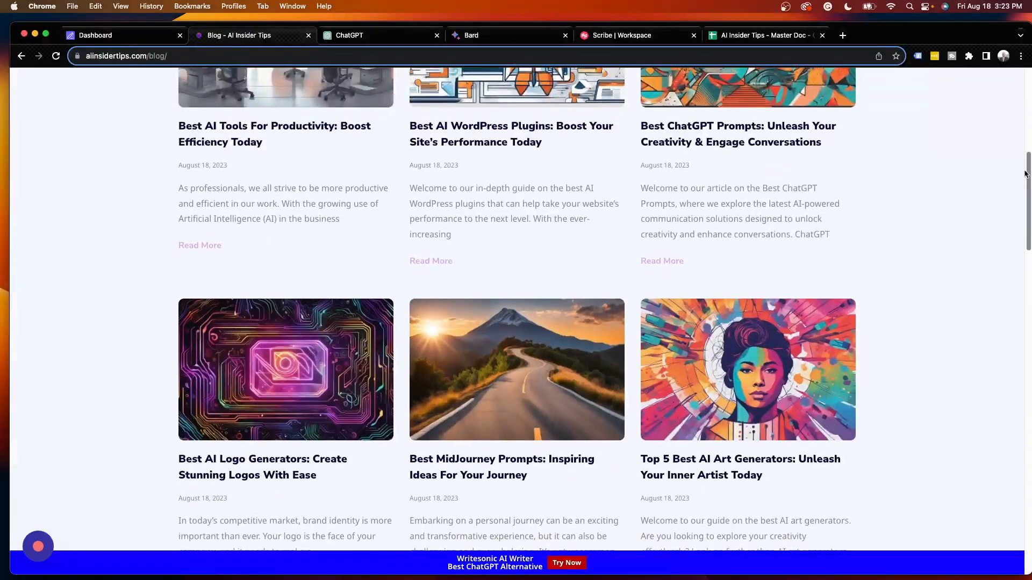
scroll("down", 3)
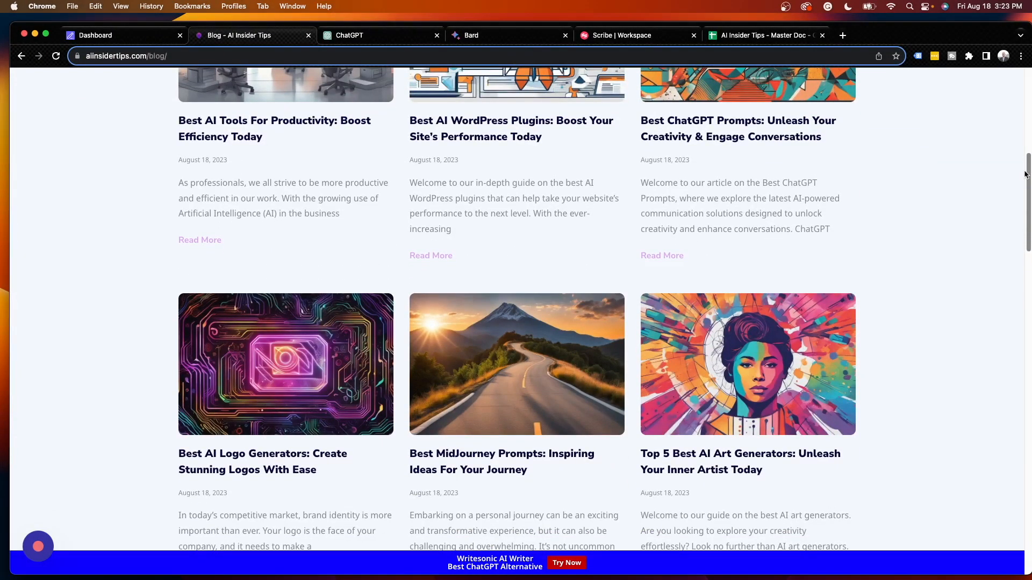
scroll("down", 3)
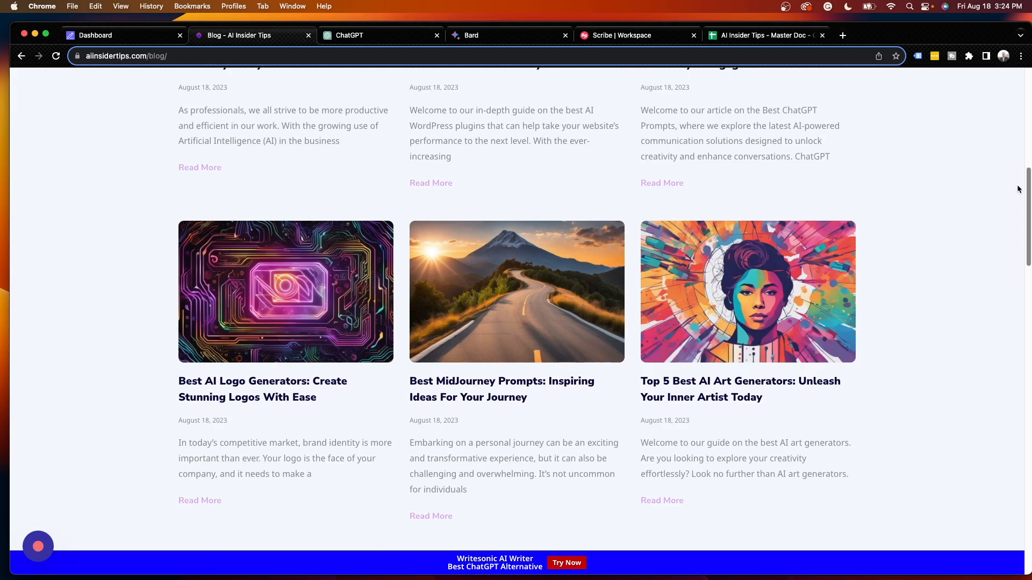
scroll("down", 3)
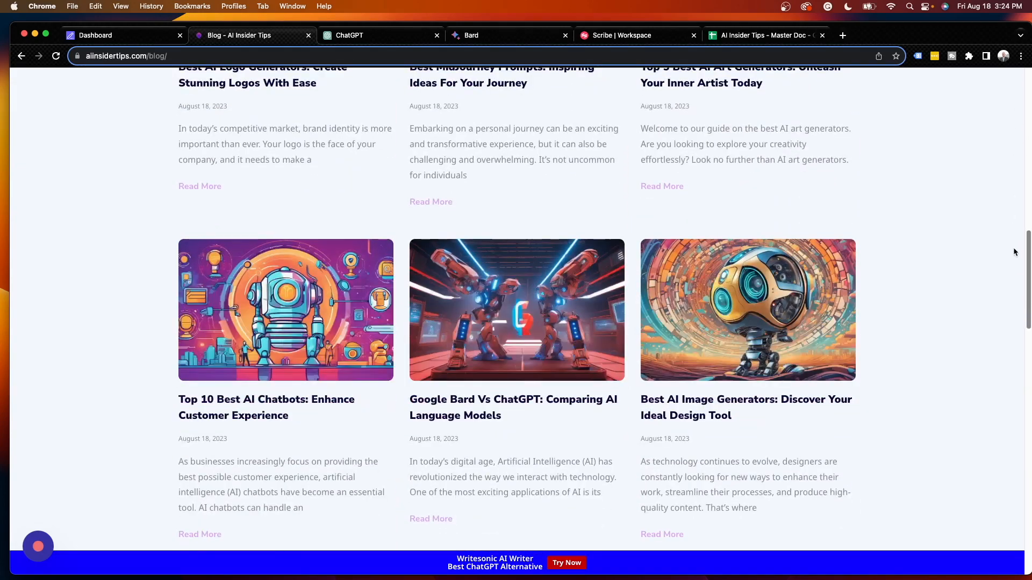
scroll("down", 3)
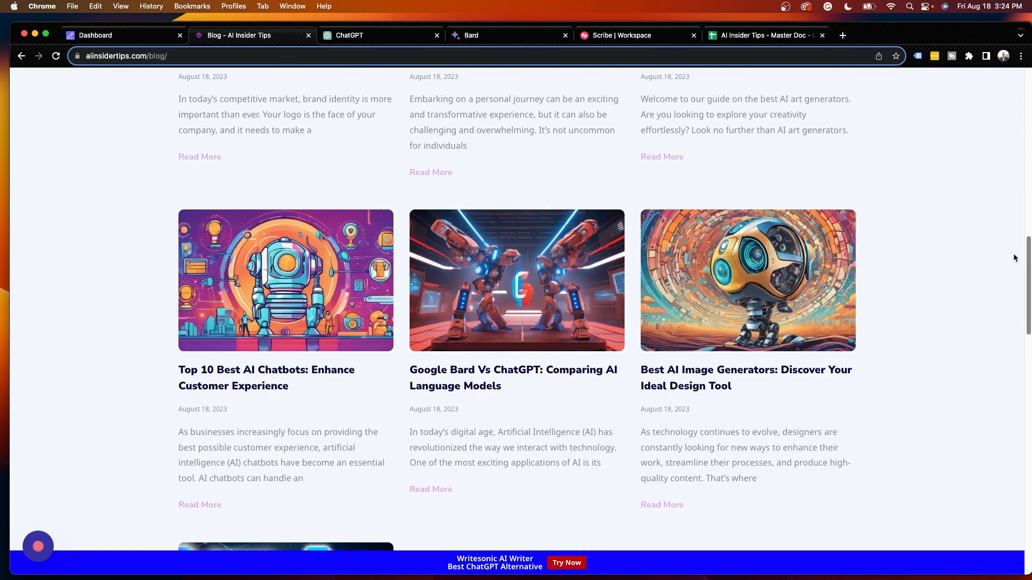
scroll("down", 3)
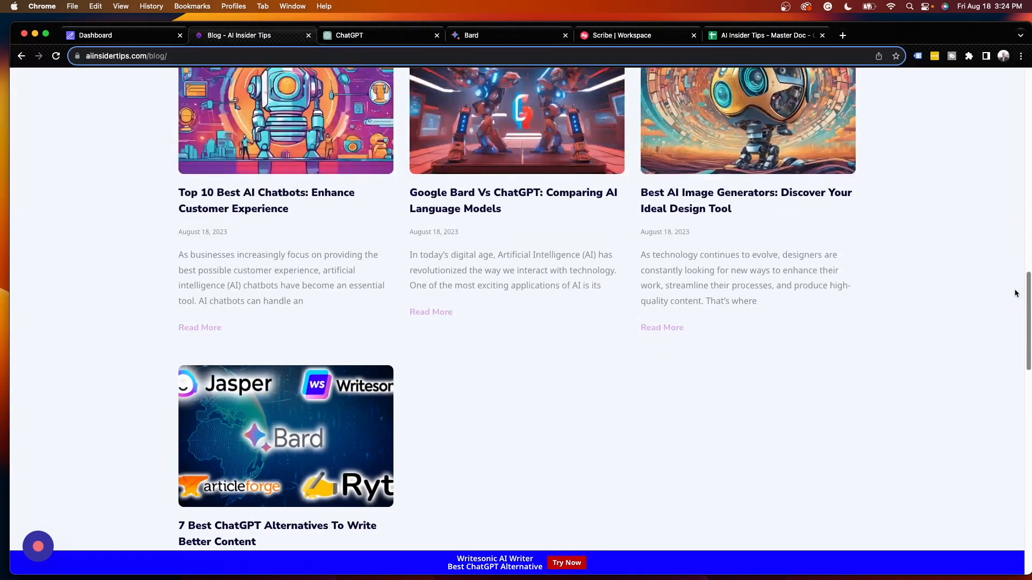